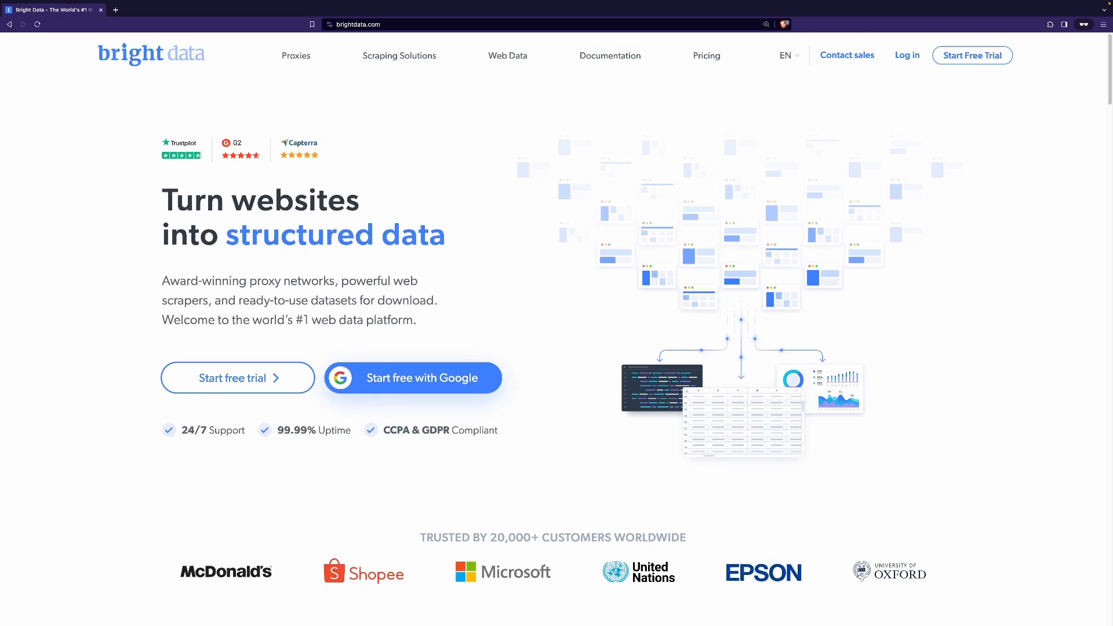
Browse the brightdata.com homepage down to the footer sign-up section
scroll(down, 3)
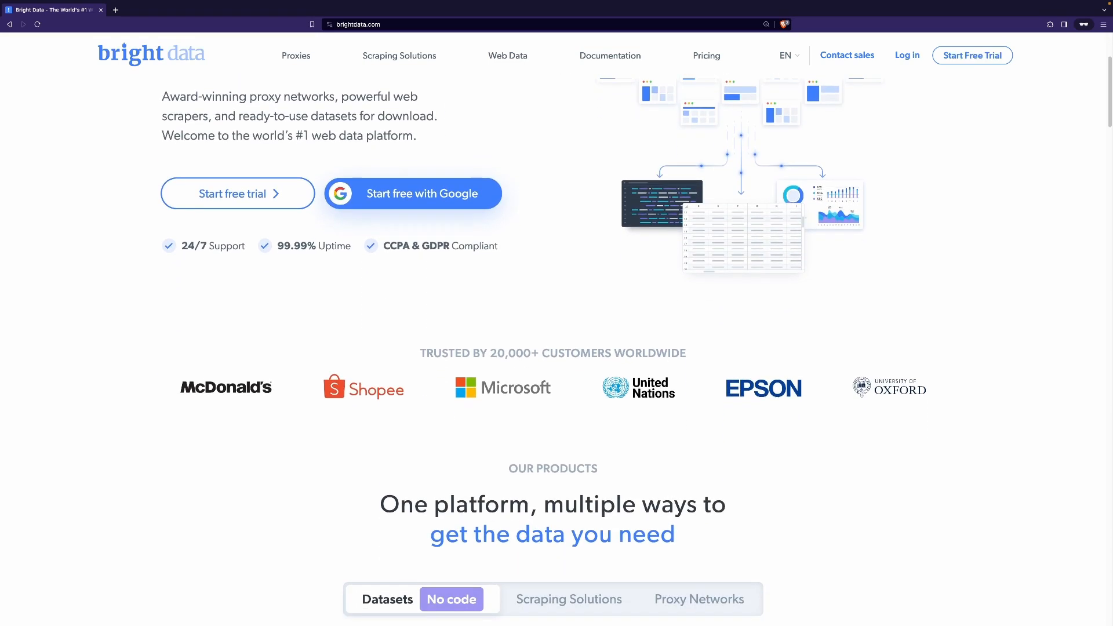
scroll(down, 3)
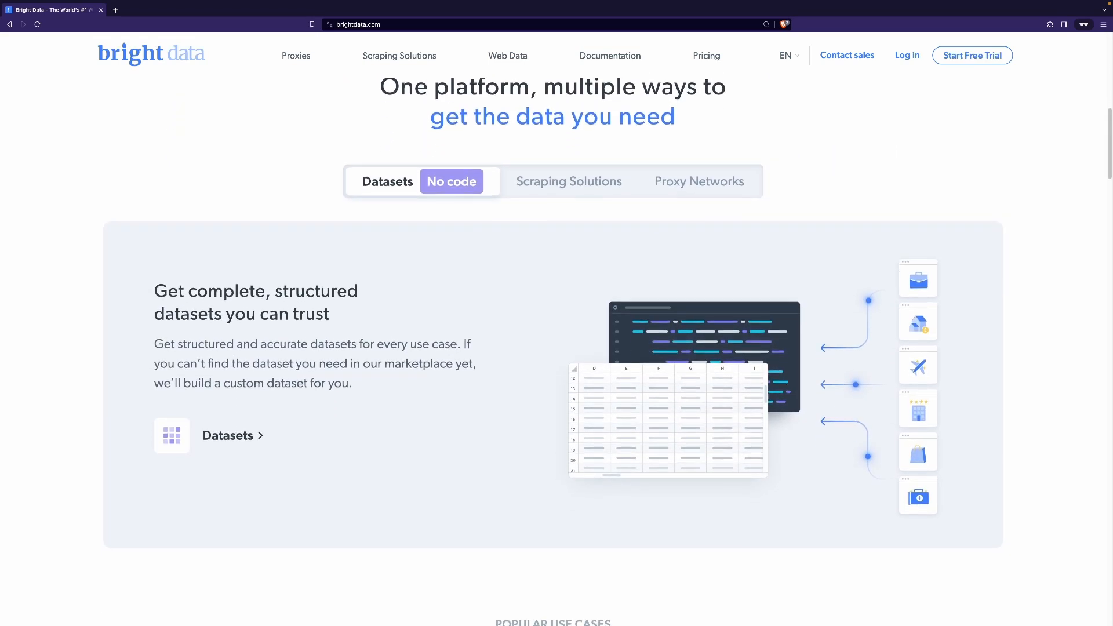
scroll(down, 3)
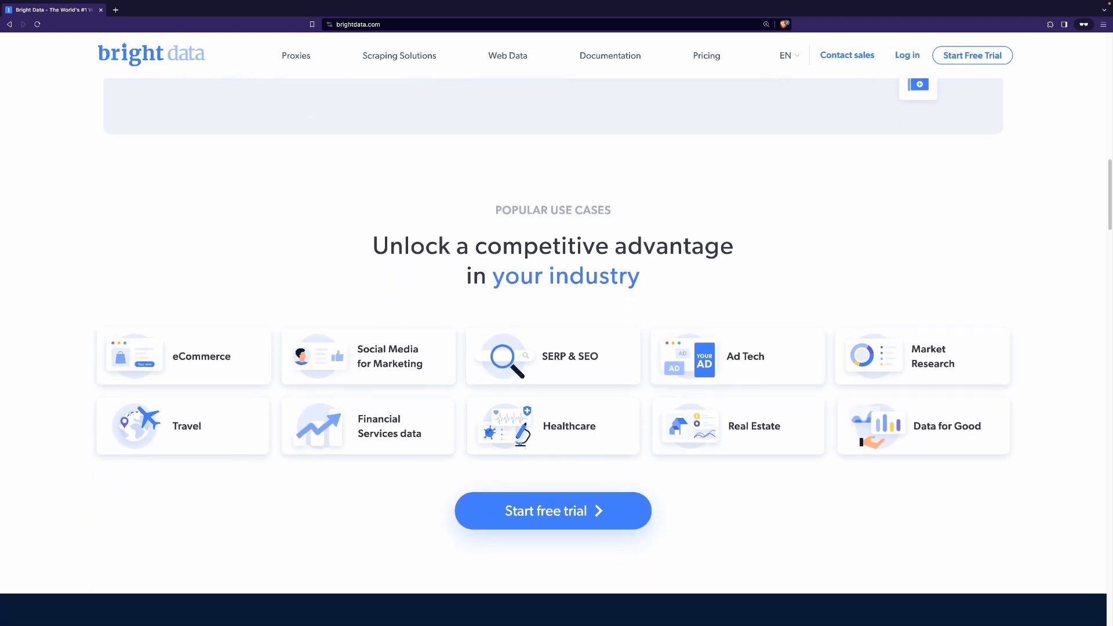
scroll(down, 3)
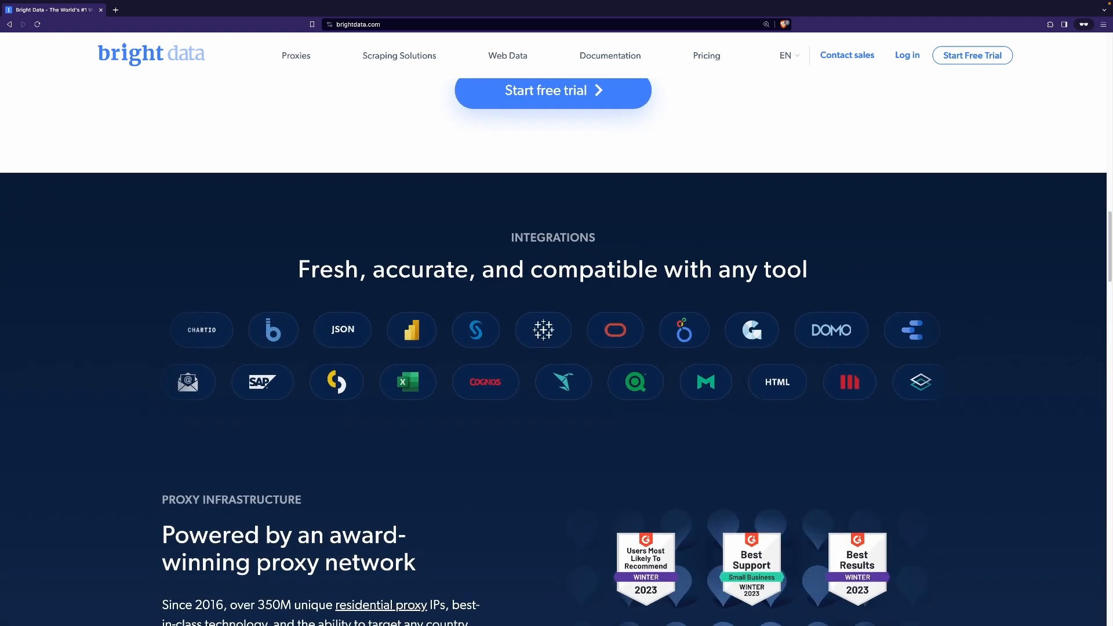
scroll(down, 3)
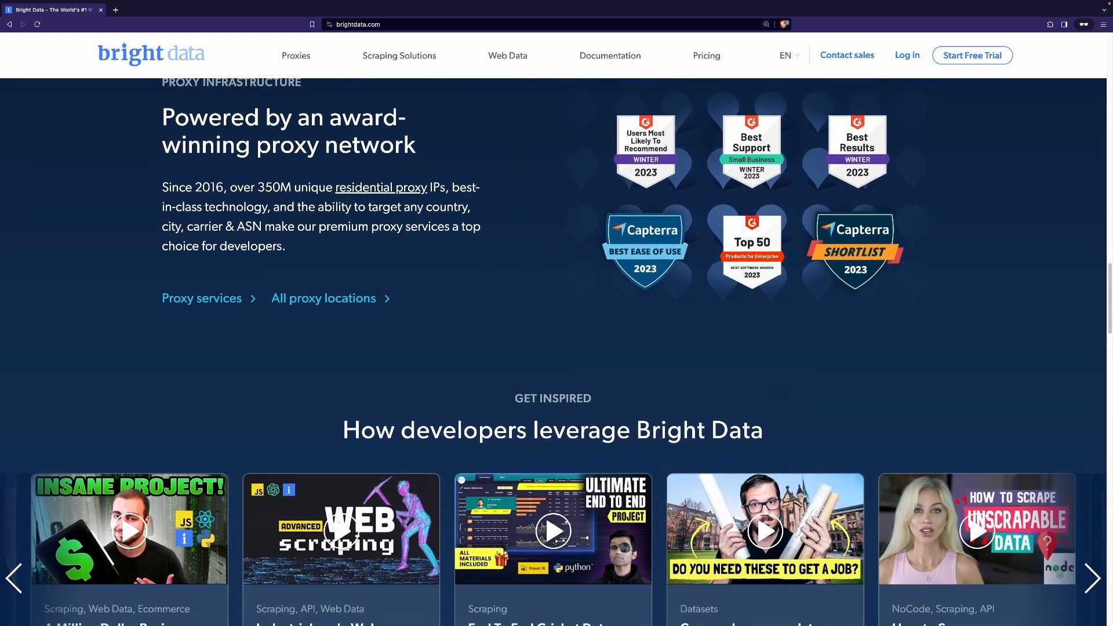
scroll(down, 3)
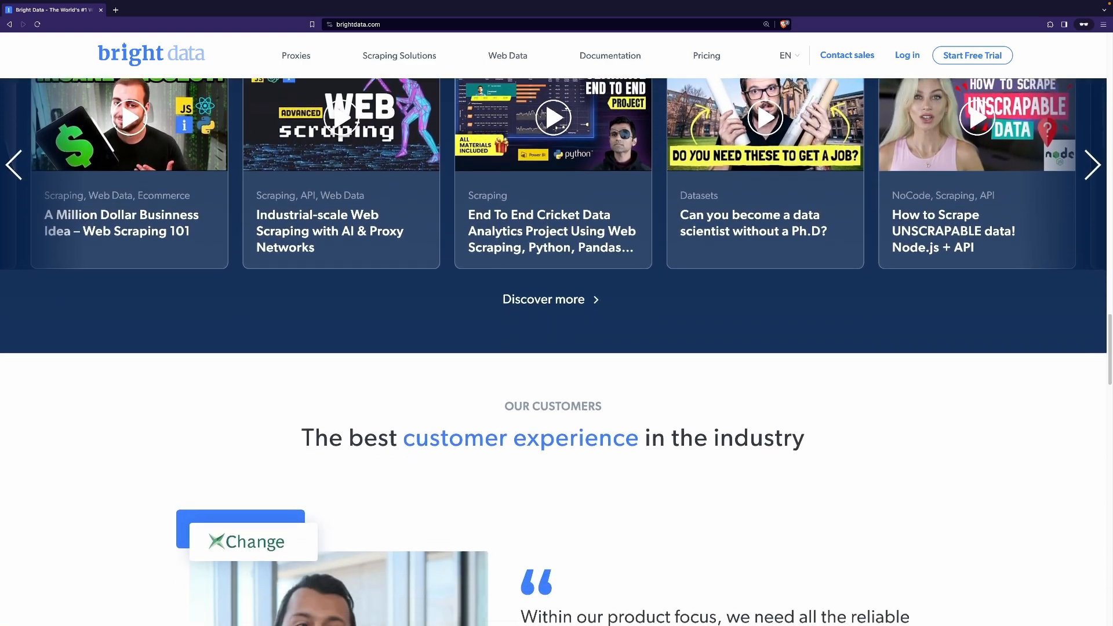
scroll(down, 3)
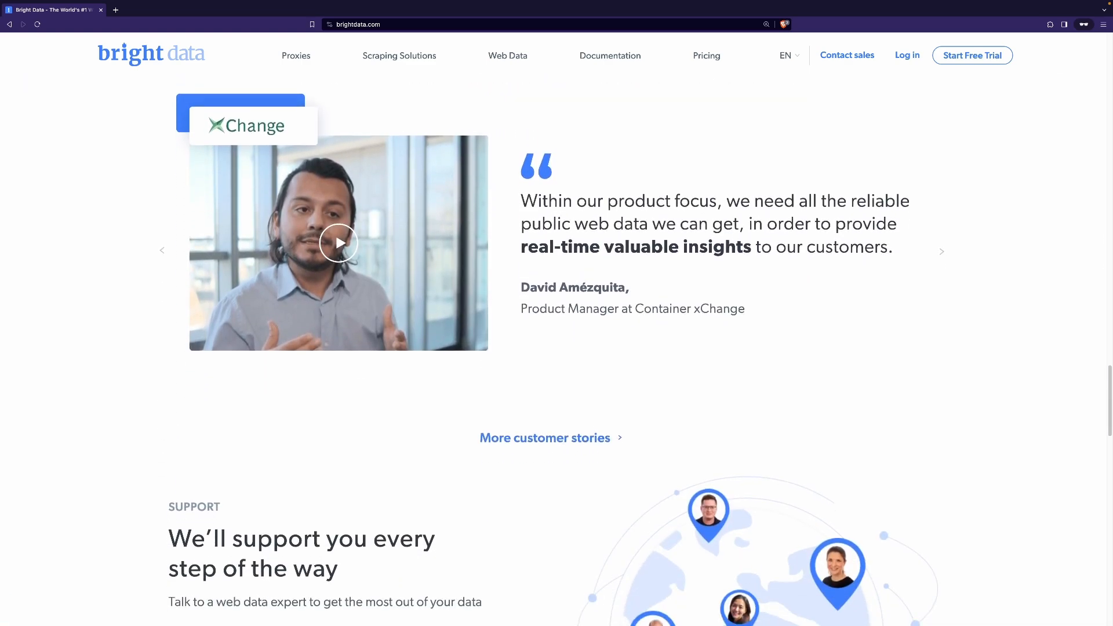
scroll(down, 3)
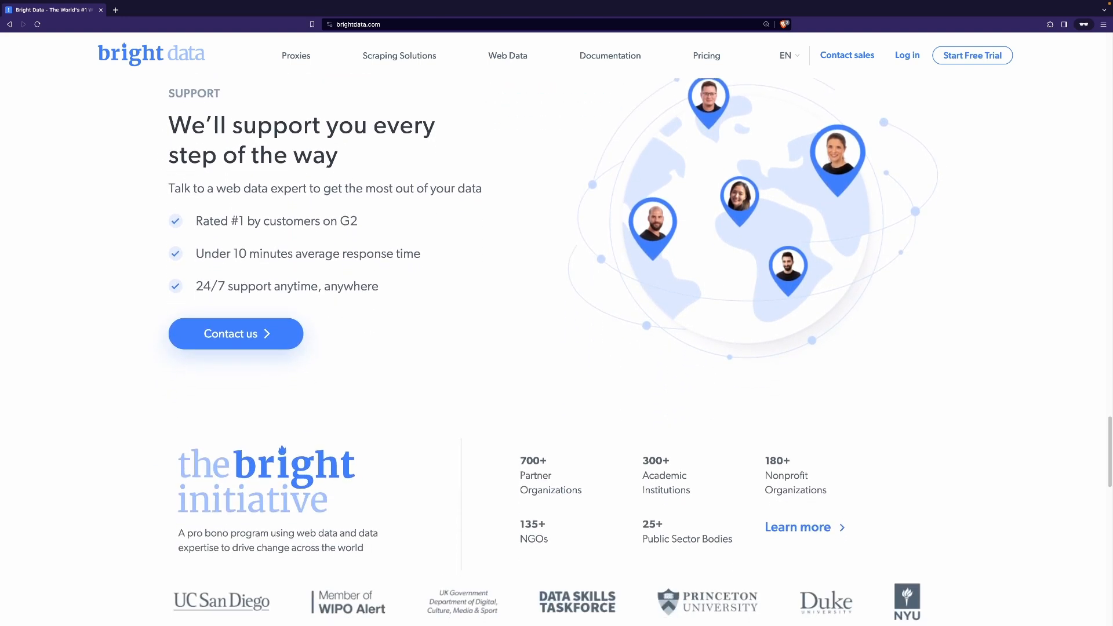
scroll(down, 3)
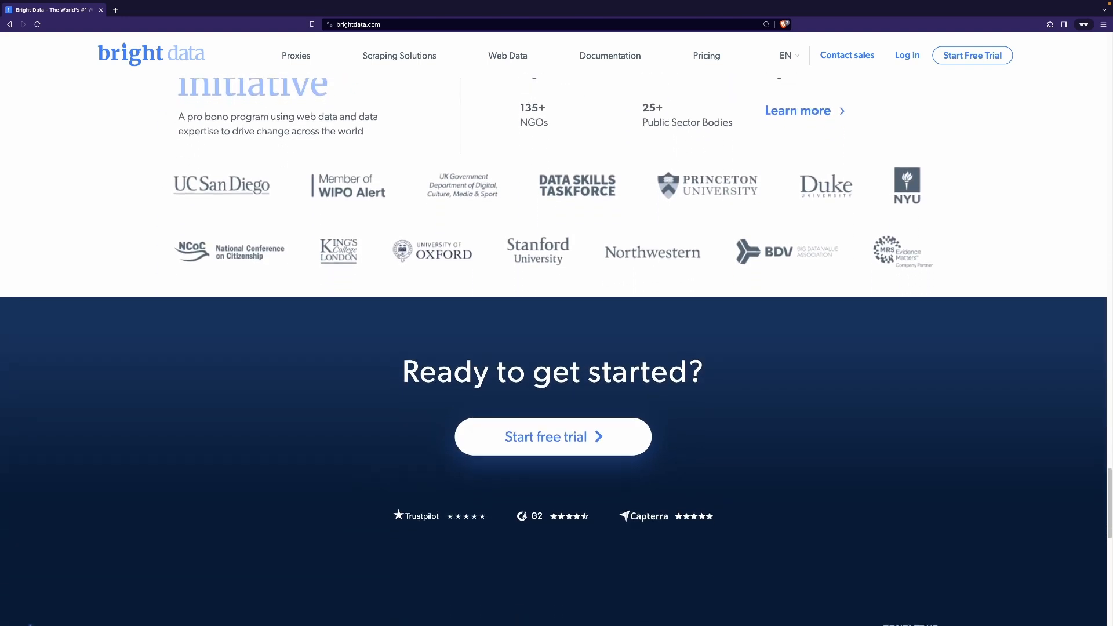
scroll(down, 3)
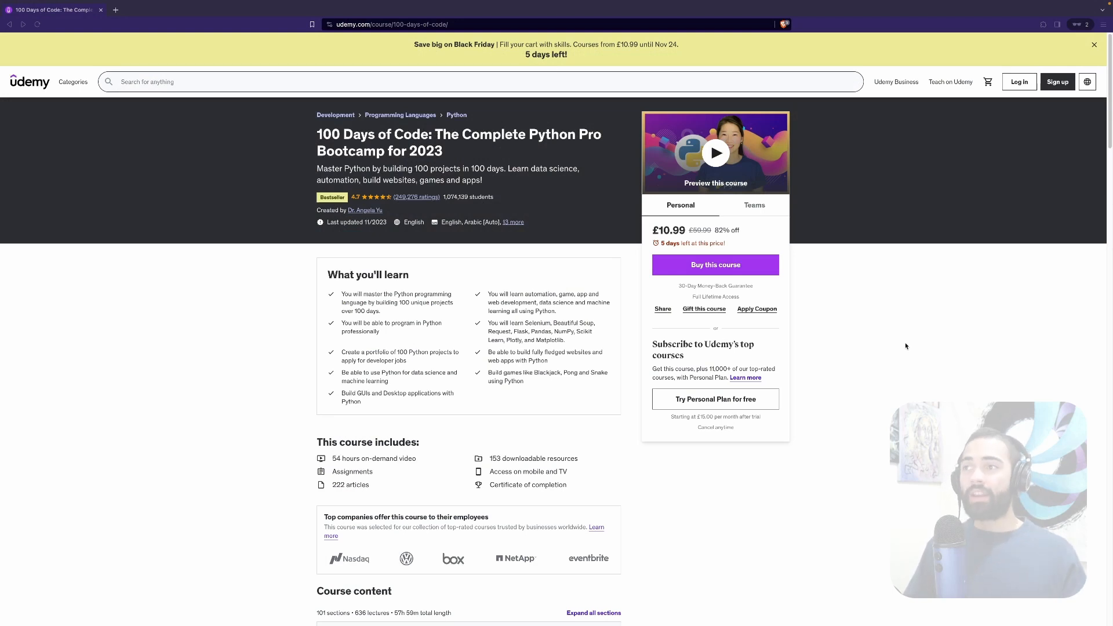
mouse_move(831, 277)
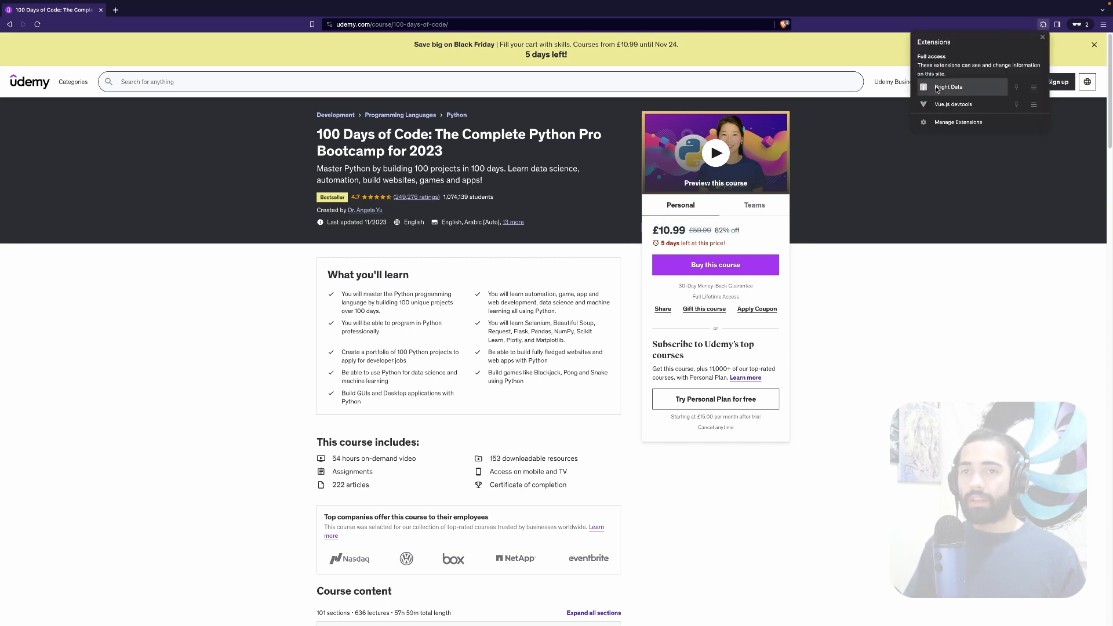
mouse_move(959, 87)
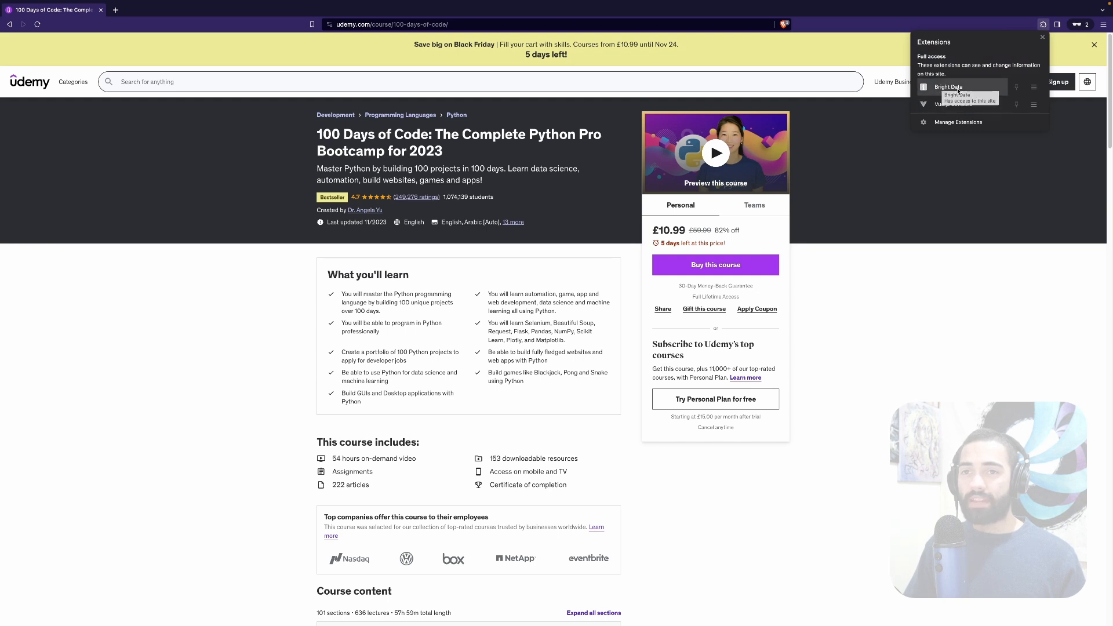
Bring up the Bright Data extension popup showing the proxy is OFF
click(949, 87)
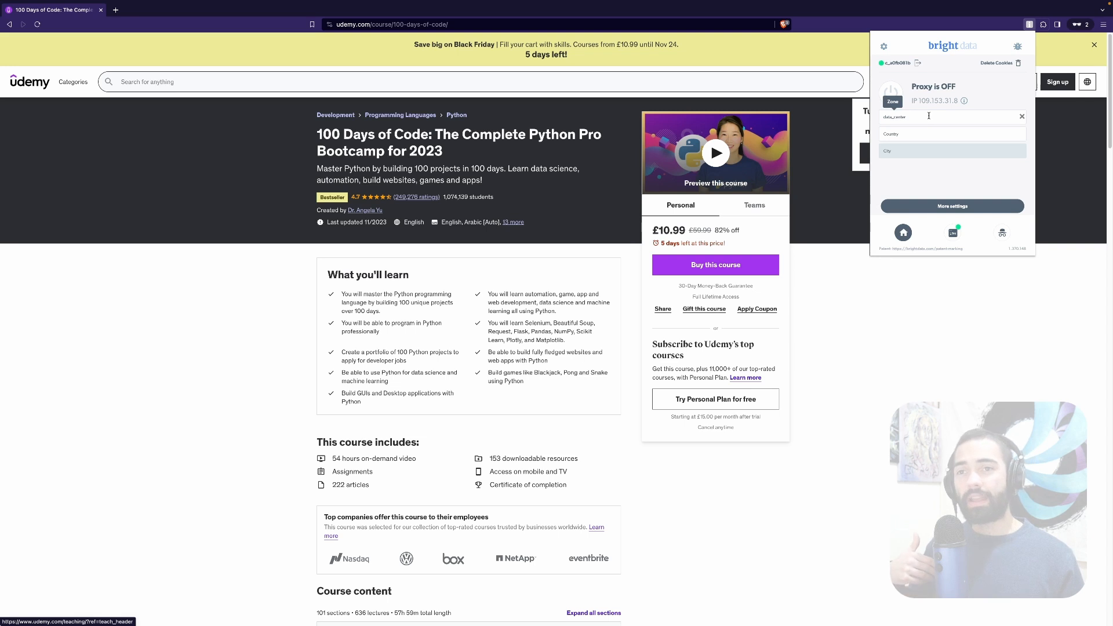
click(951, 116)
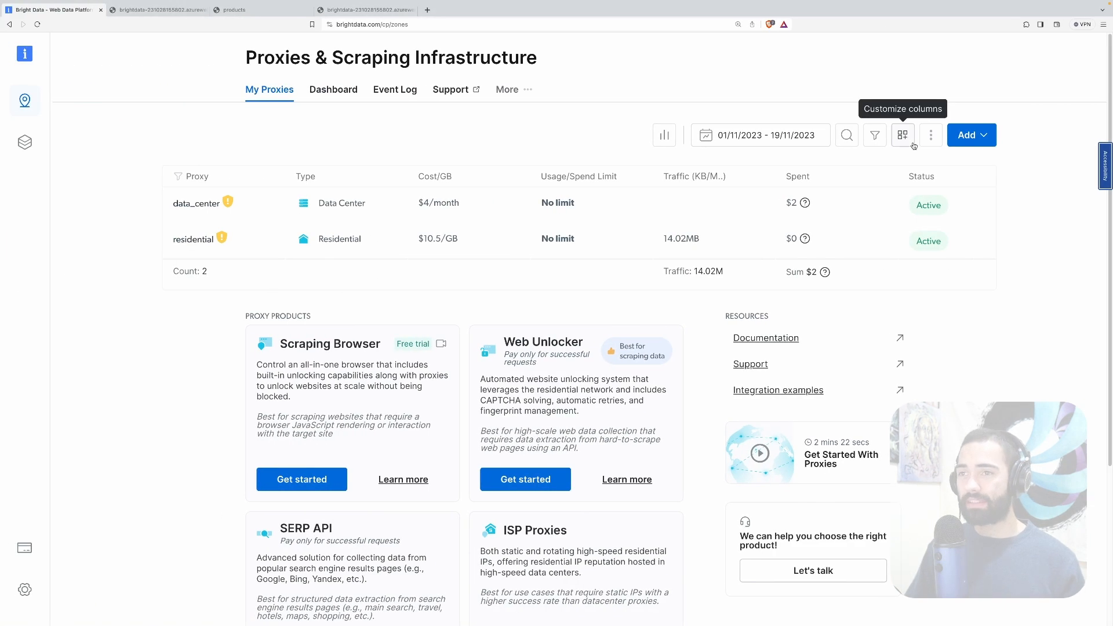
mouse_move(592, 131)
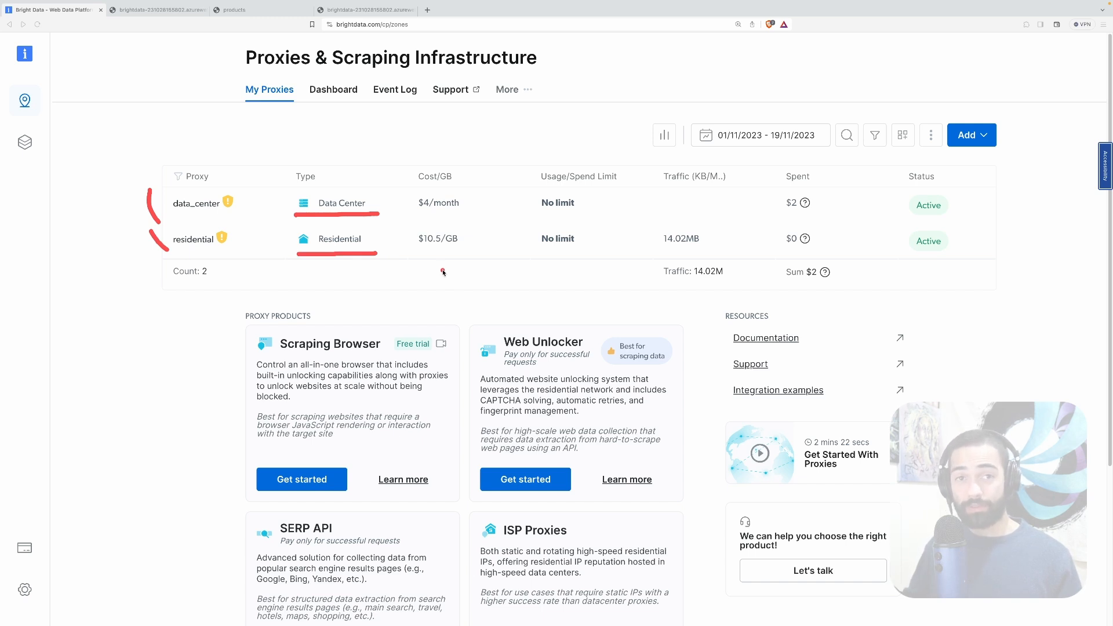
mouse_move(436, 261)
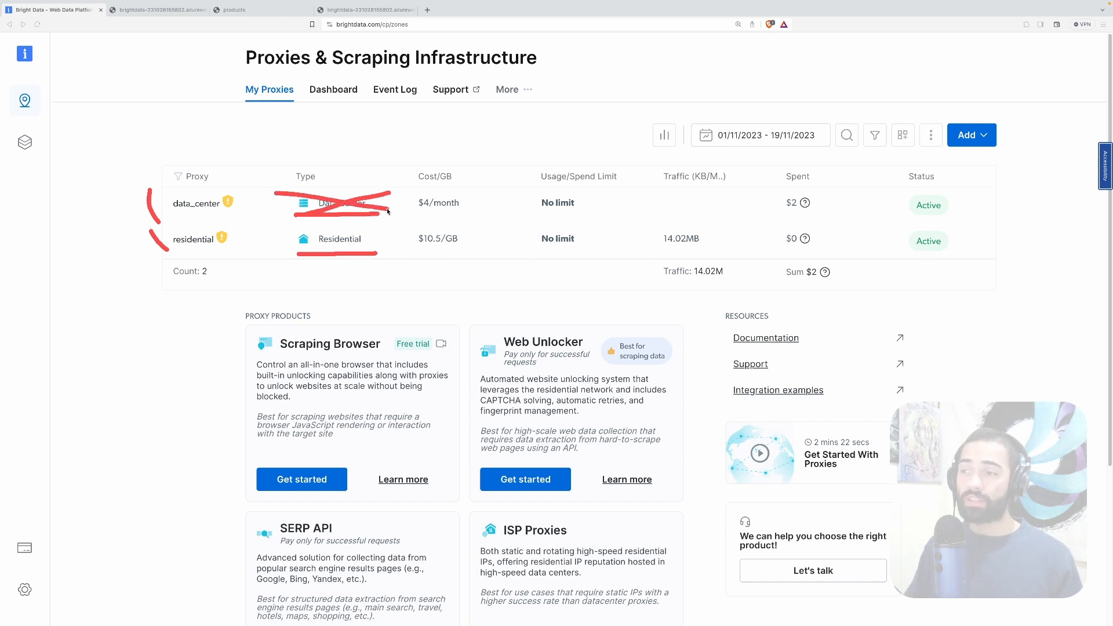
mouse_move(404, 216)
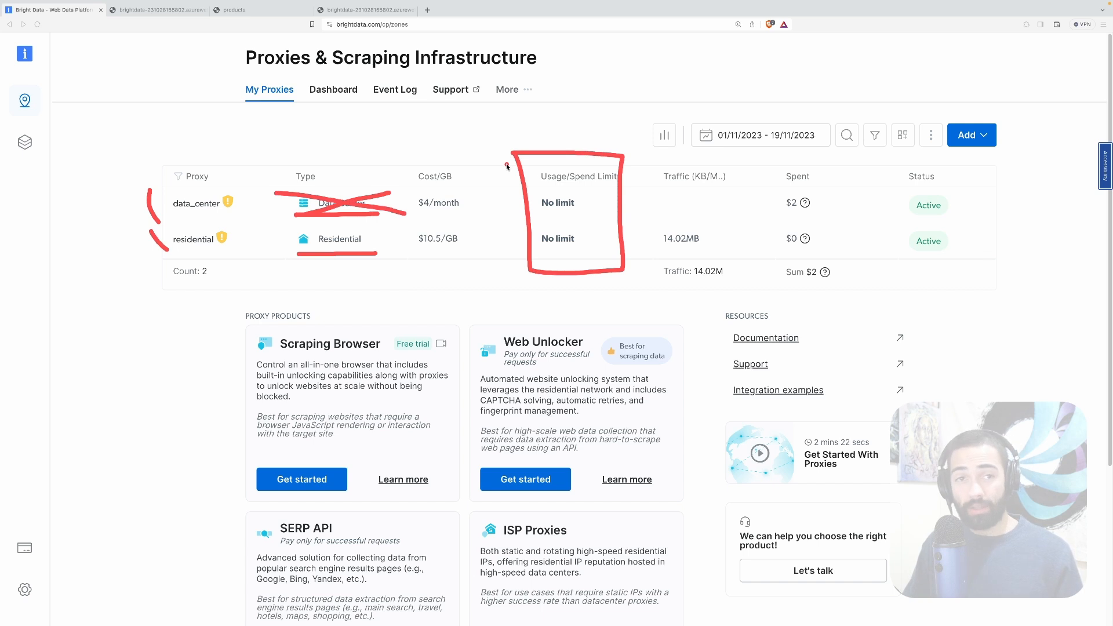
mouse_move(494, 204)
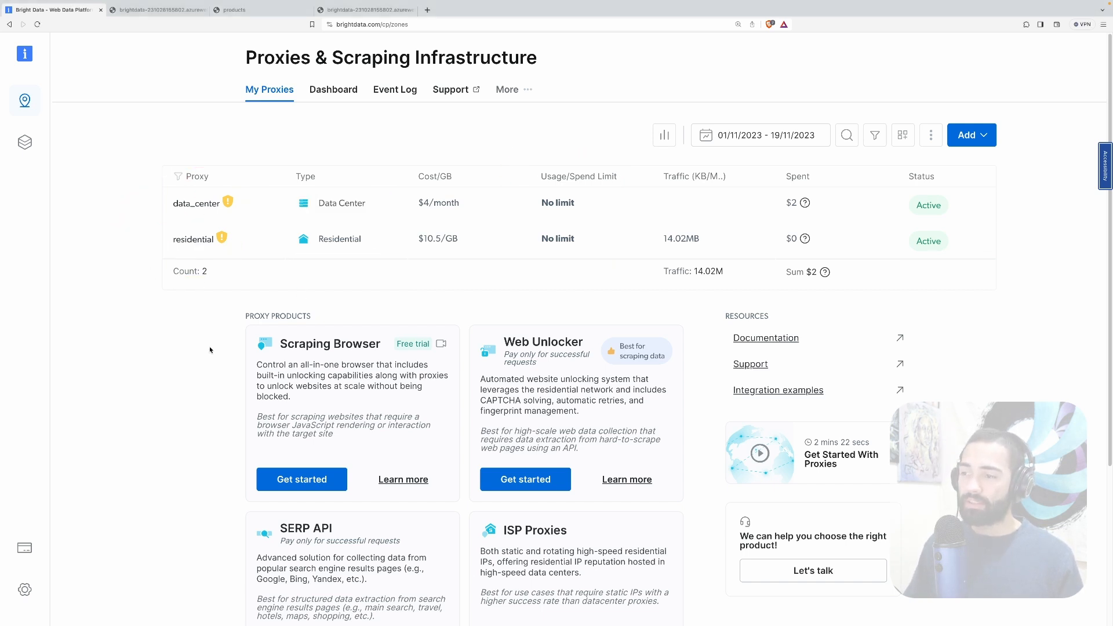
Start a new SERP API zone setup and return to the proxy zone list
scroll(down, 3)
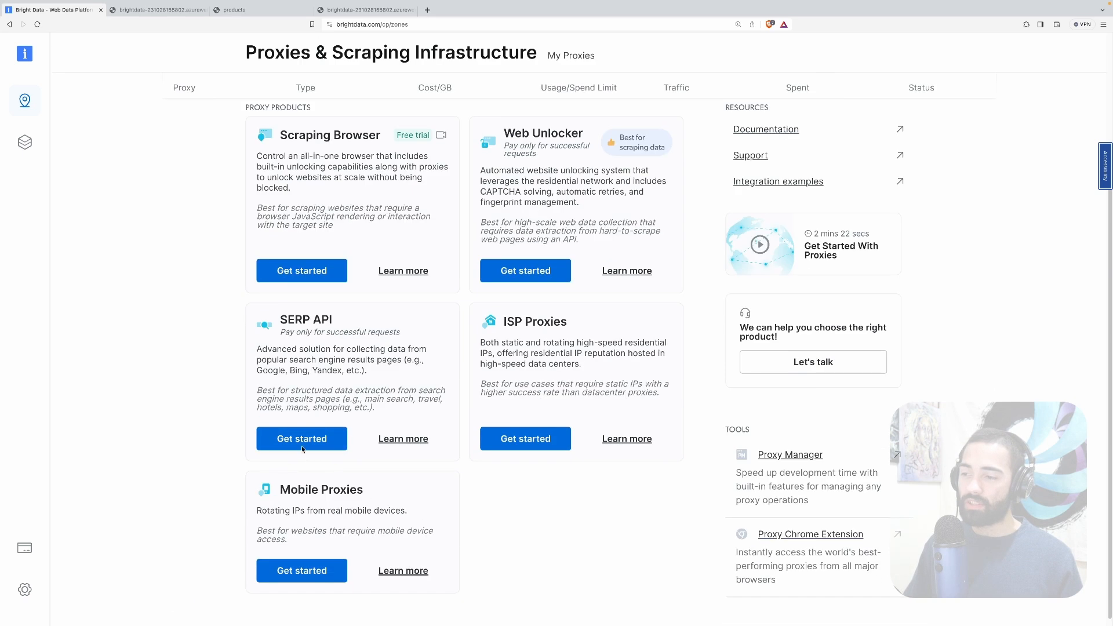
click(301, 438)
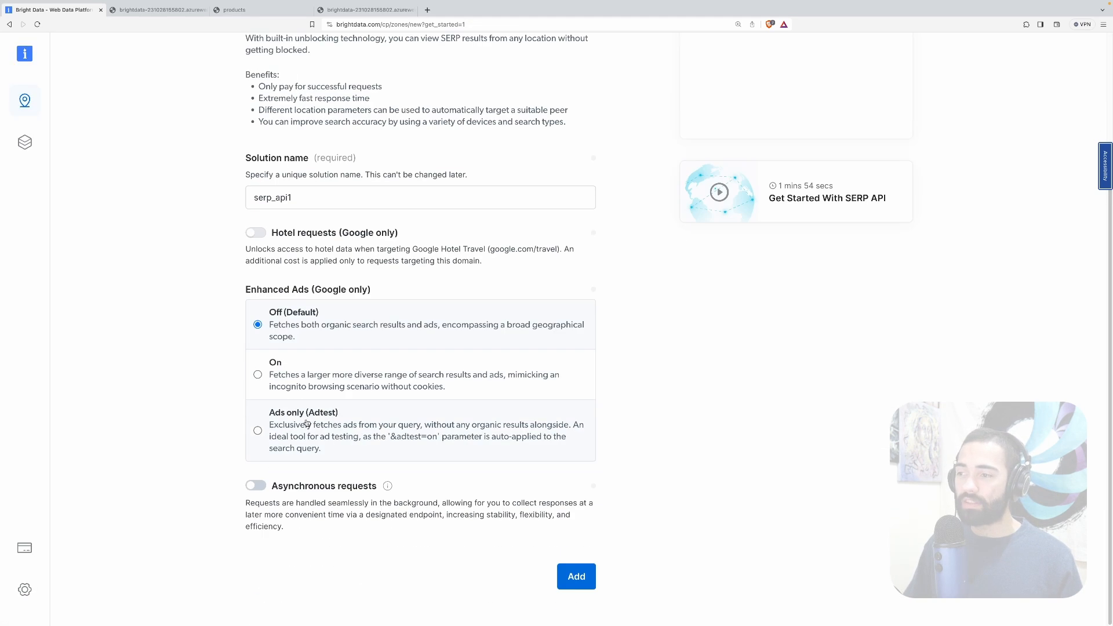
mouse_move(606, 397)
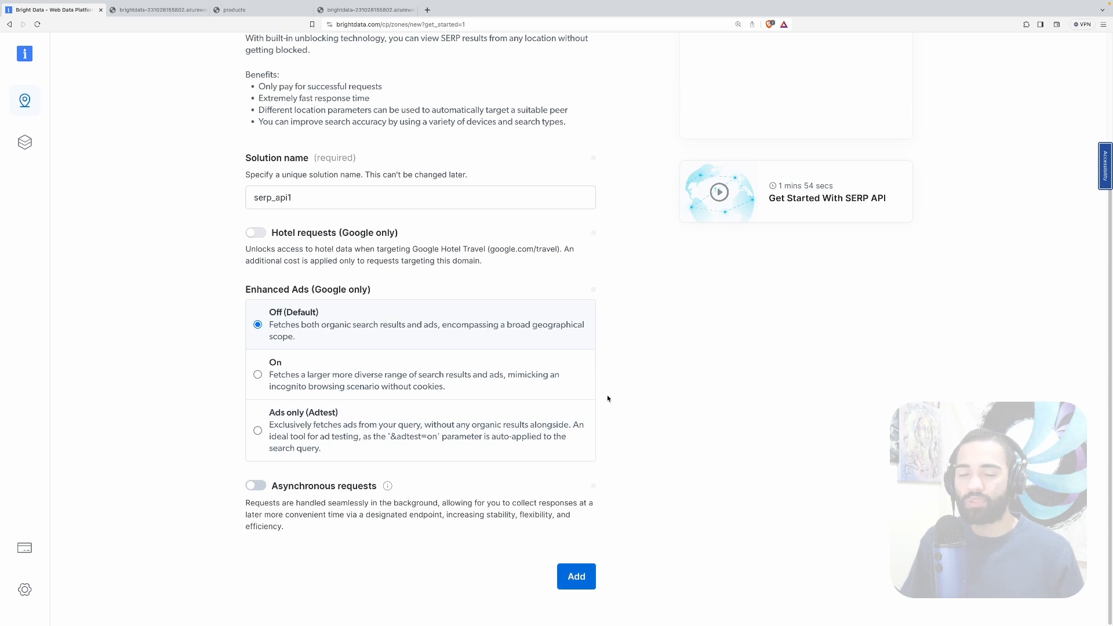
click(576, 576)
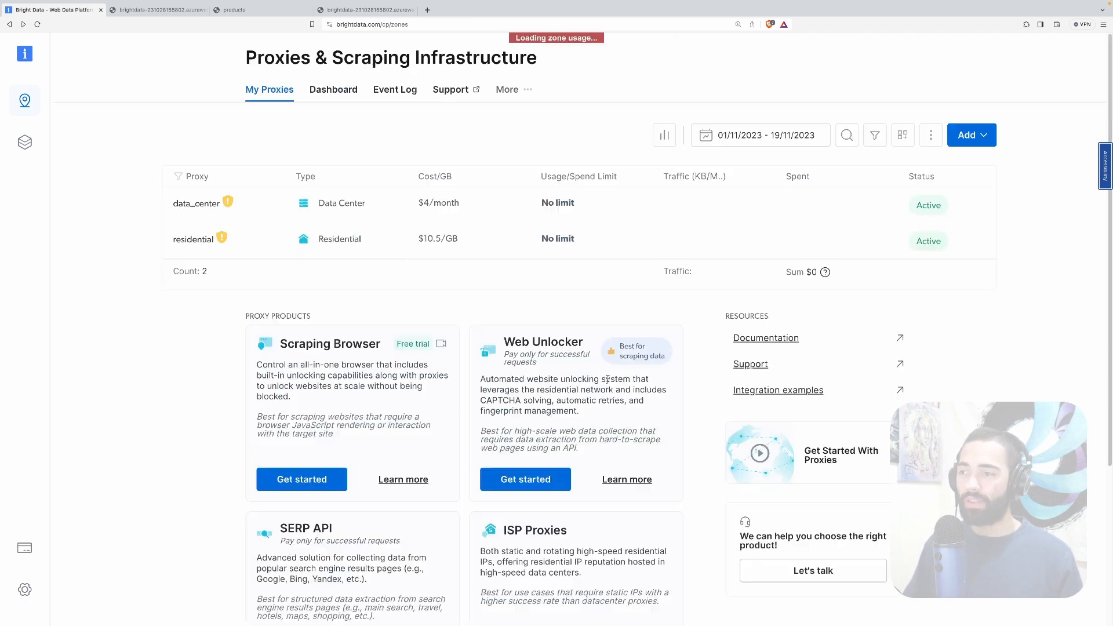
Review the data_center zone configuration (Great Britain, Spain, India)
click(196, 203)
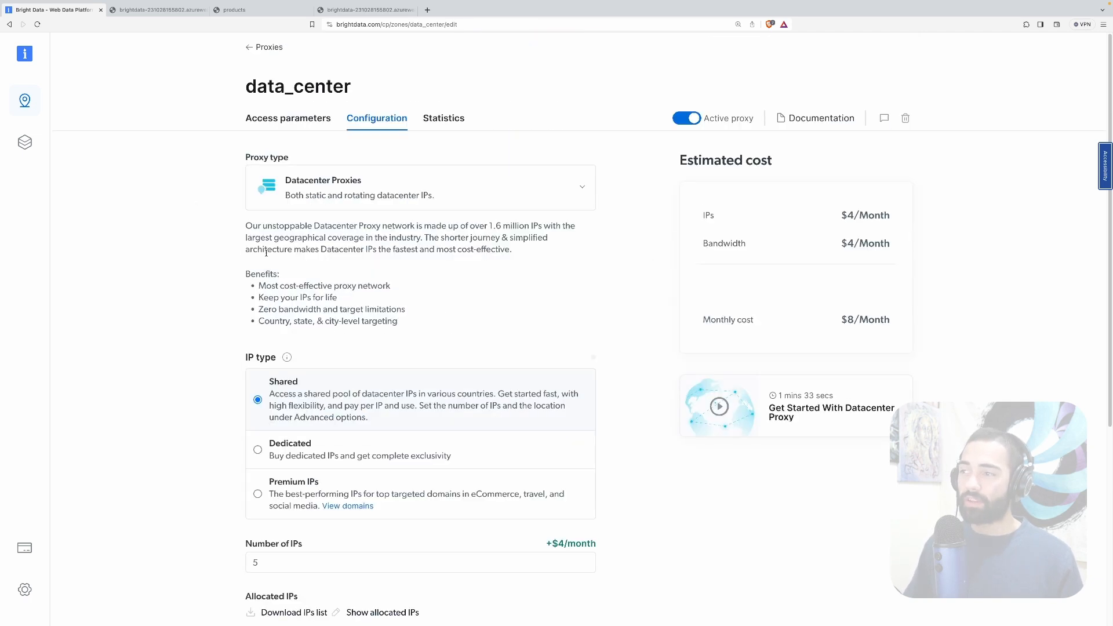
scroll(down, 3)
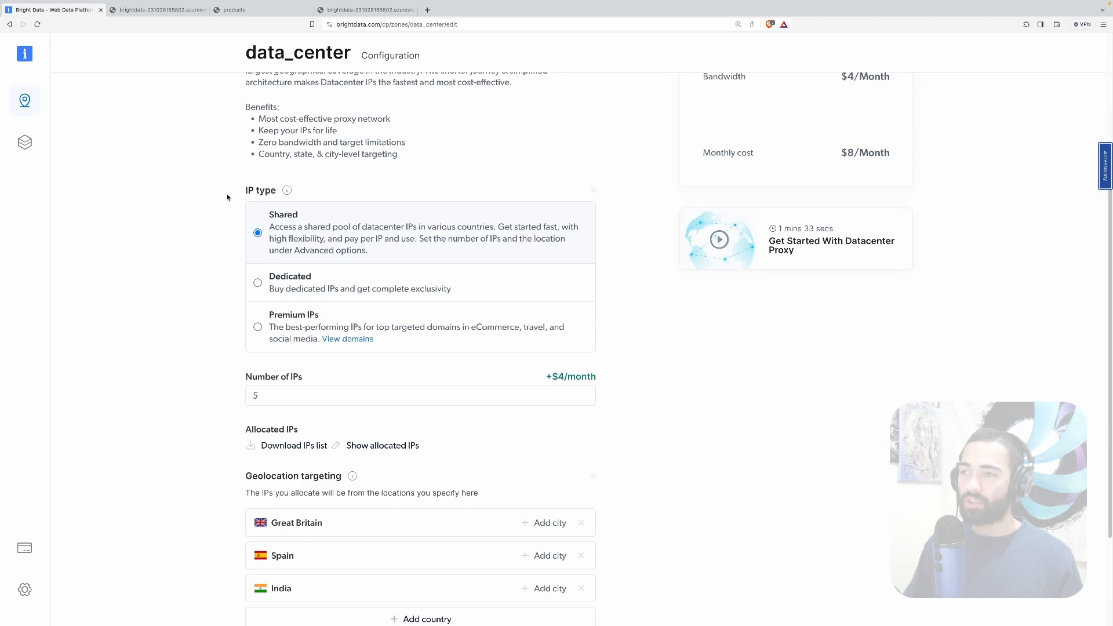
scroll(down, 3)
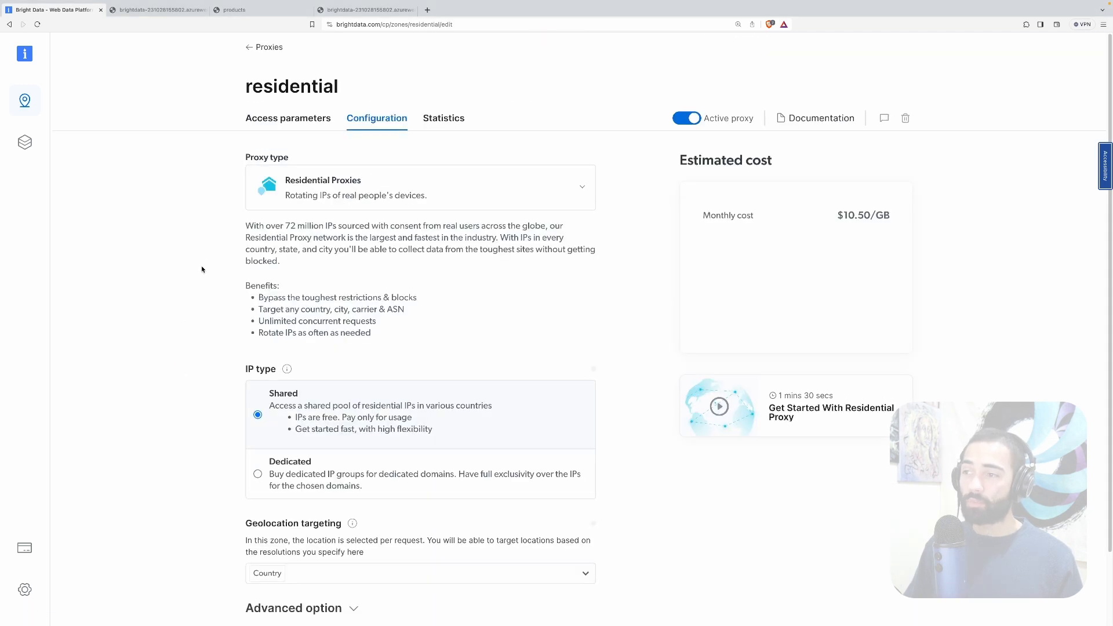
scroll(down, 3)
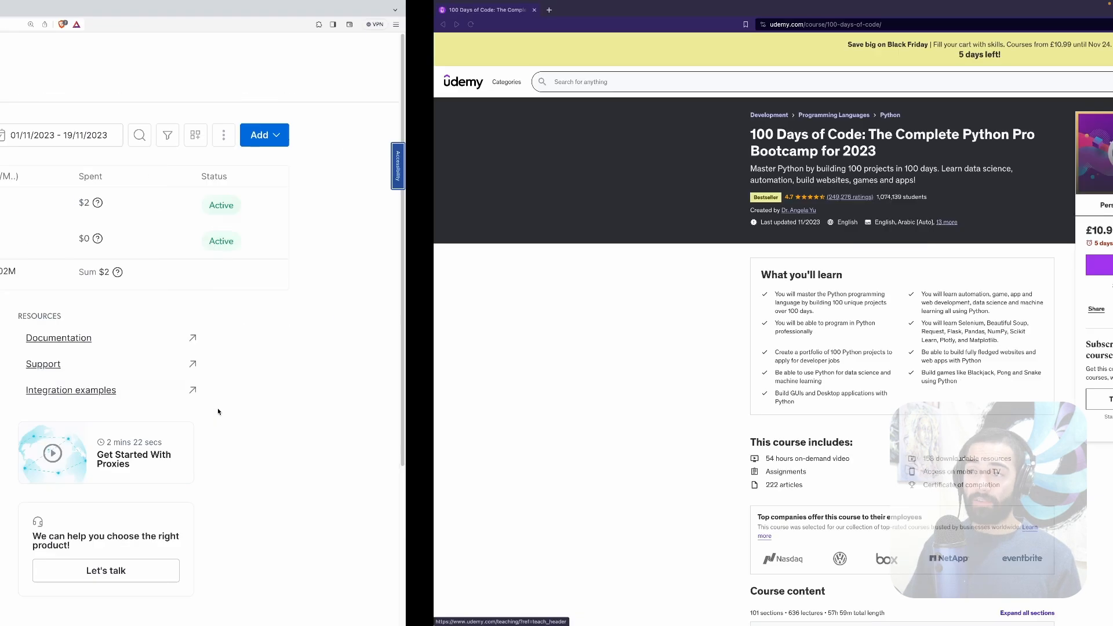
Set the Bright Data extension proxy country to Spain and reopen its popup
click(1044, 24)
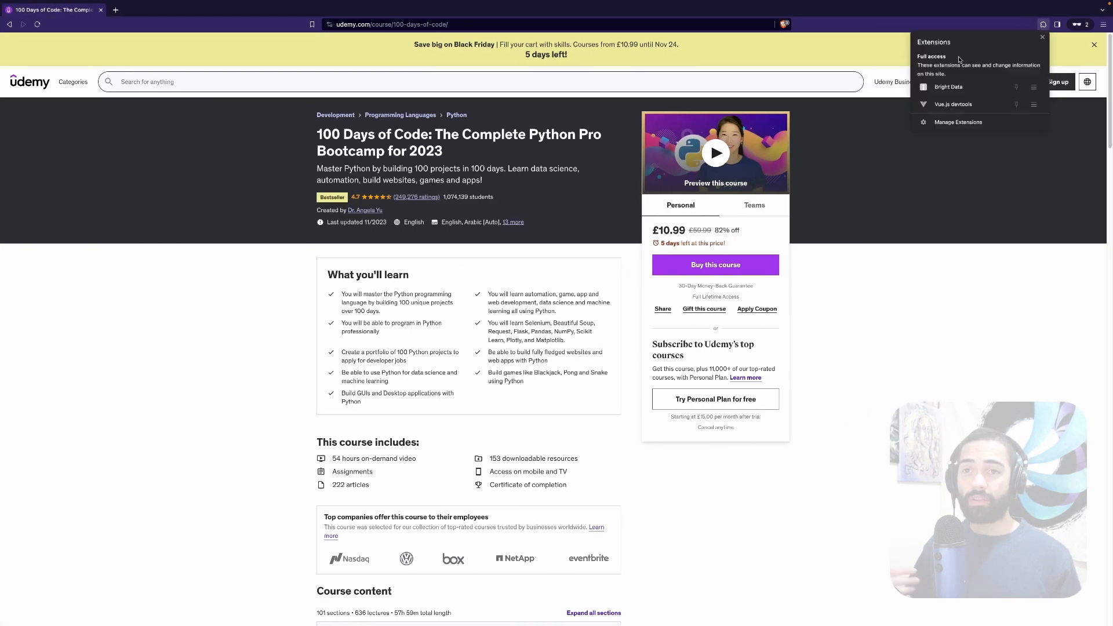
click(950, 87)
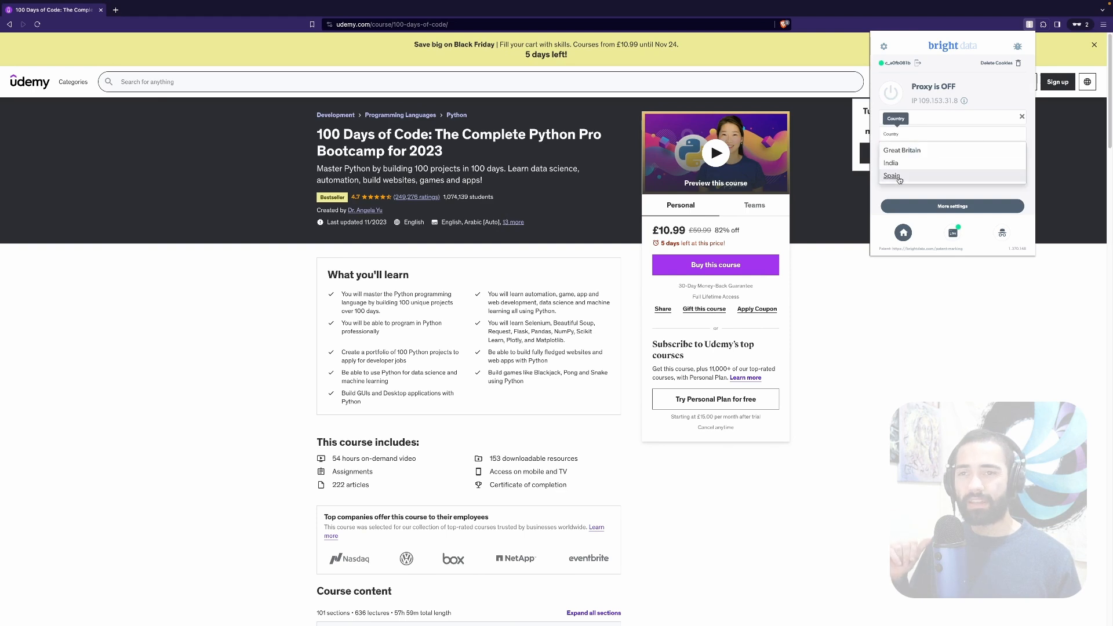
mouse_move(901, 175)
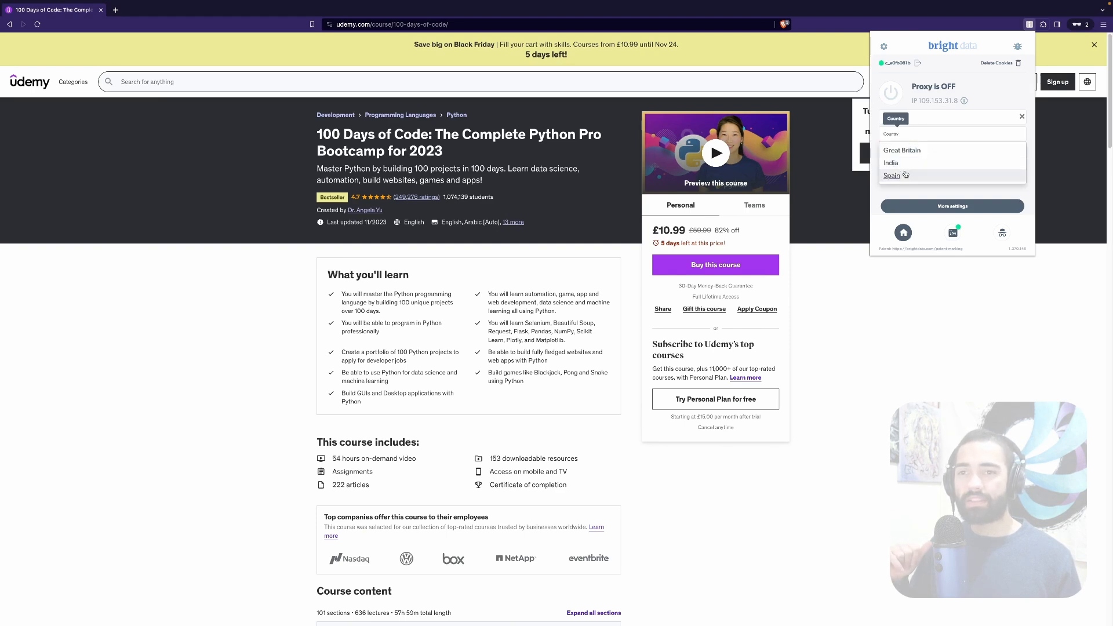
click(891, 175)
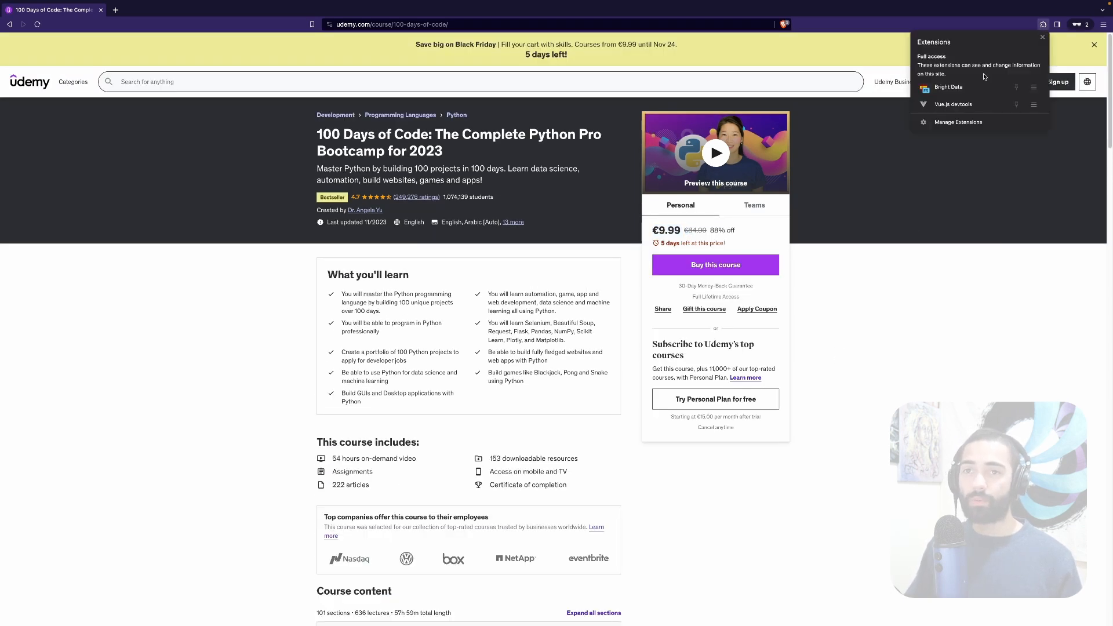
click(950, 87)
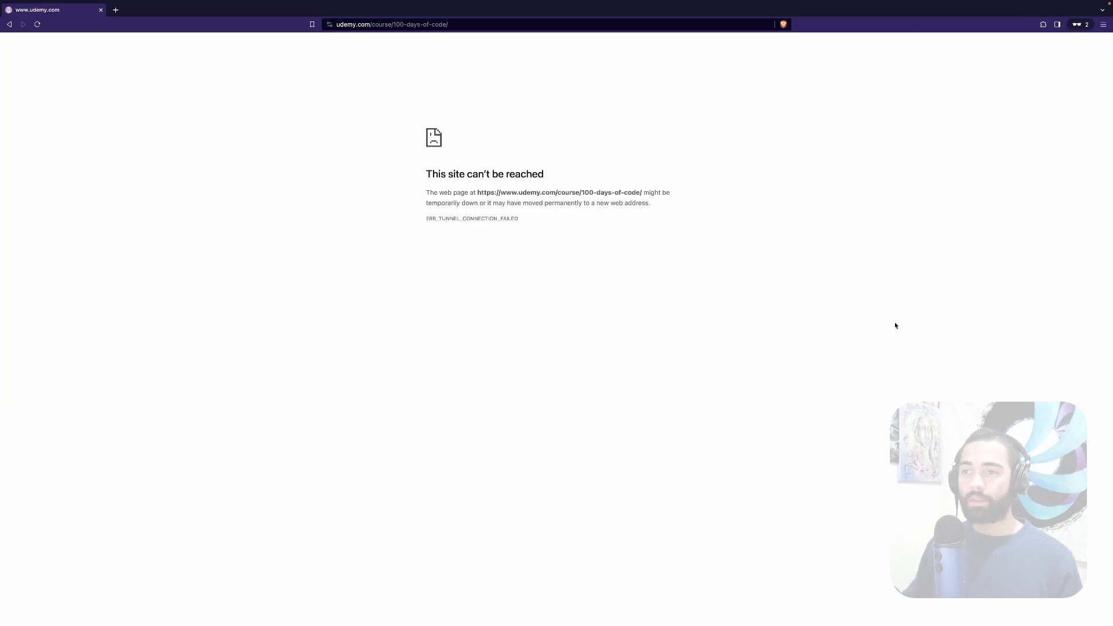
mouse_move(642, 232)
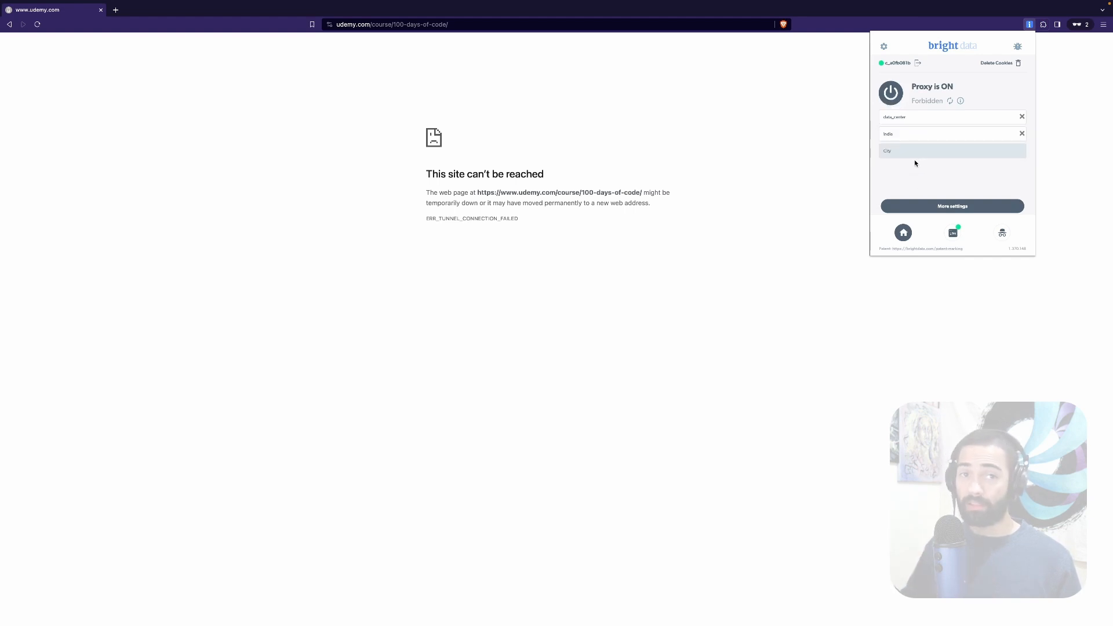
Switch the extension proxy to the residential zone, keeping India
click(951, 118)
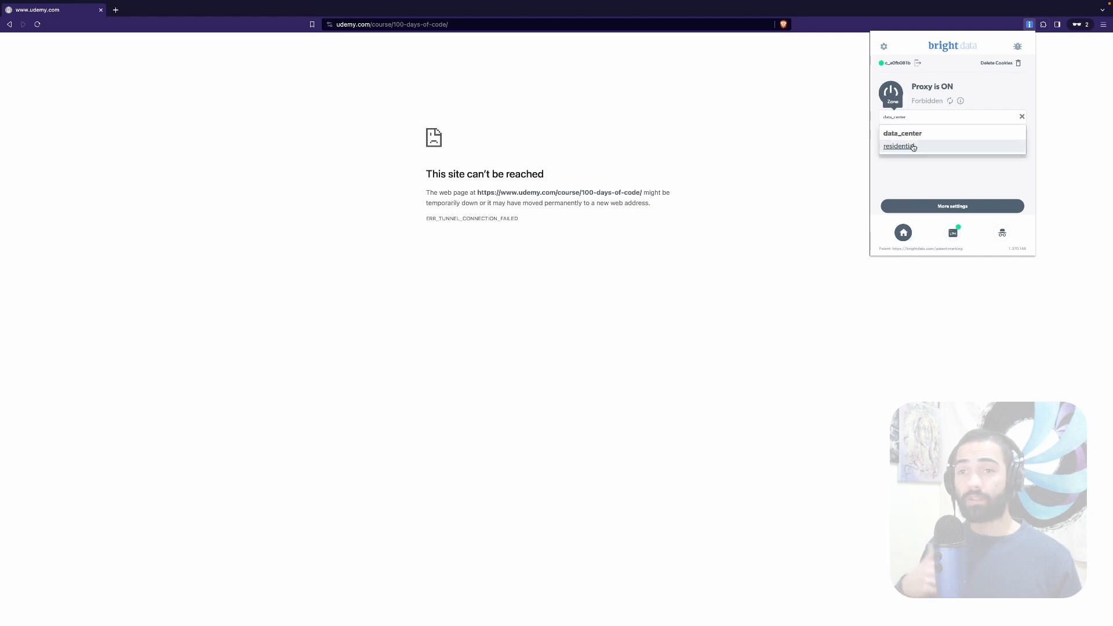
click(897, 146)
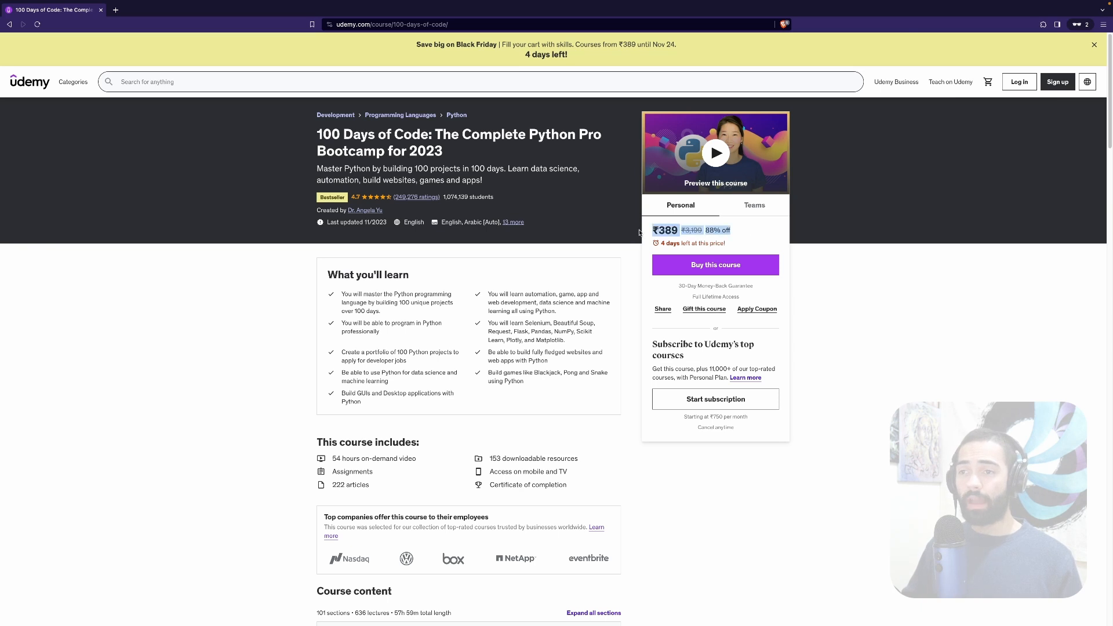
mouse_move(957, 275)
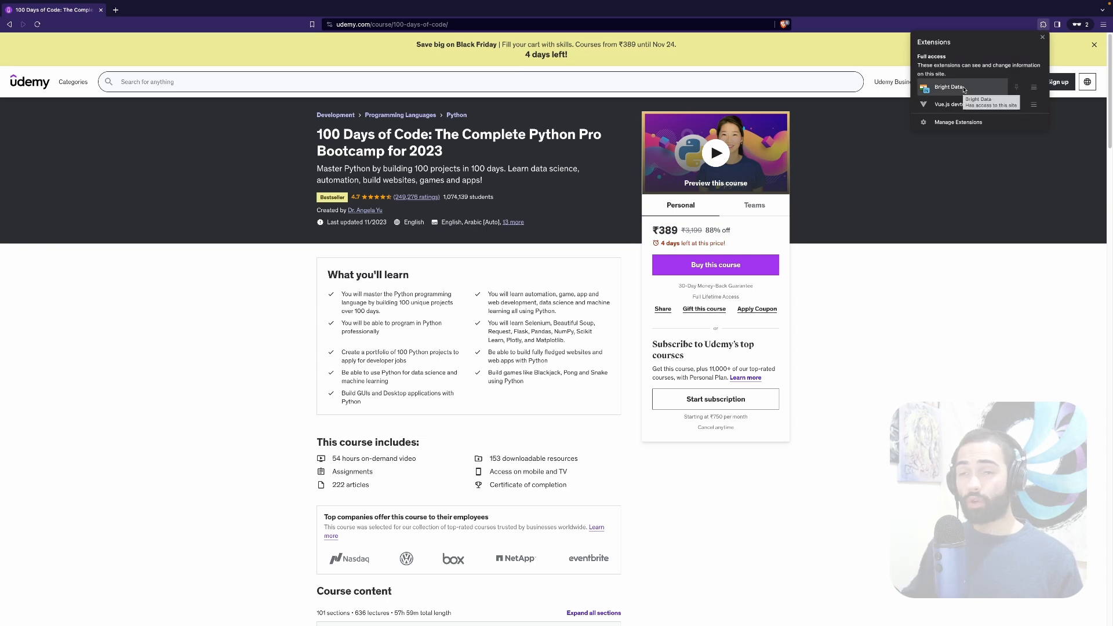
mouse_move(961, 90)
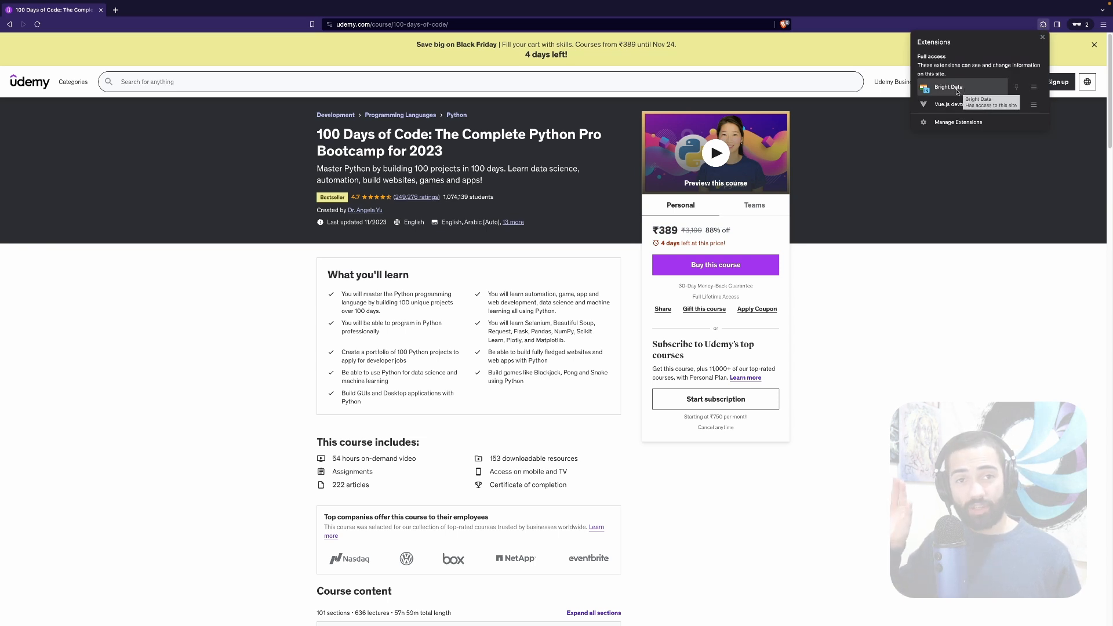
mouse_move(897, 297)
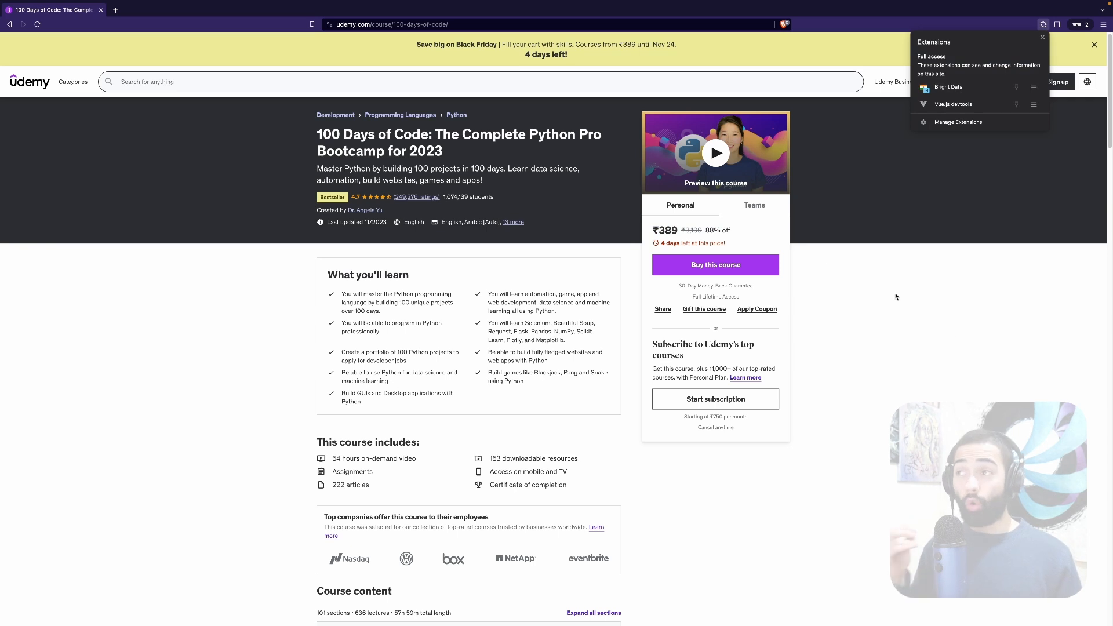
mouse_move(896, 327)
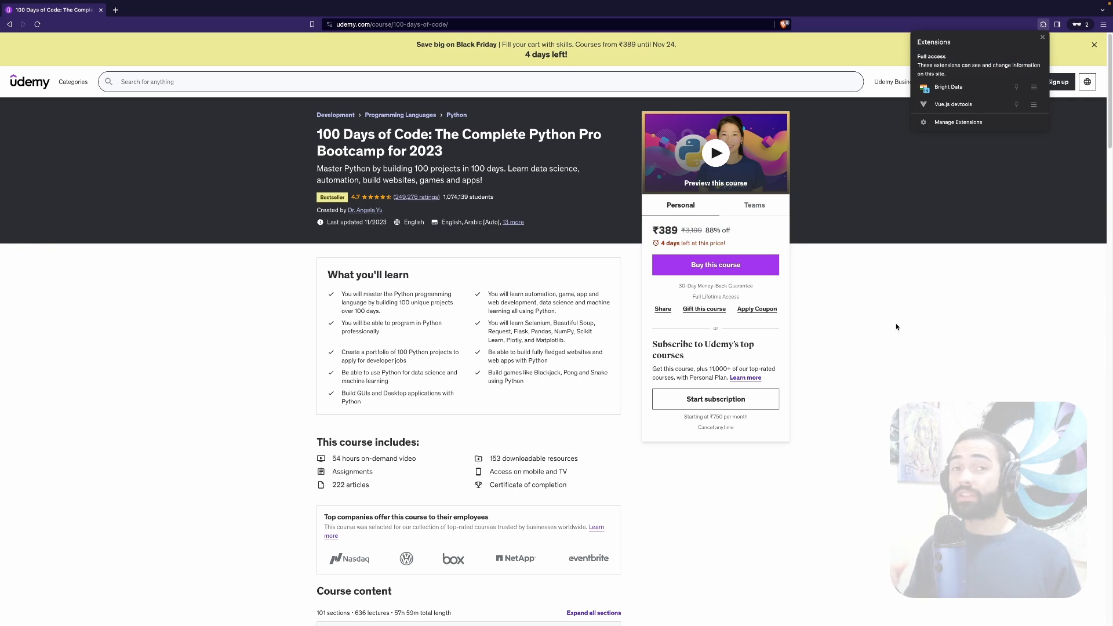
mouse_move(892, 324)
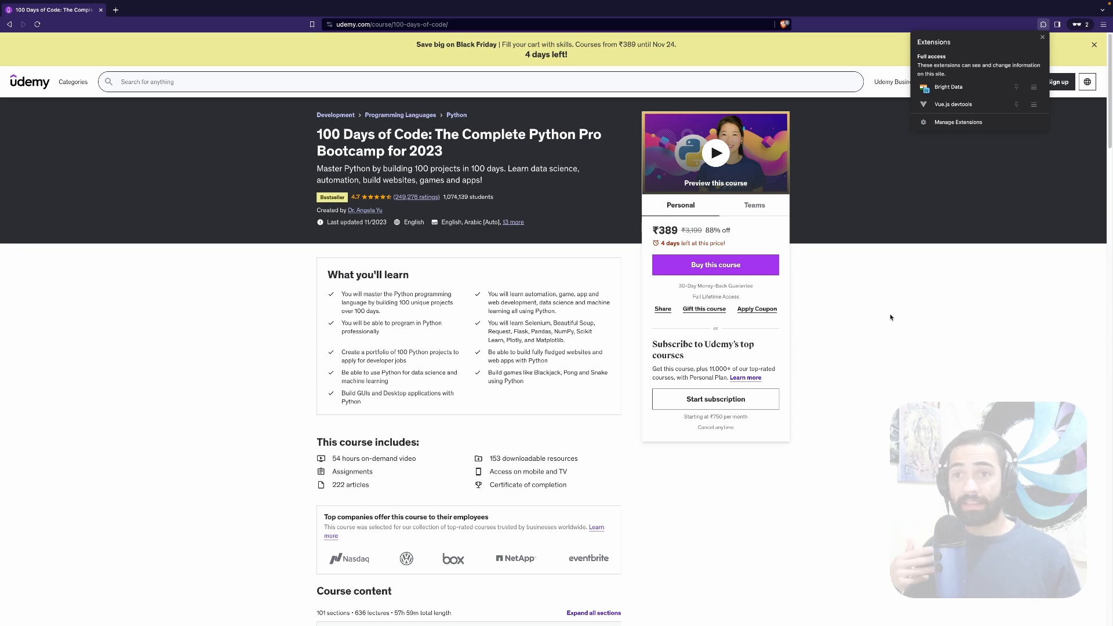
mouse_move(882, 340)
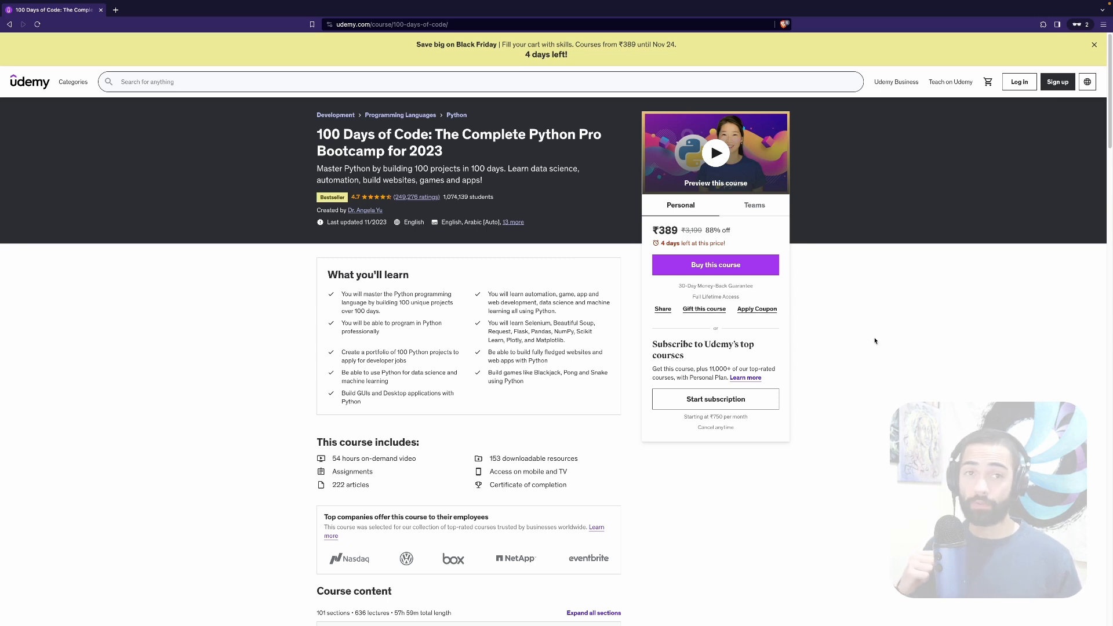
Request the sample app greeting with ?culture=es to get Hola Mundo, then view products
click(156, 10)
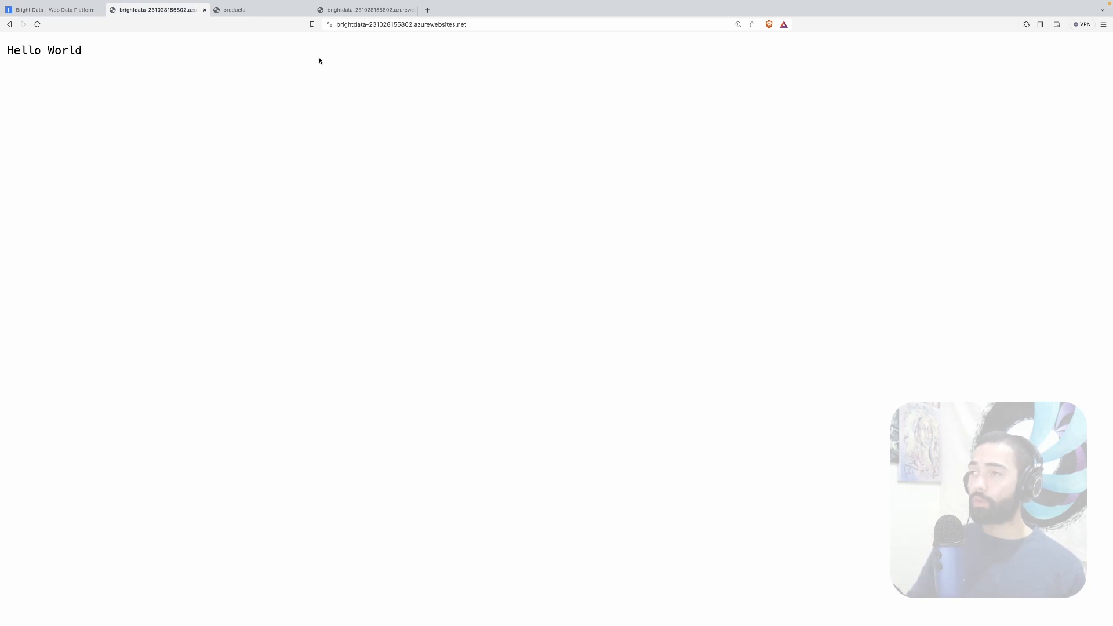
mouse_move(311, 65)
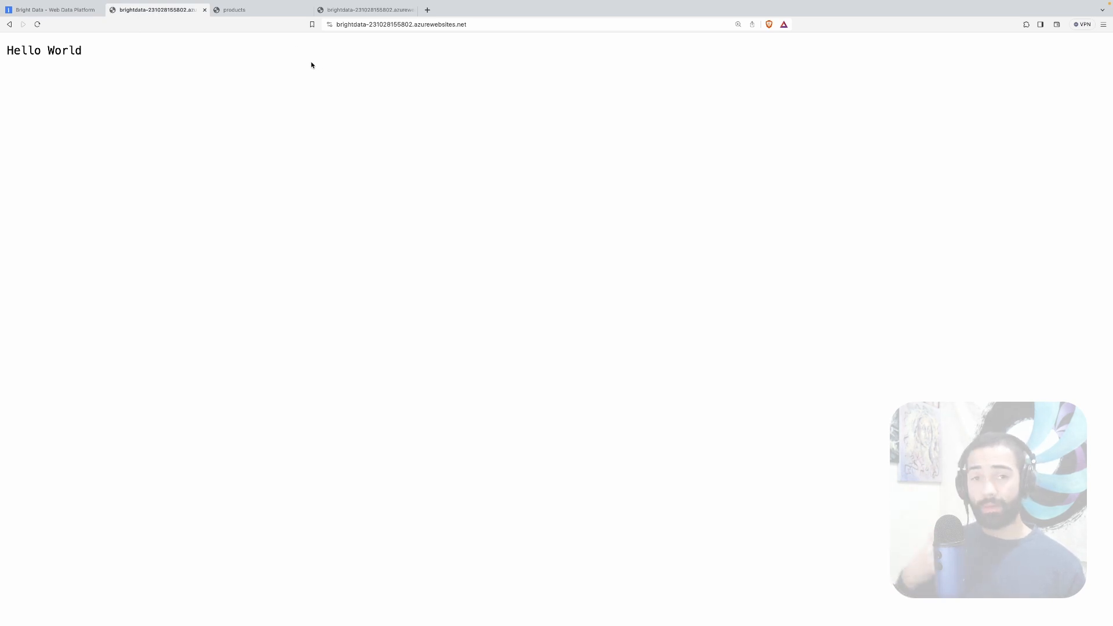
mouse_move(198, 44)
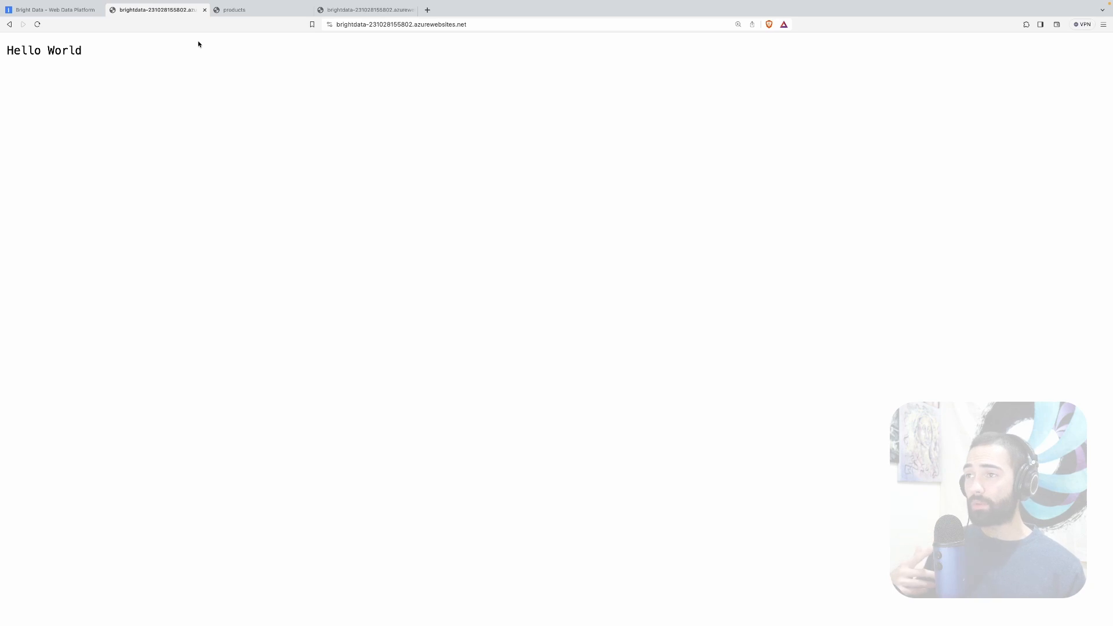
double_click(44, 50)
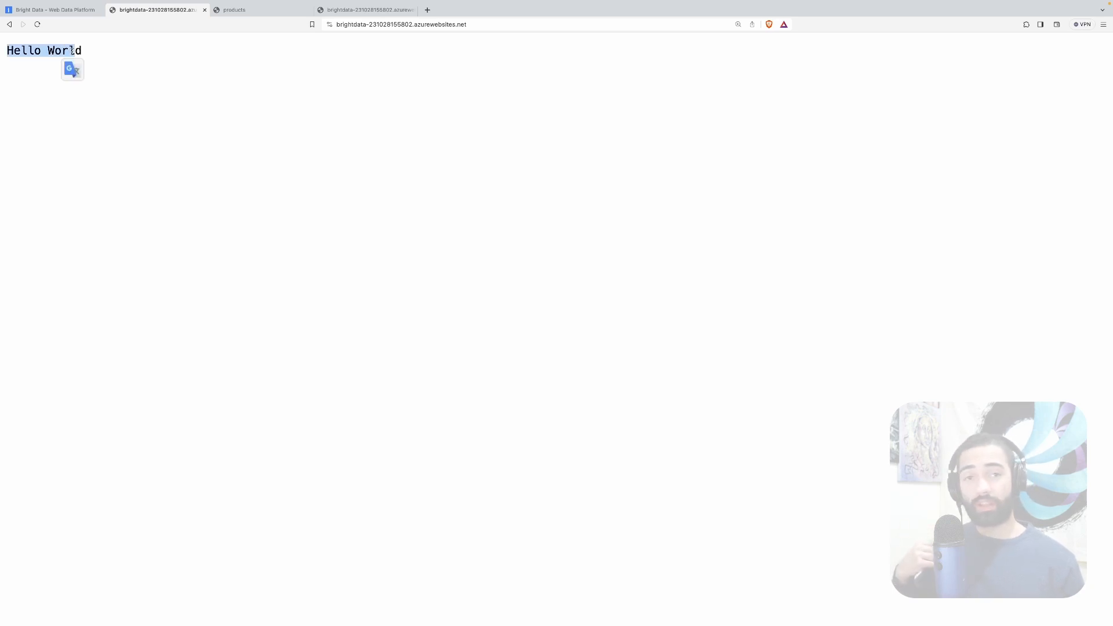
click(411, 24)
text(/?culture=es)
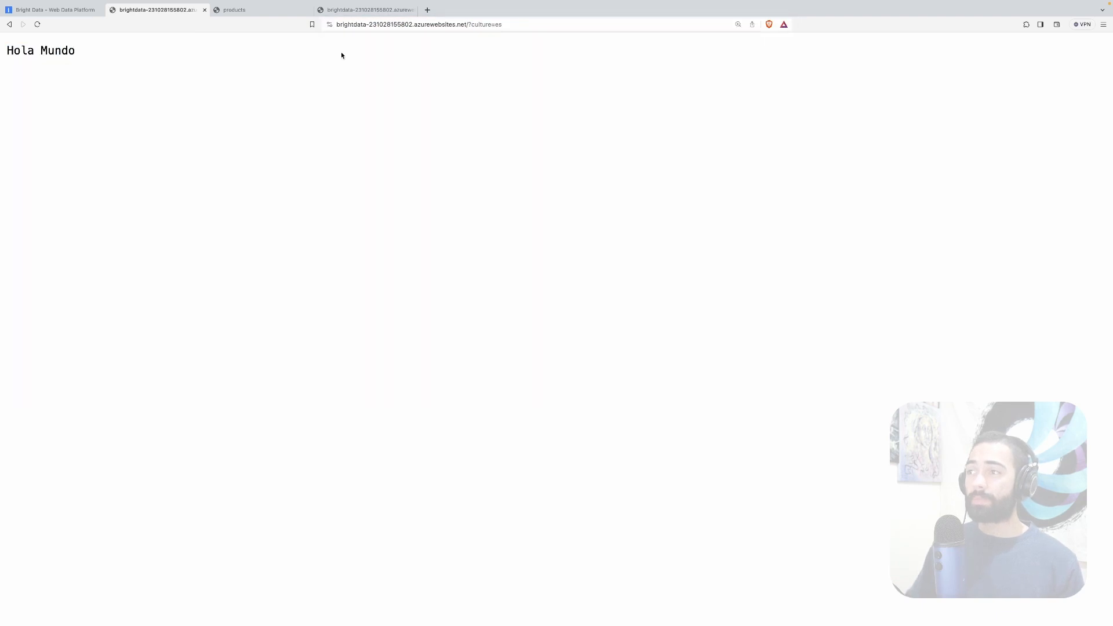
mouse_move(184, 51)
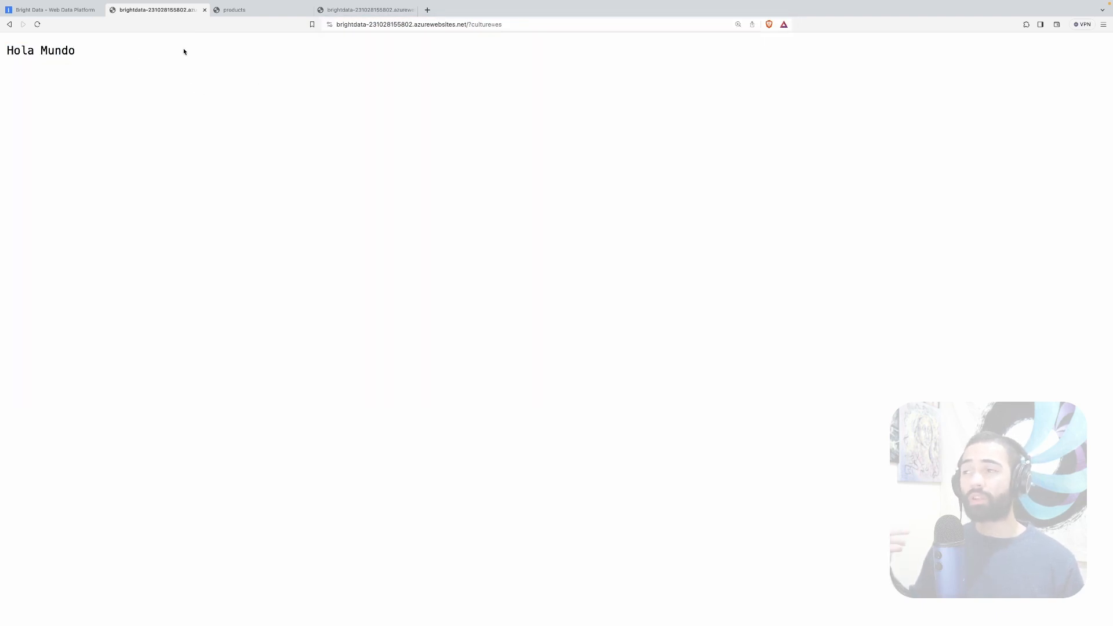
click(234, 10)
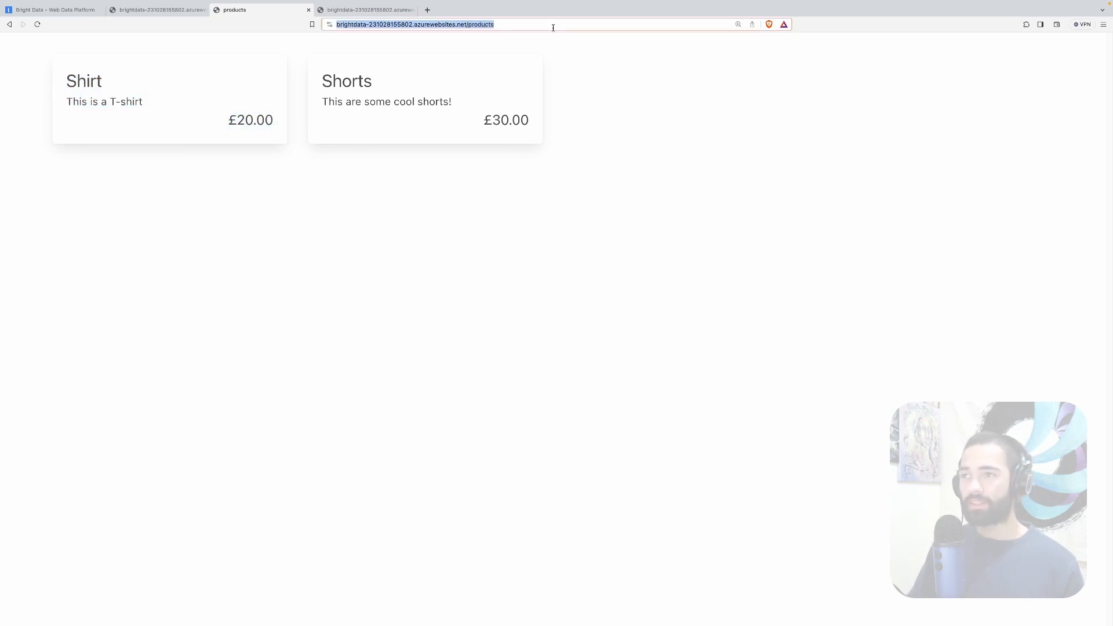
text(?culture=es)
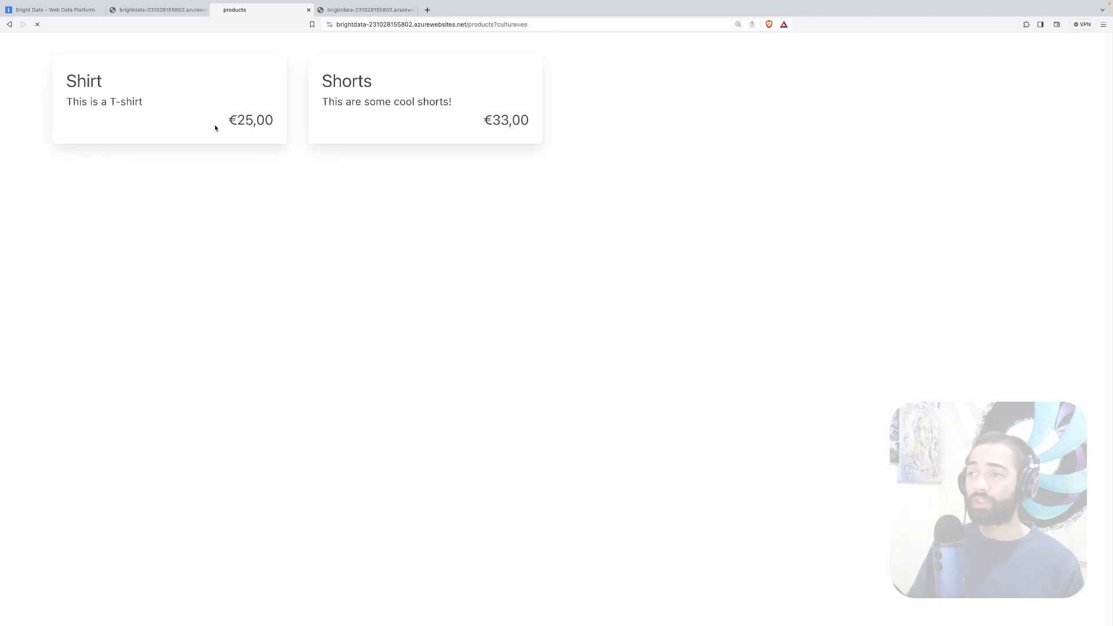
double_click(507, 119)
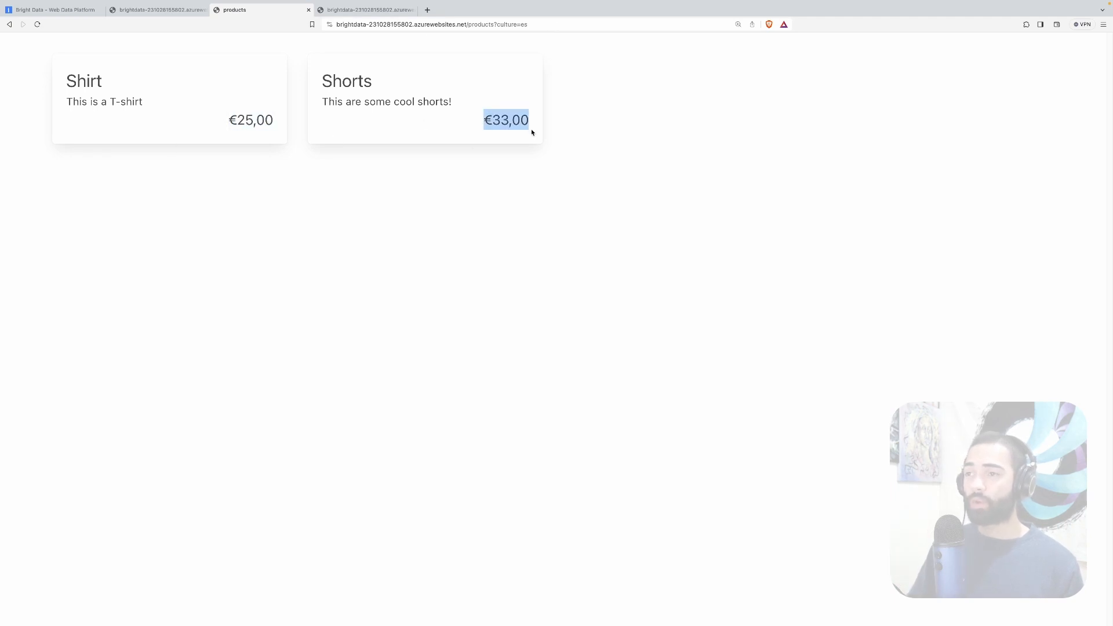
mouse_move(555, 111)
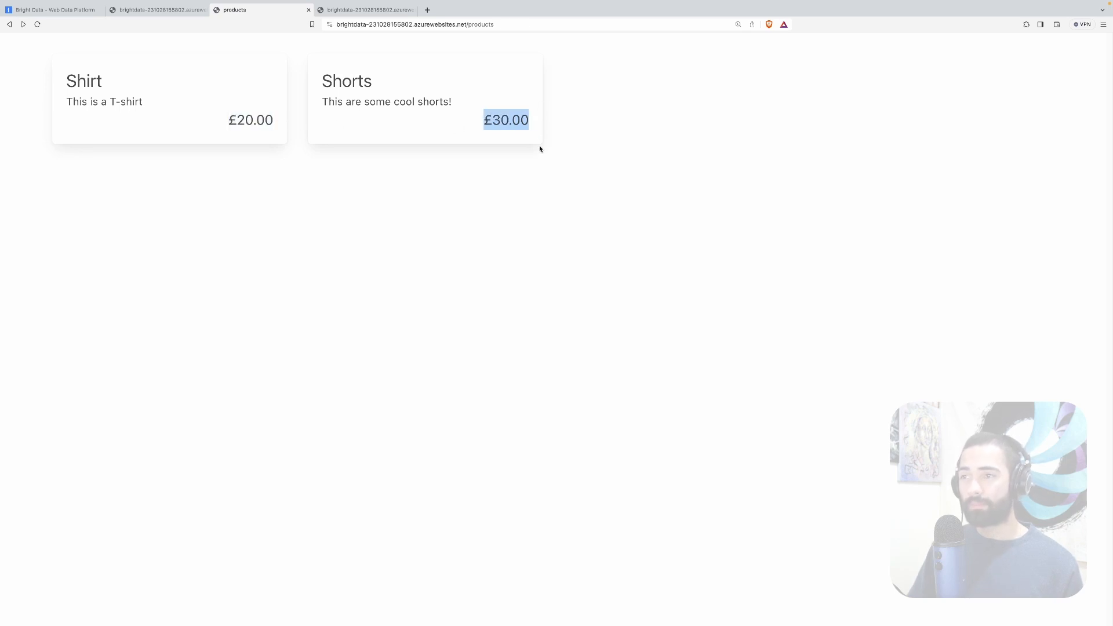
click(366, 9)
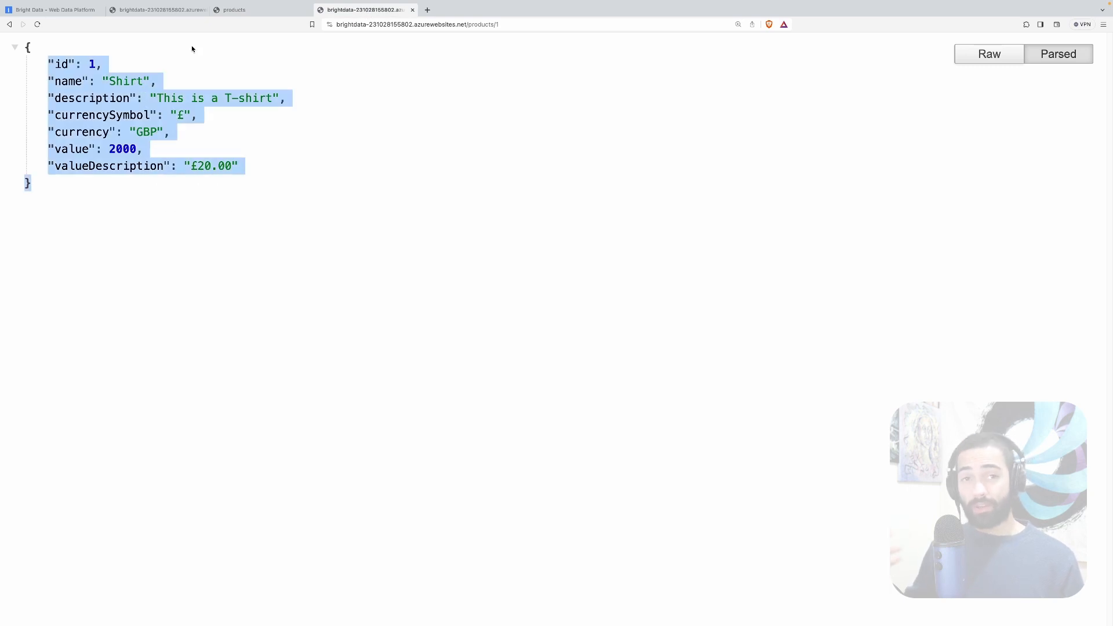
mouse_move(278, 71)
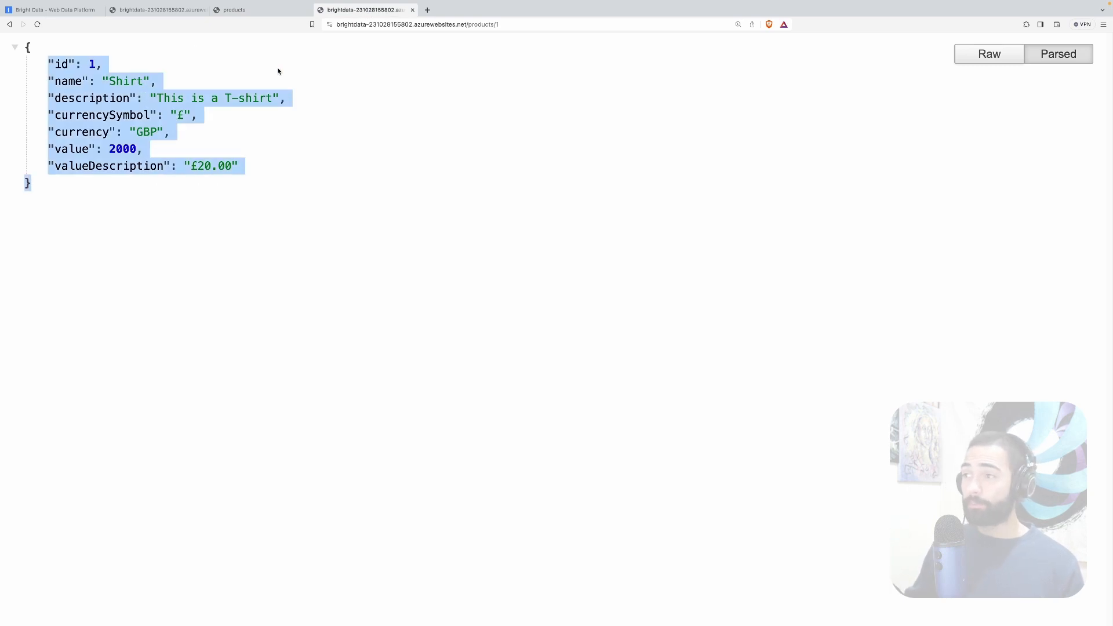
mouse_move(295, 71)
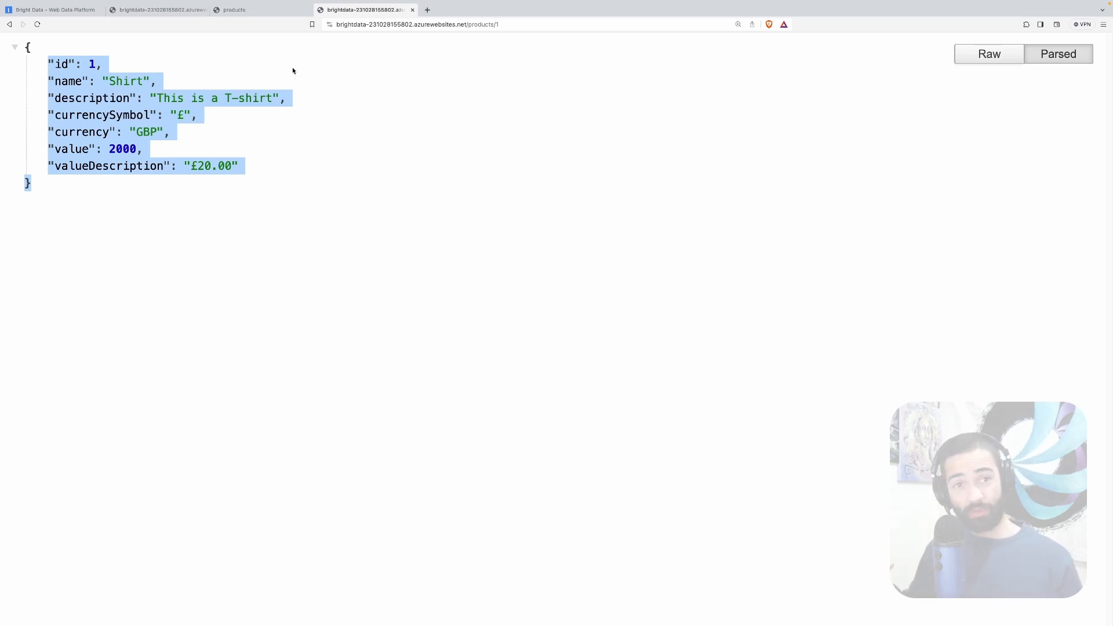
mouse_move(133, 36)
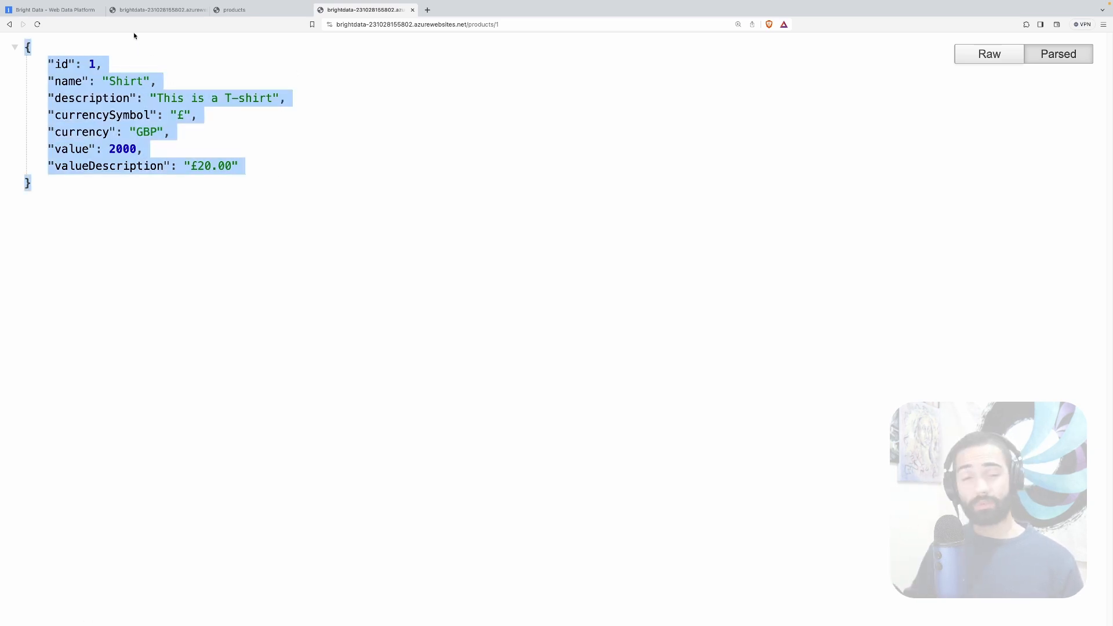
Request the Shirt product JSON with Spanish culture and return to the home page
double_click(210, 166)
text(?culture=es)
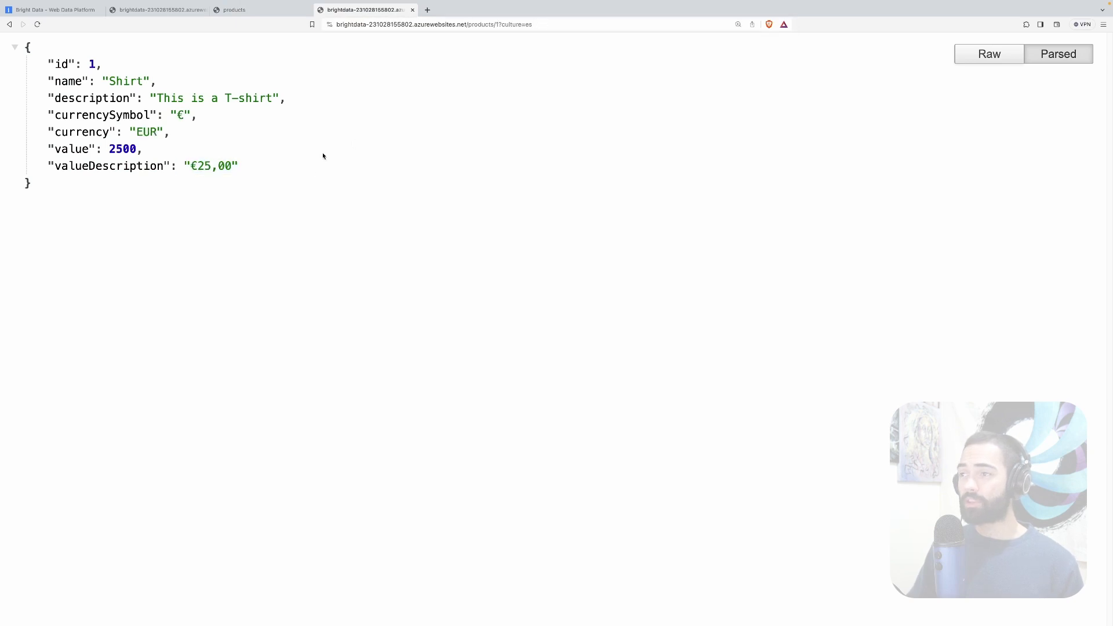
mouse_move(455, 178)
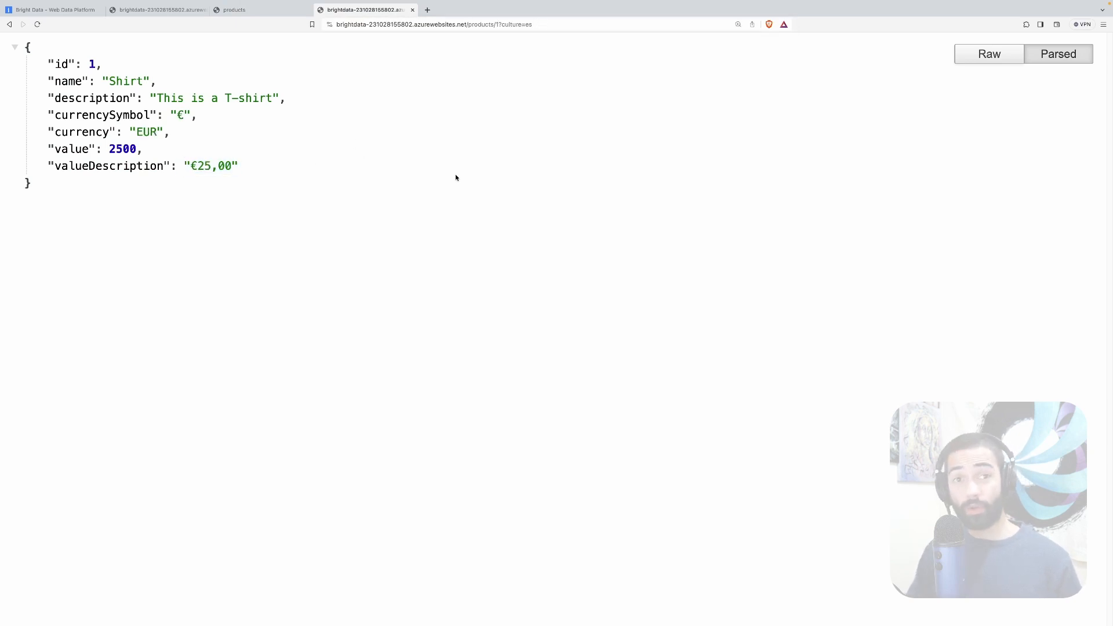
click(157, 9)
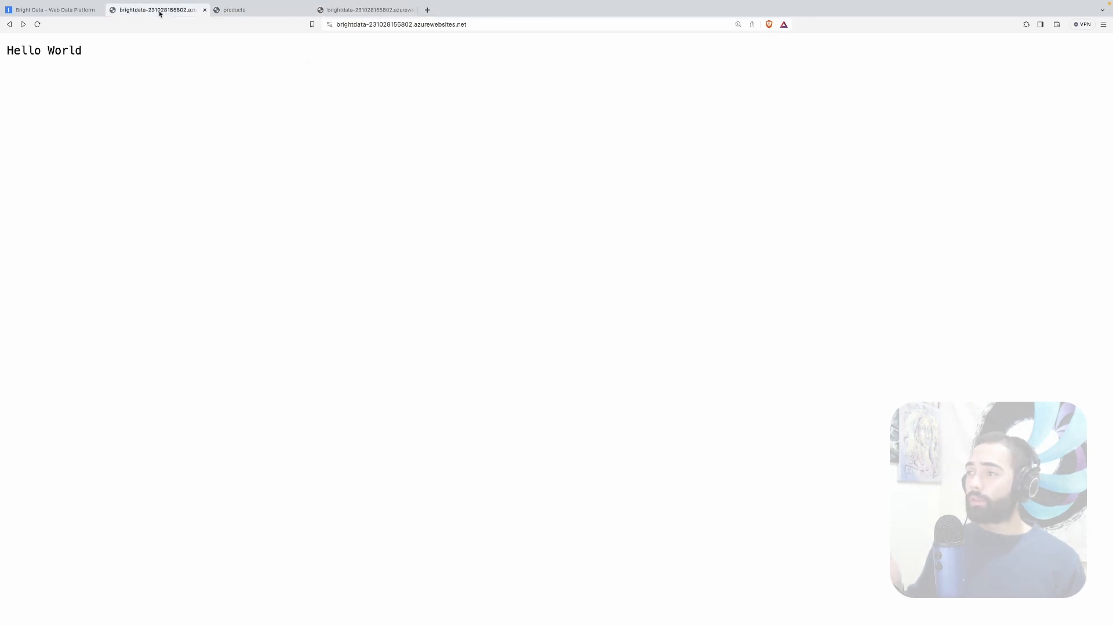
mouse_move(53, 9)
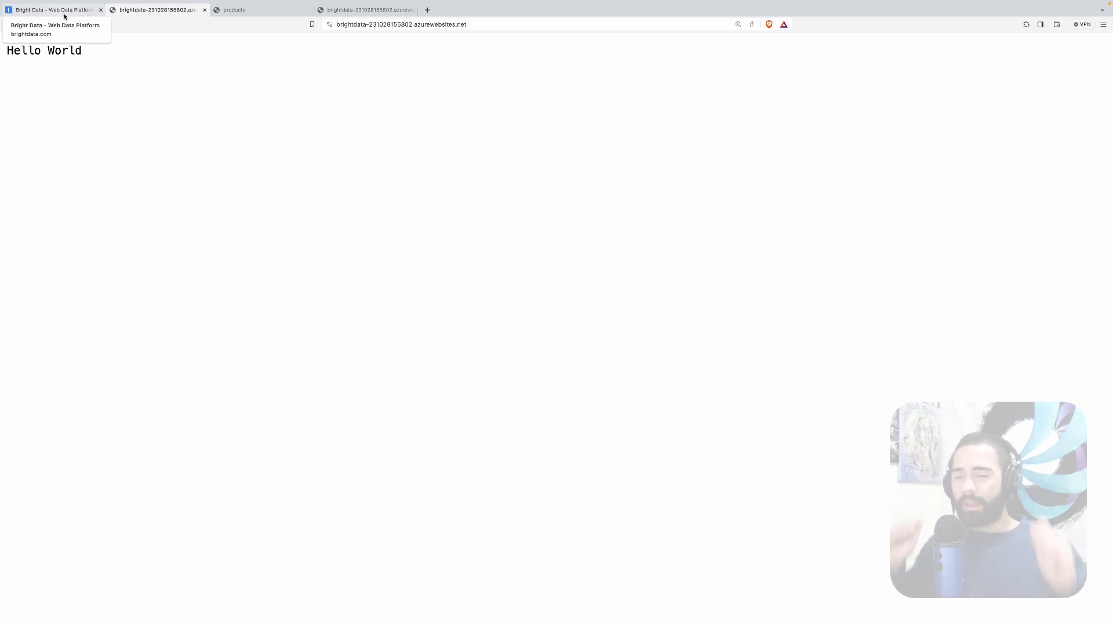
Switch to the Bright Data control panel tab listing the proxies
click(50, 9)
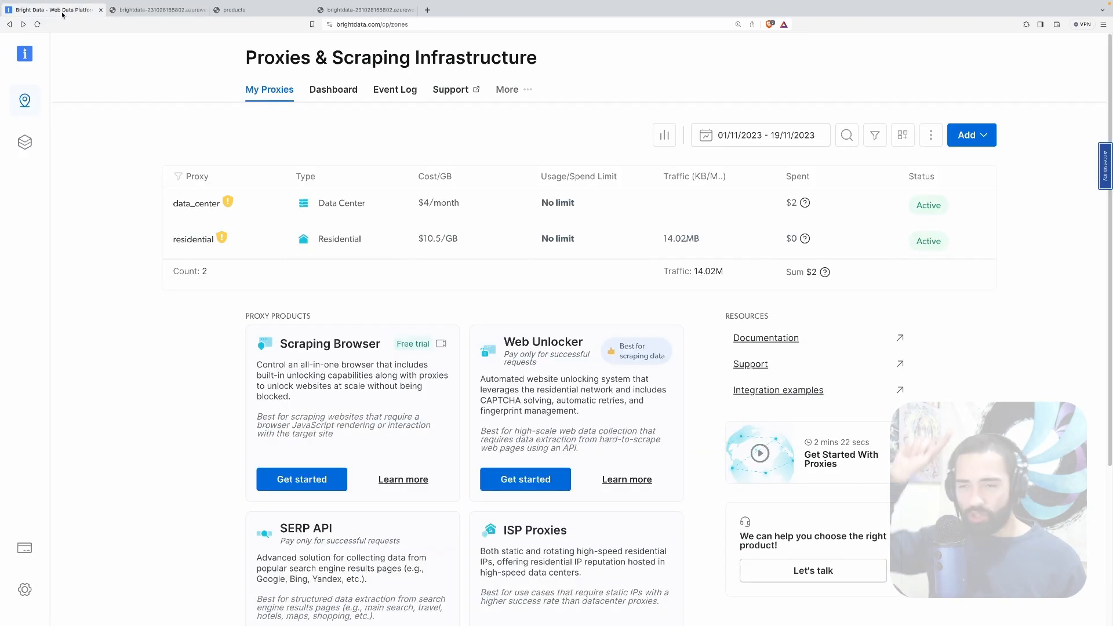
mouse_move(194, 250)
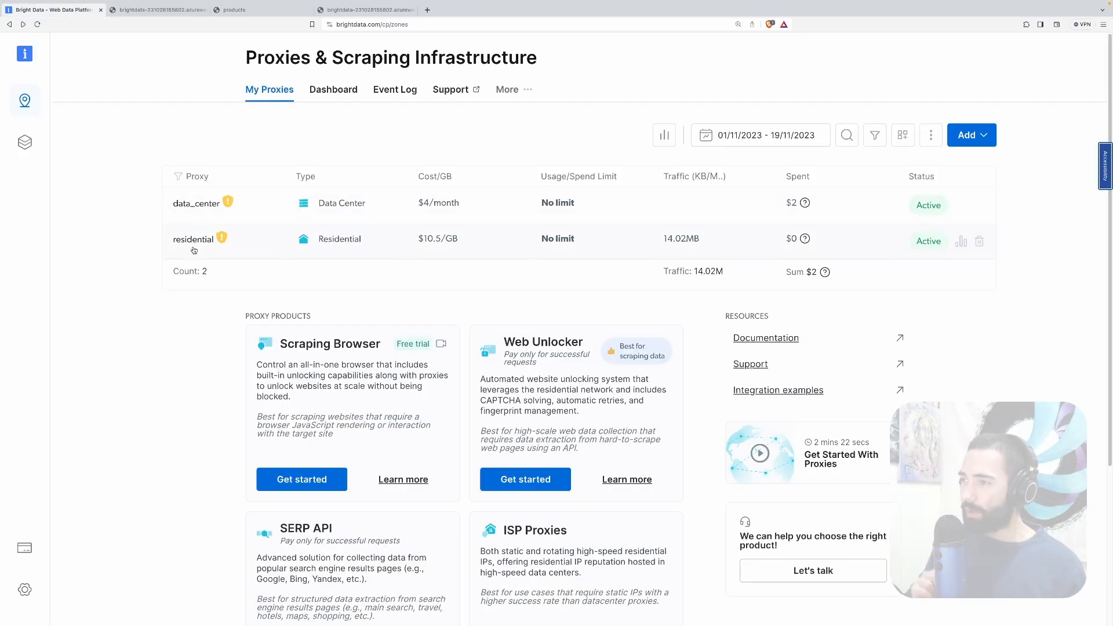
mouse_move(197, 203)
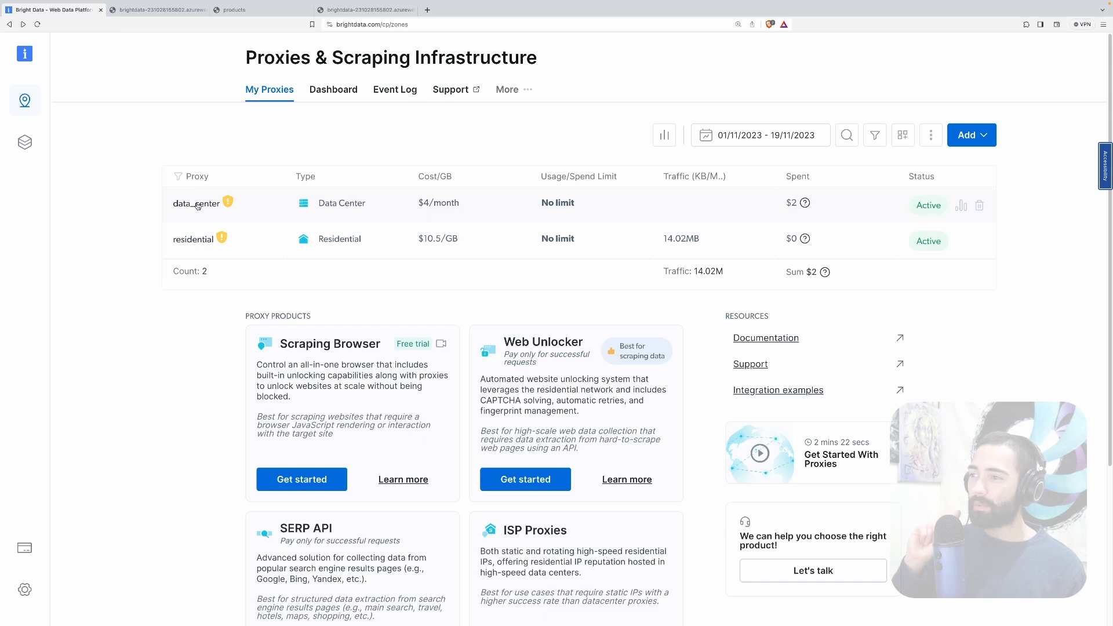
View the data_center proxy's access parameters with host brd.superproxy.io:22225
click(196, 203)
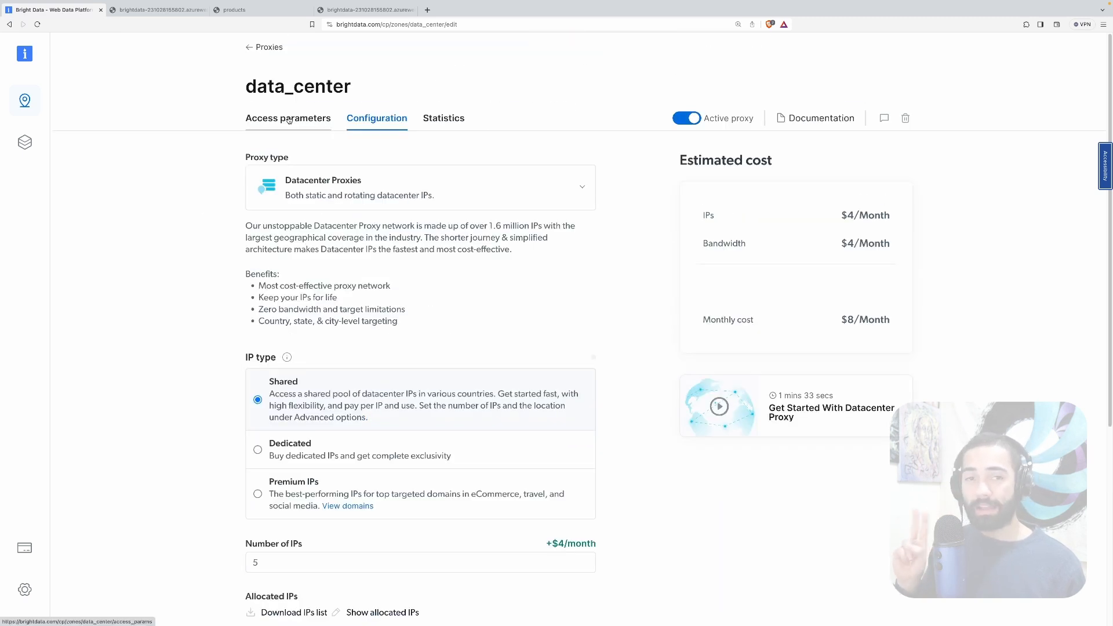
click(288, 118)
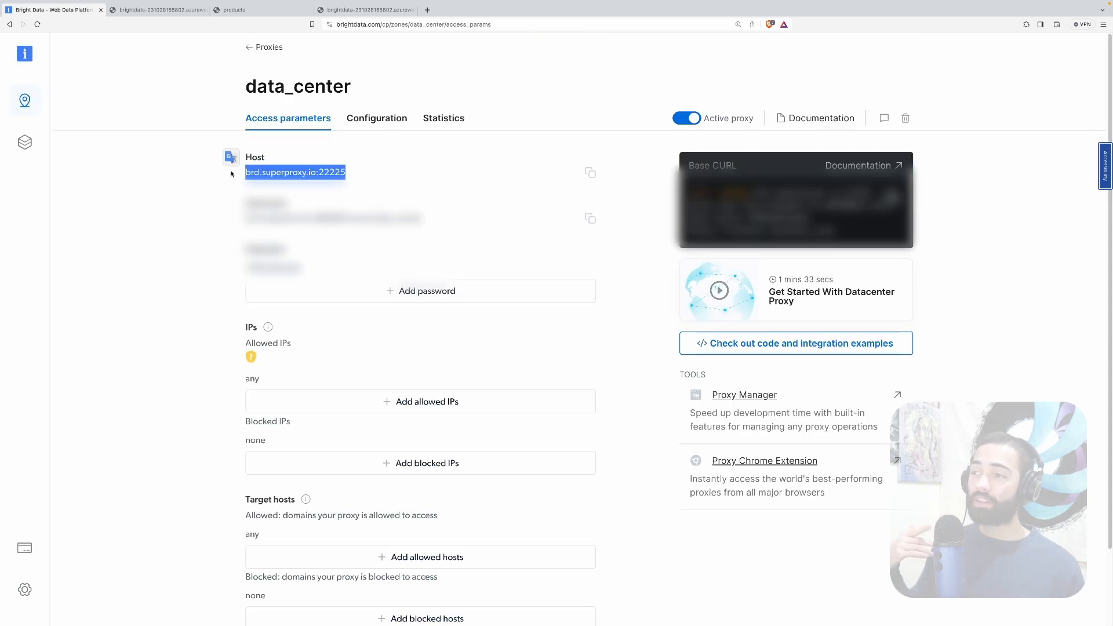
mouse_move(206, 194)
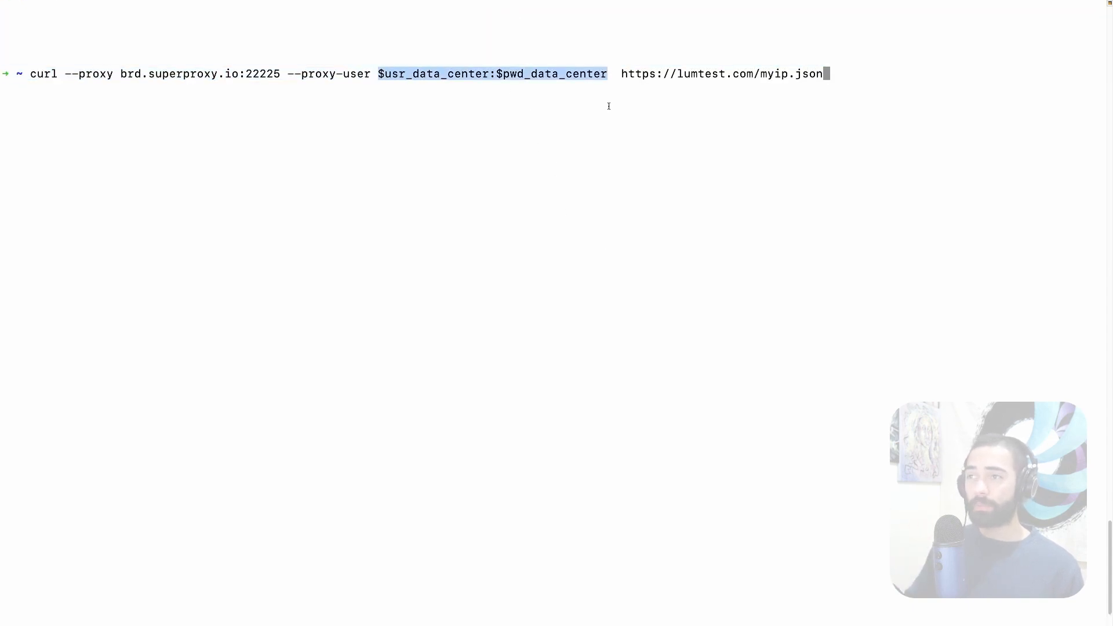
mouse_move(327, 96)
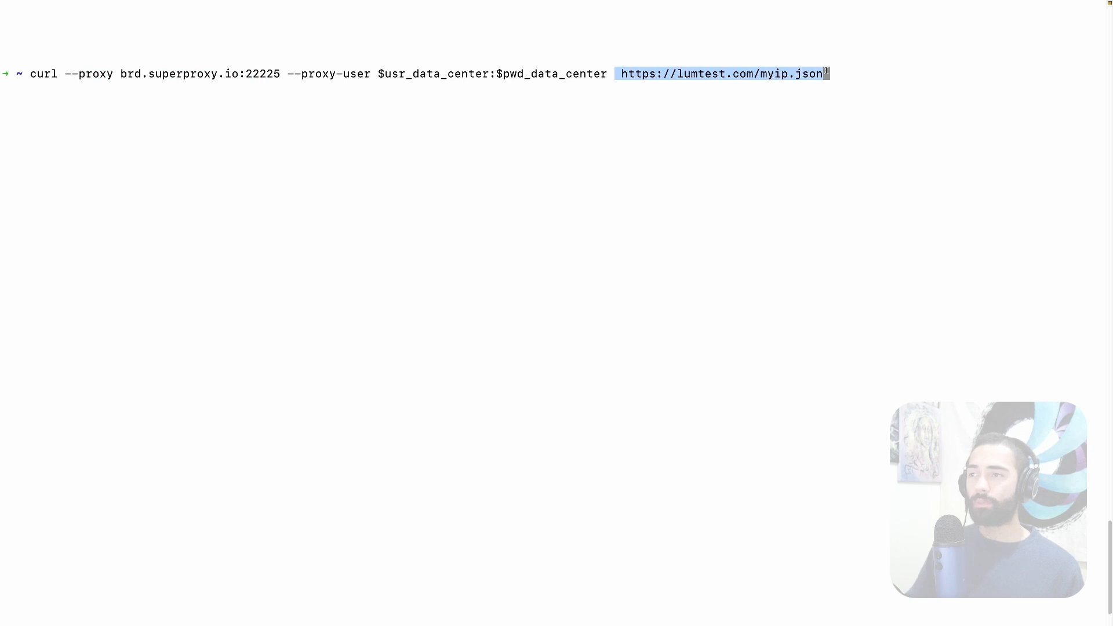
Repeat curl through the datacenter proxy to lumtest myip, getting Spain and Great Britain IPs
key(Return)
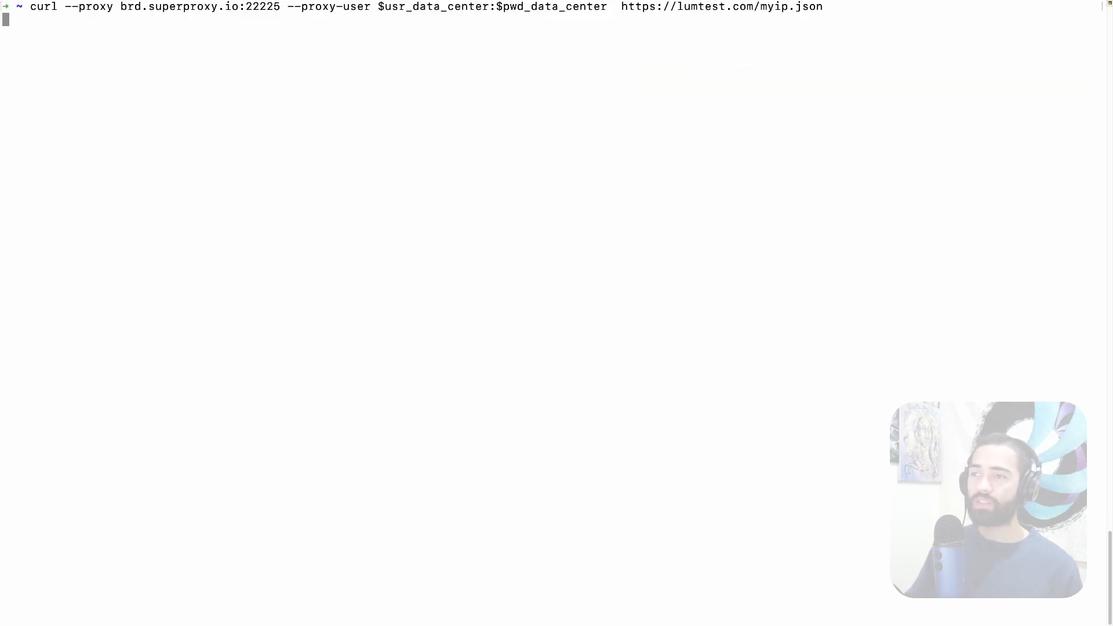
key(Return)
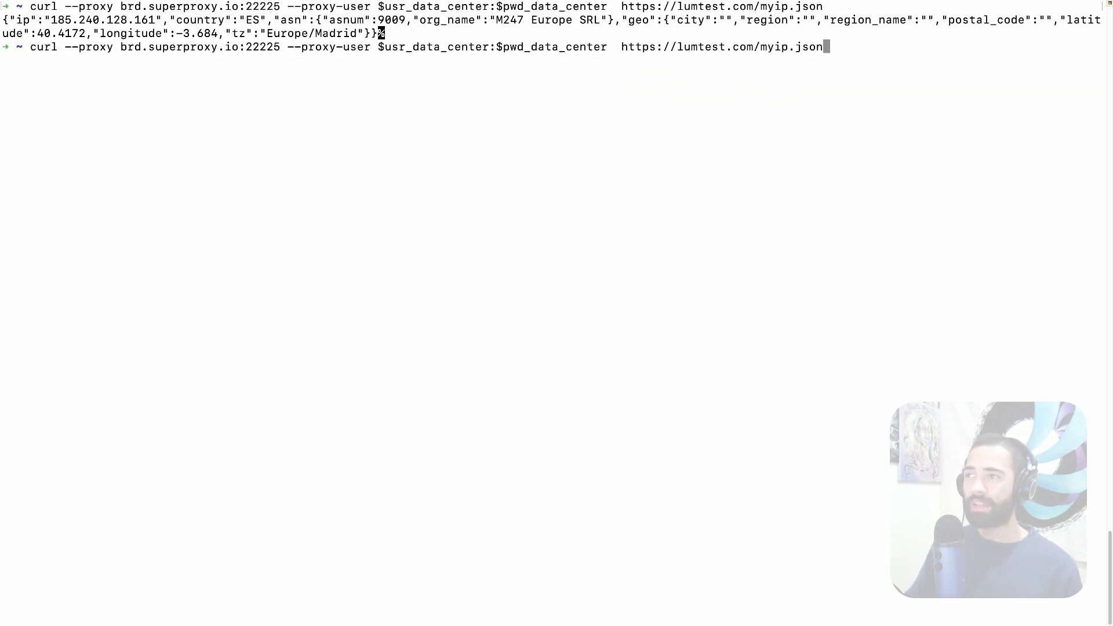
key(Return)
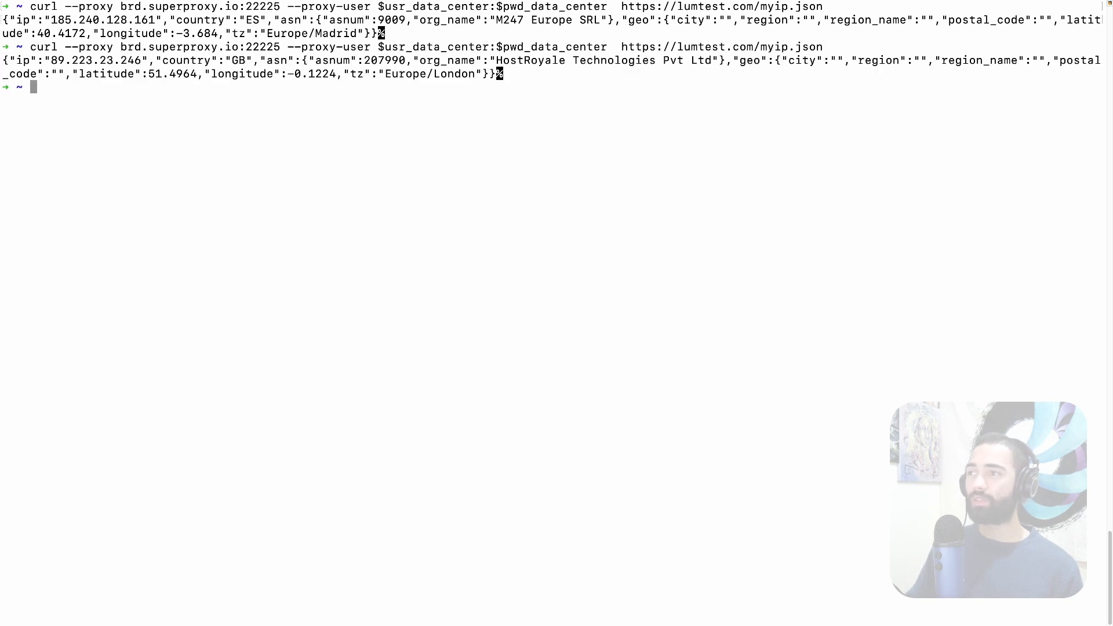
key(Return)
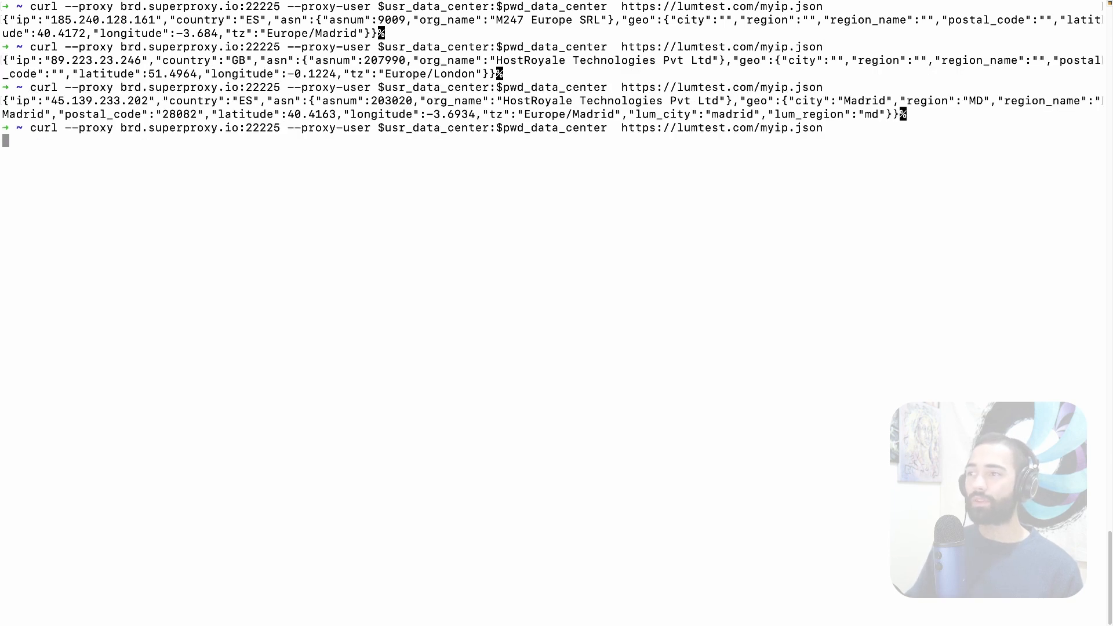
key(Return)
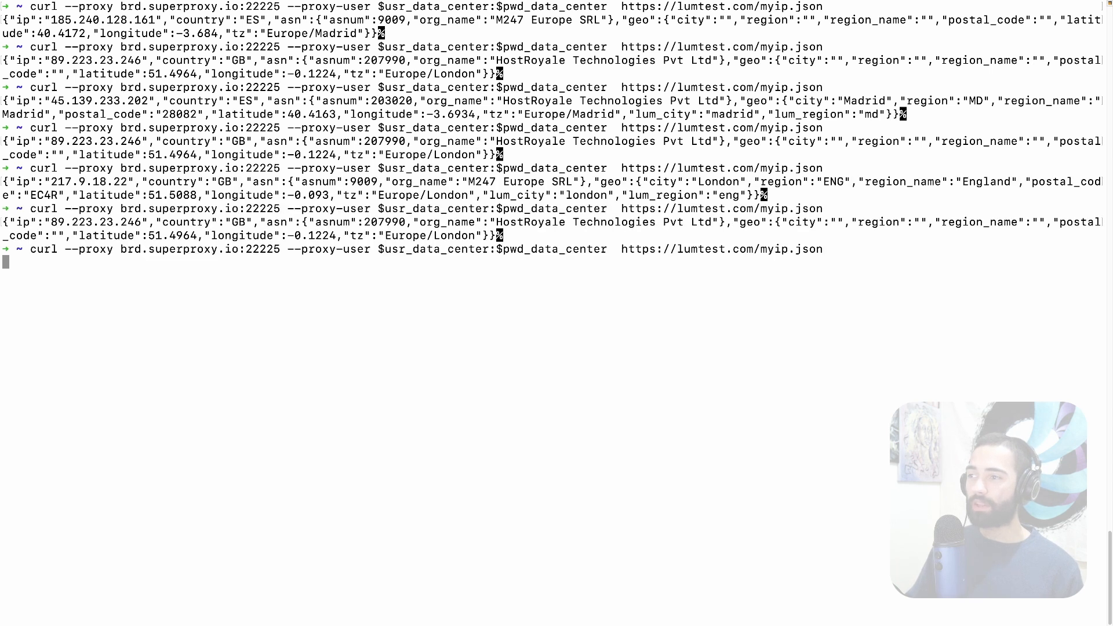
key(Return)
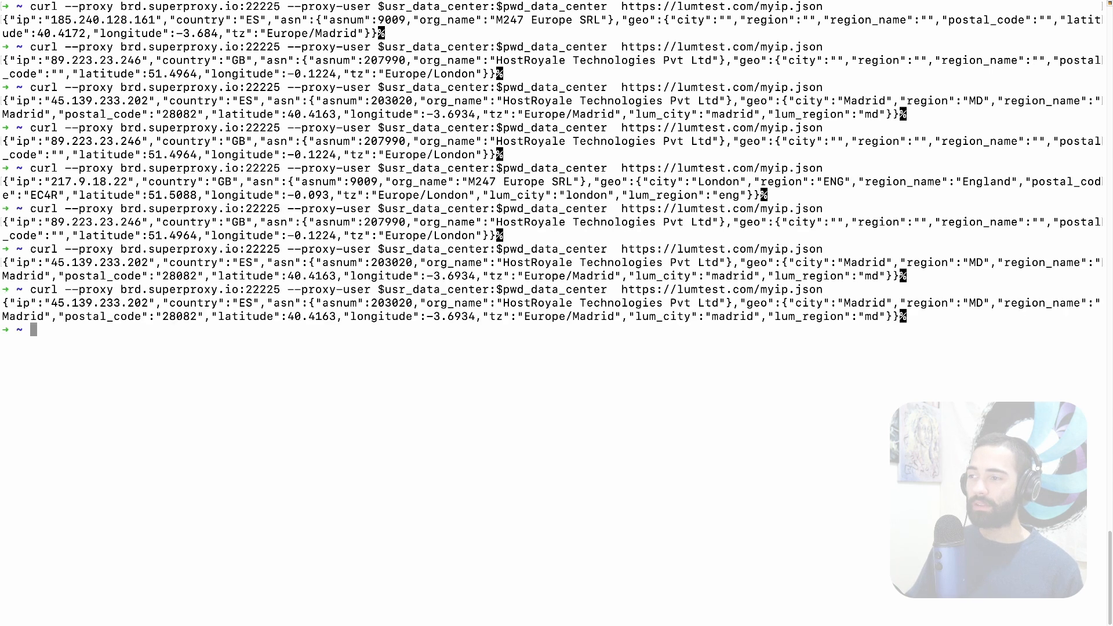
key(Return)
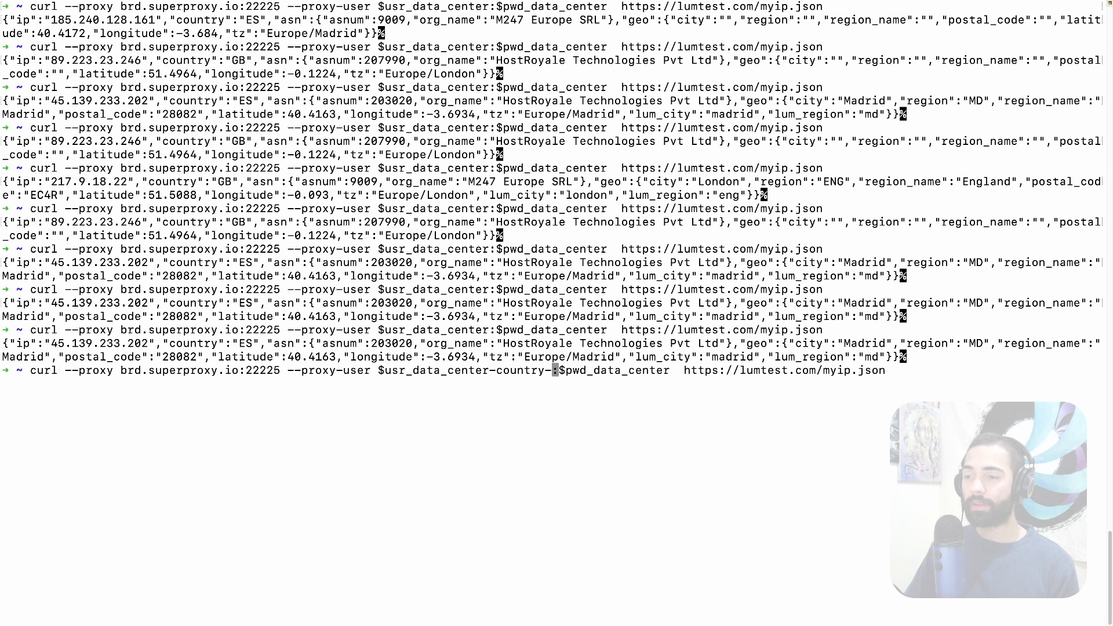
Run the curl proxy request with the -country-es suffix twice, getting Madrid IPs, then begin clearing
text(es)
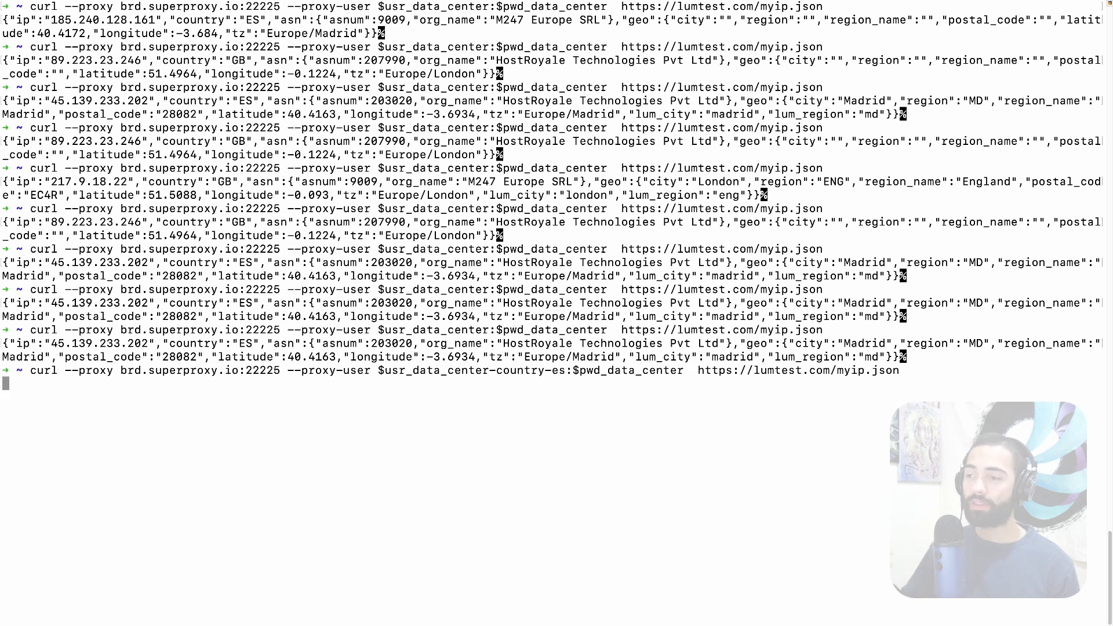
key(Return)
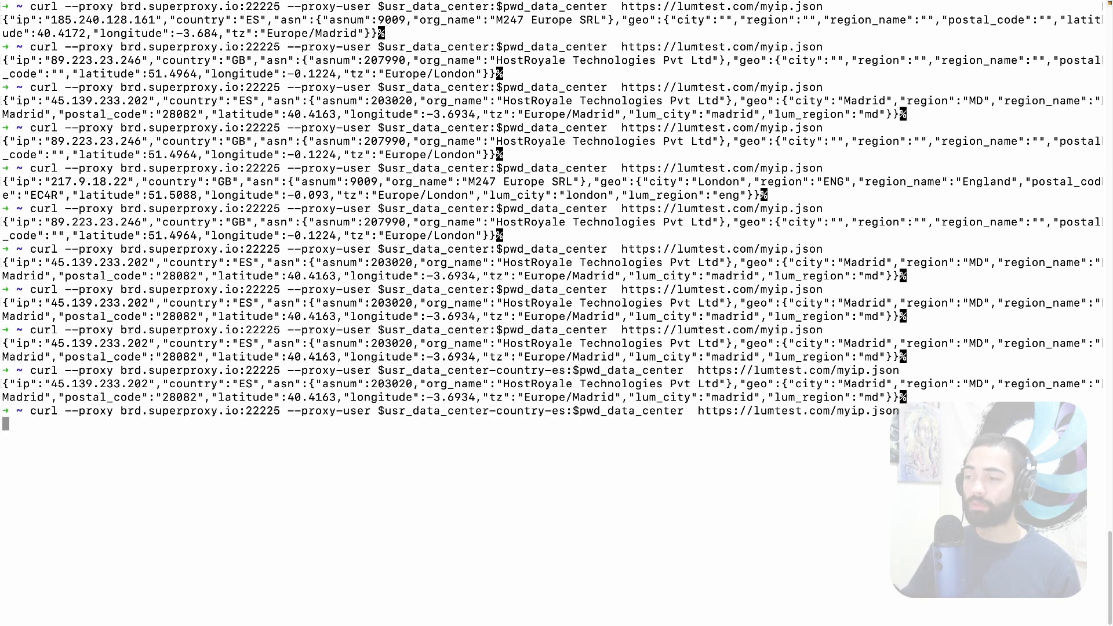
key(Return)
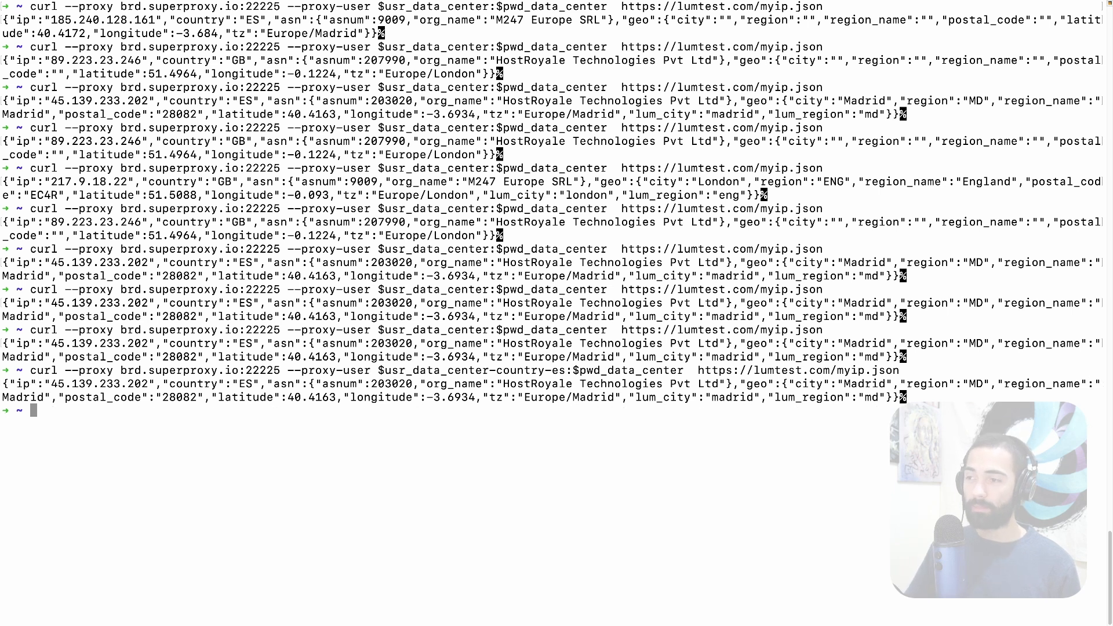
text(clear)
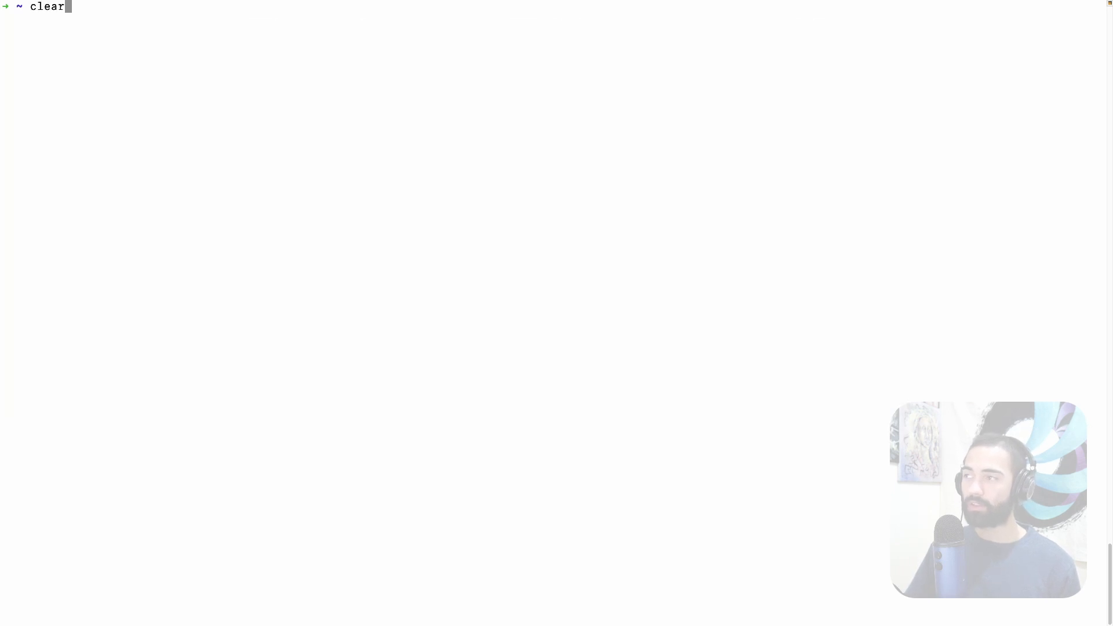
Retype and run the curl request with $usr_data_center-country-es, returning a Madrid IP, and recall it
text(curl --proxy brd.superproxy.io:22225 --proxy-user $usr_data_center-country-es:$pwd_data_center  https://lumtest.com/myip.json)
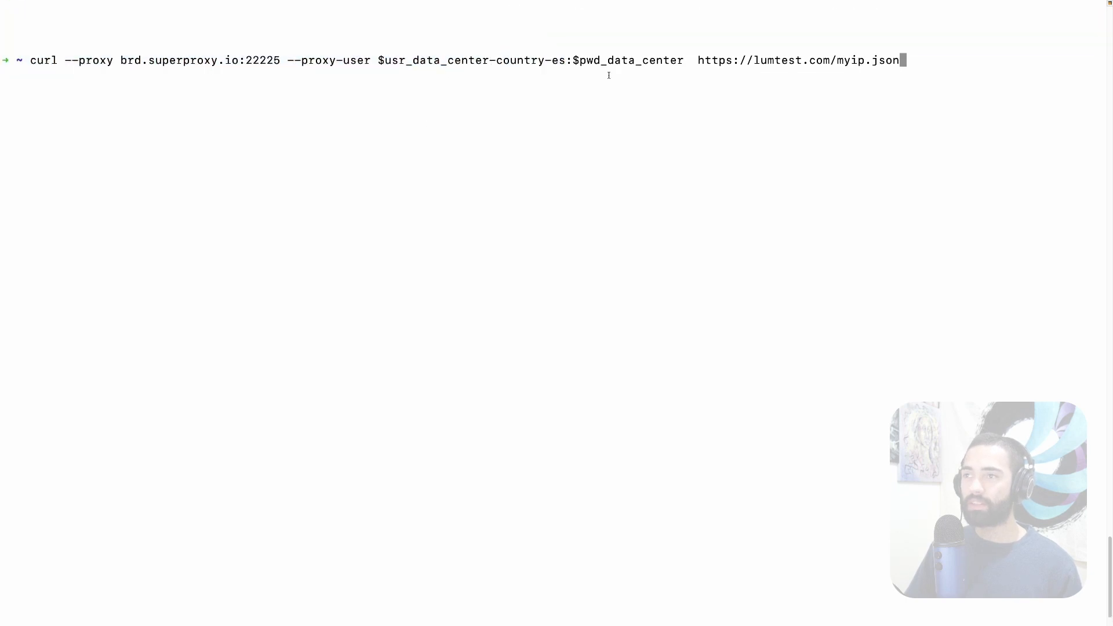
key(Return)
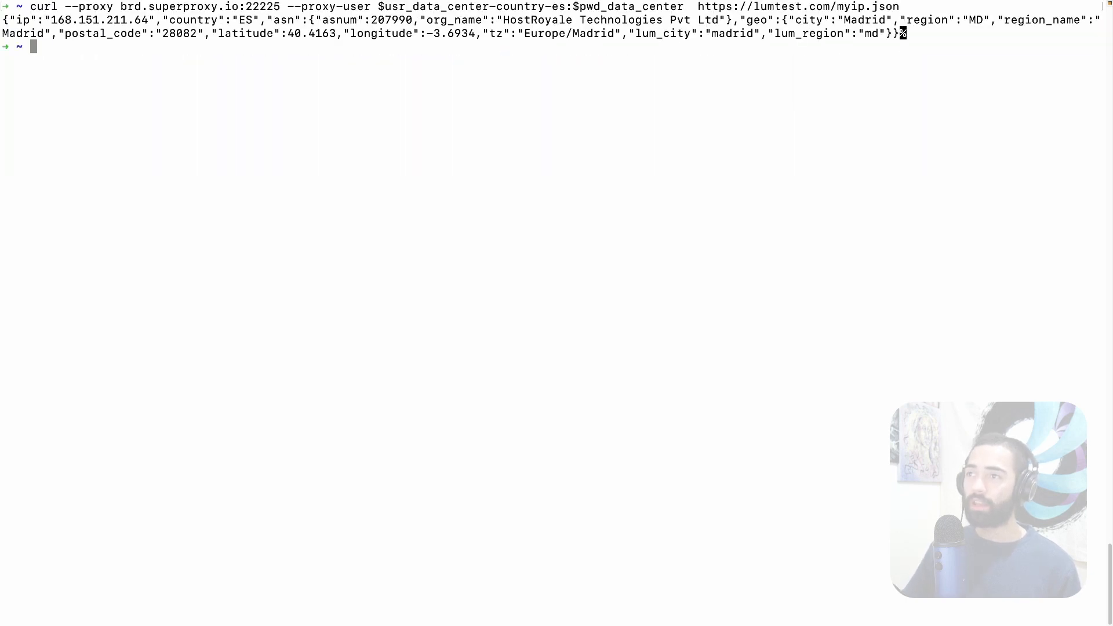
key(Return)
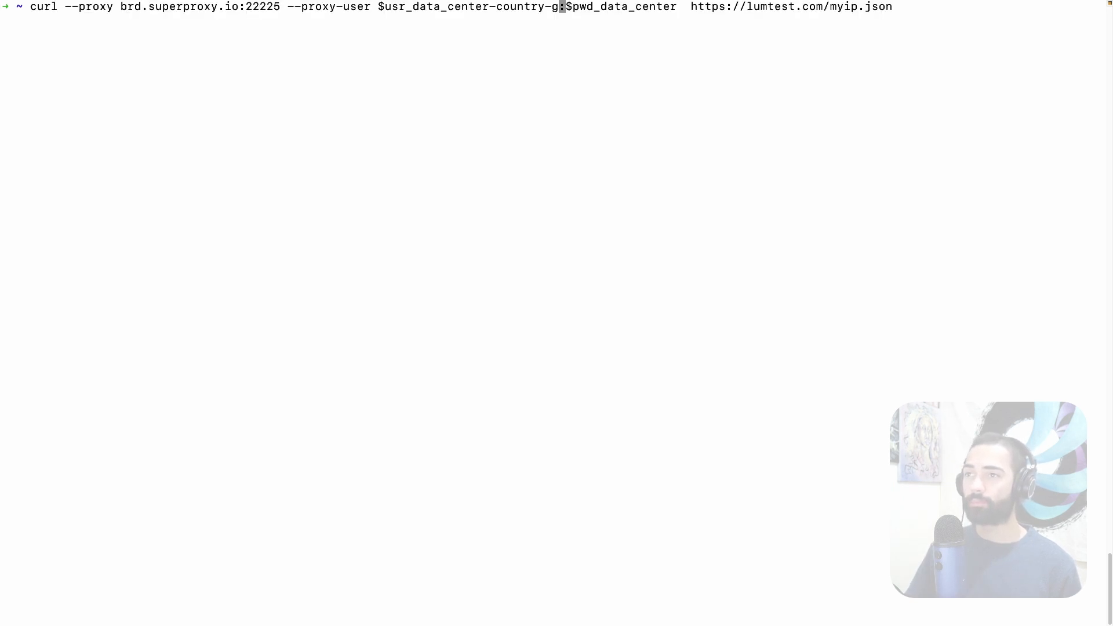
Run the -country-gb curl request three times, returning Great Britain IPs including London
key(Return)
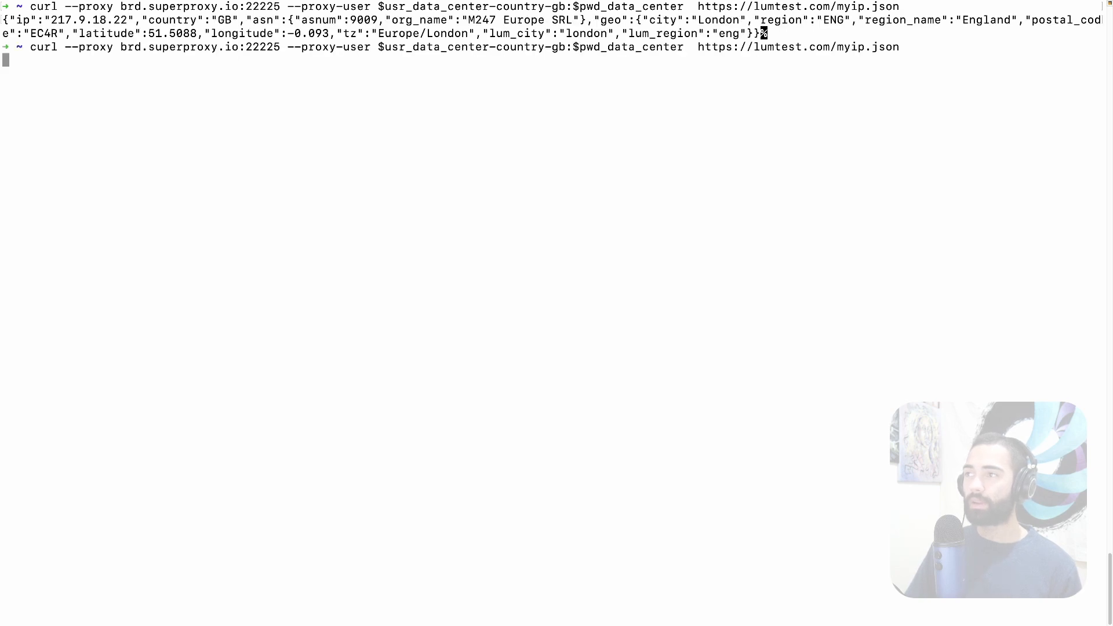
key(Return)
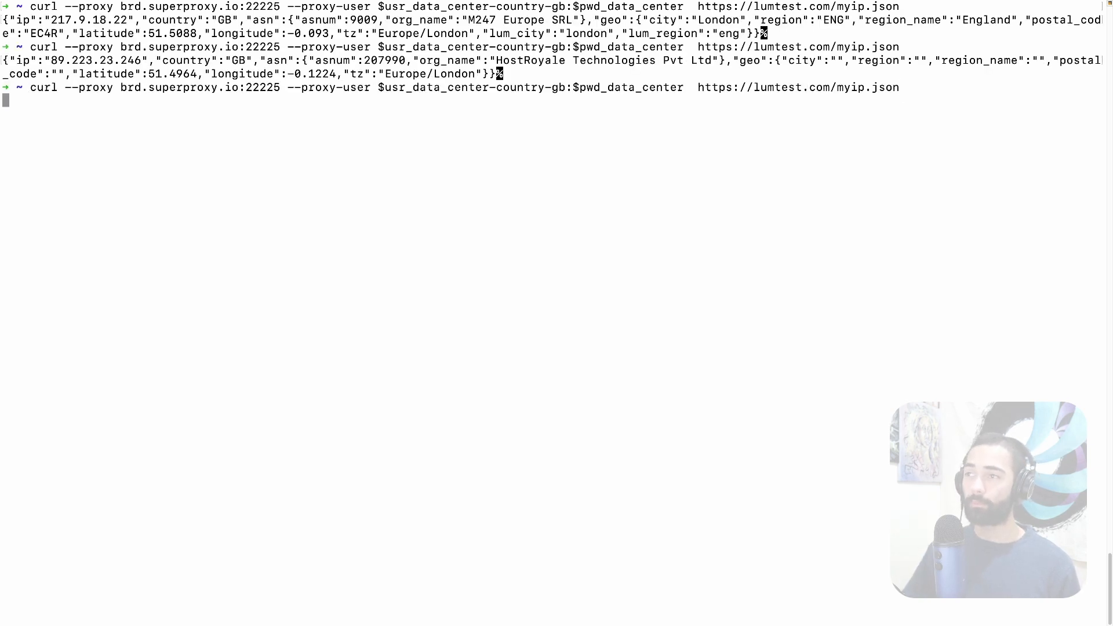
key(Return)
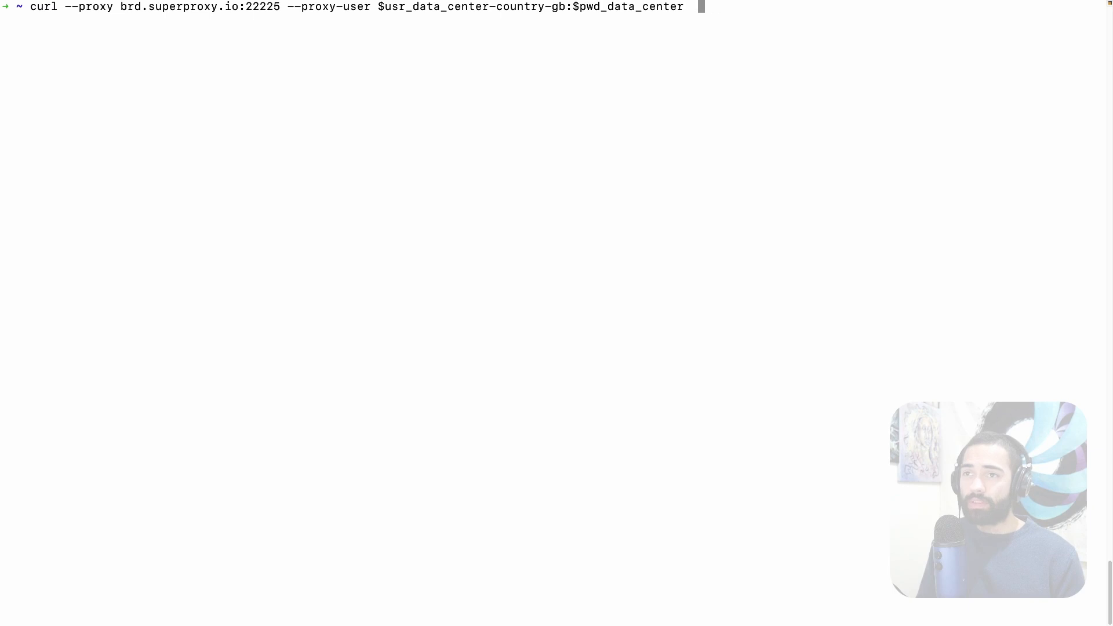
text(https://brightdata-231028155802.azurewebsites.net/)
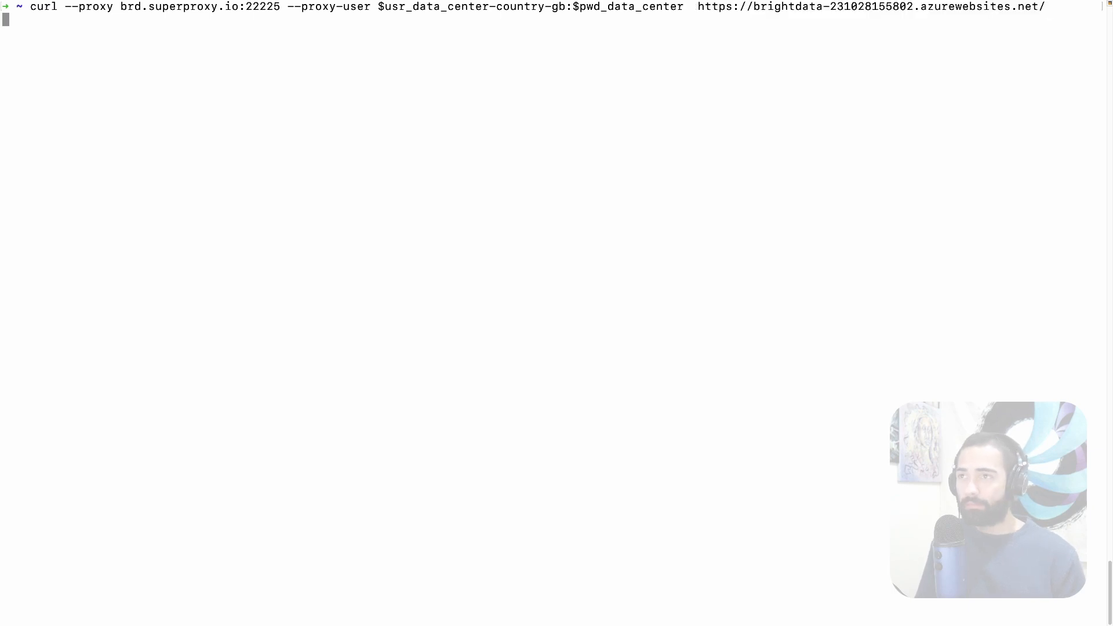
key(Return)
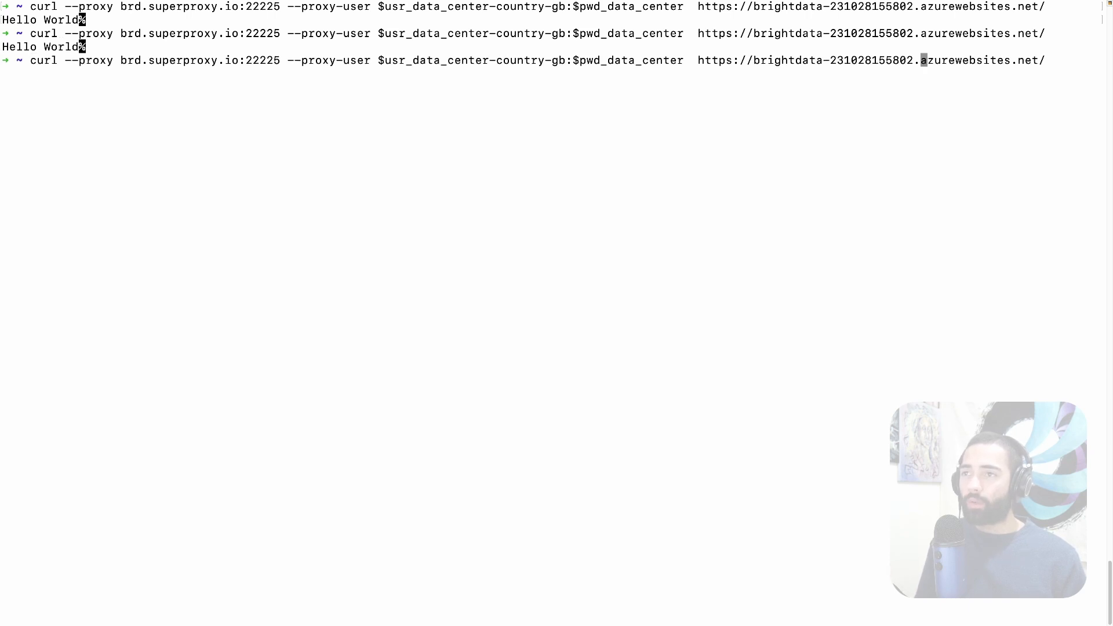
mouse_move(559, 60)
text(es)
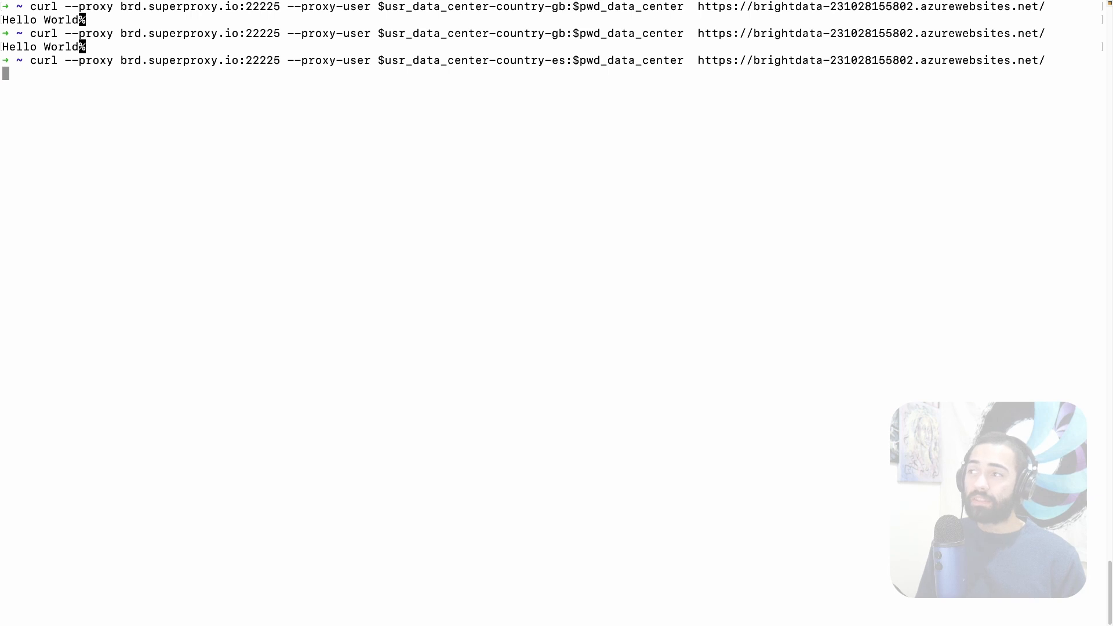
key(Return)
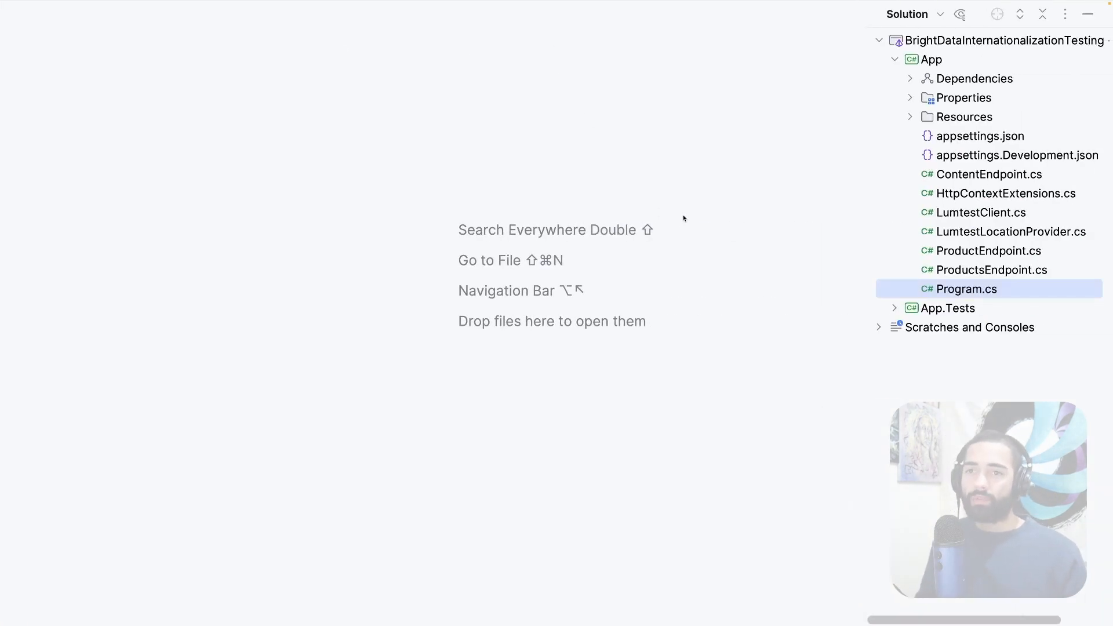
Review Program.cs's lumtest HTTP client registration and the HelloWorld/Hola Mundo translations, then close the grid
double_click(967, 289)
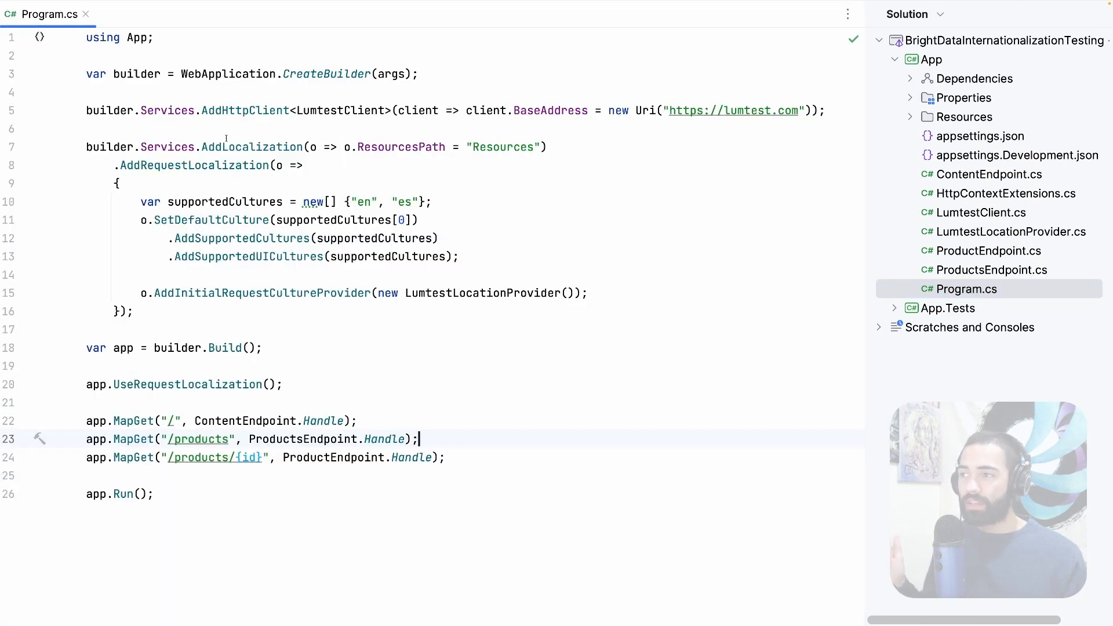
click(92, 91)
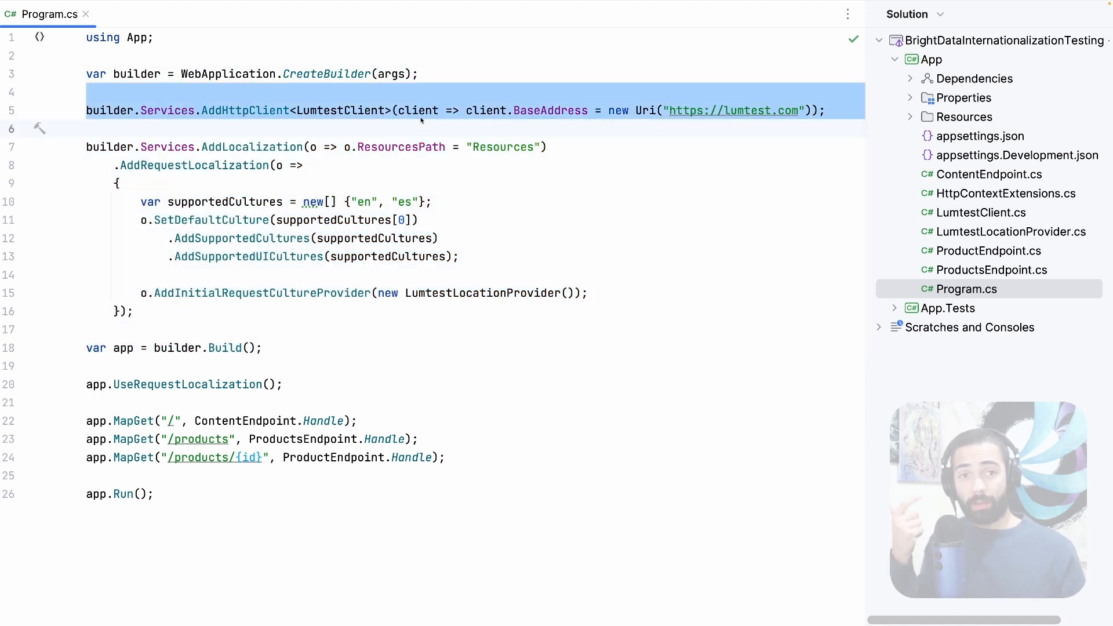
click(382, 129)
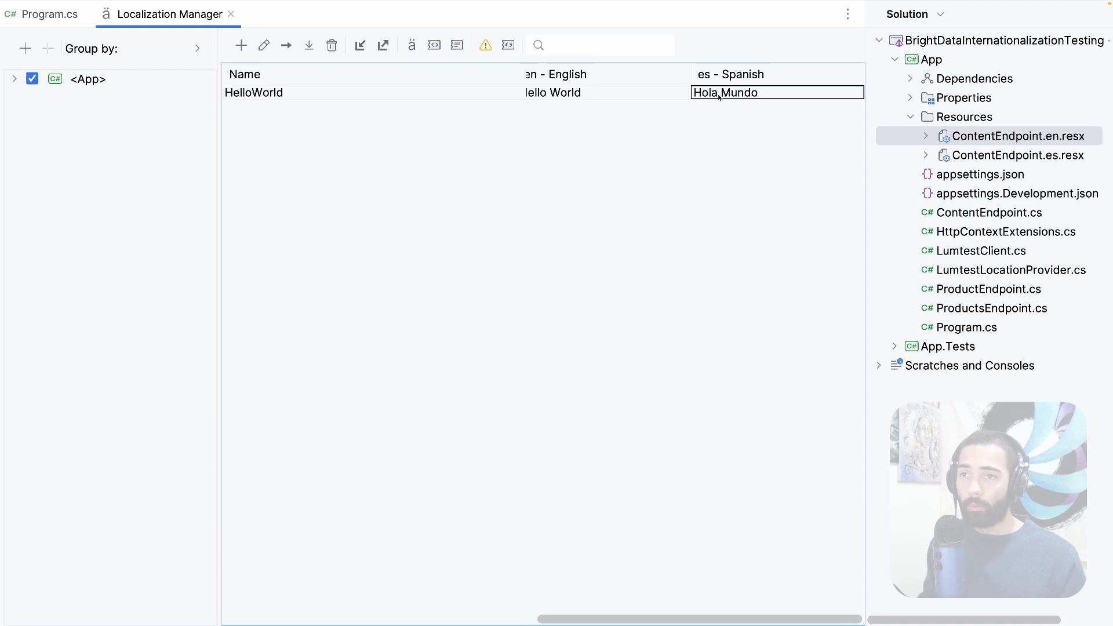
mouse_move(231, 14)
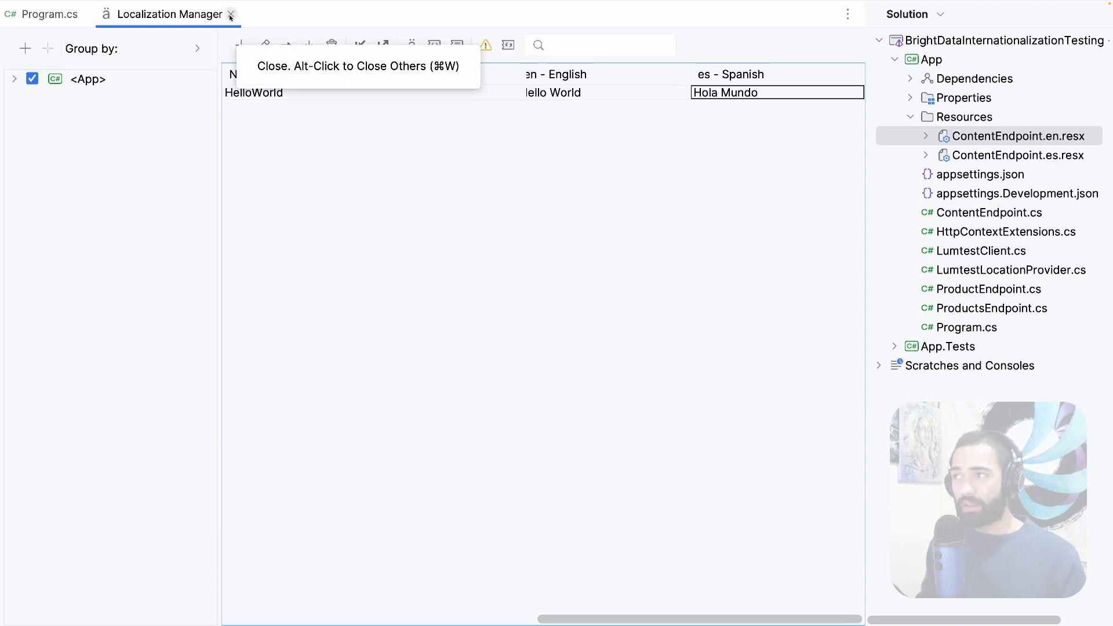
click(230, 14)
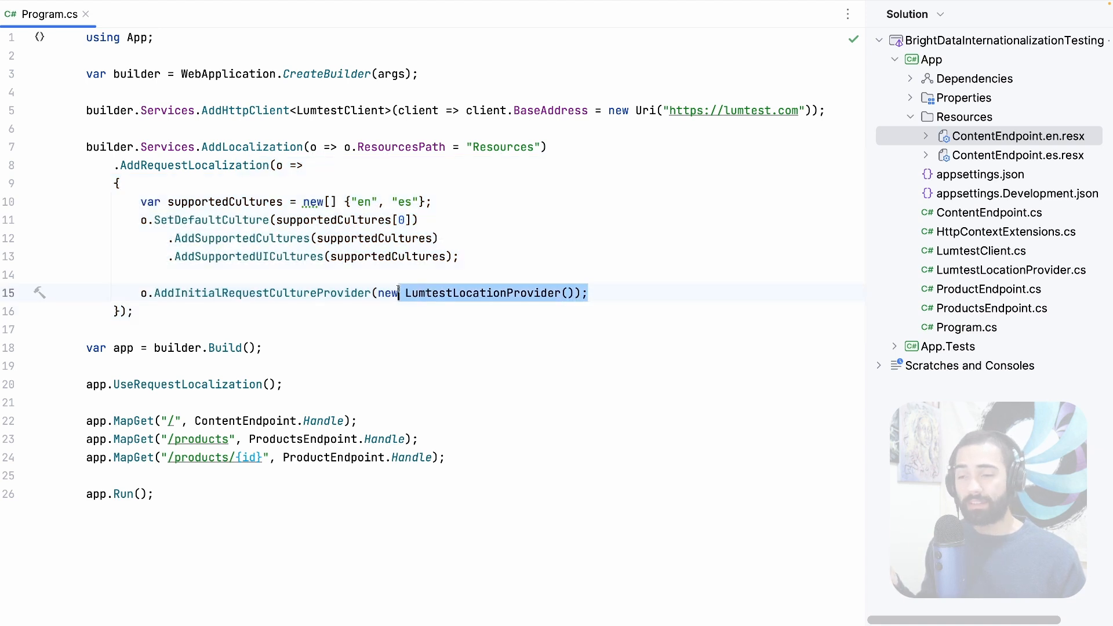
click(492, 292)
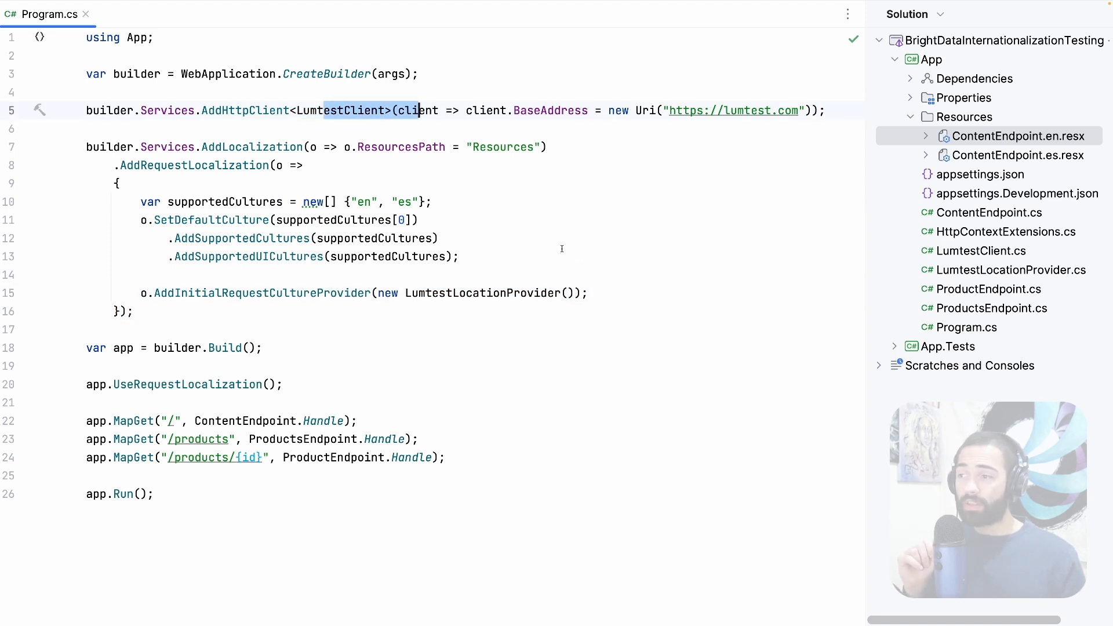
click(459, 256)
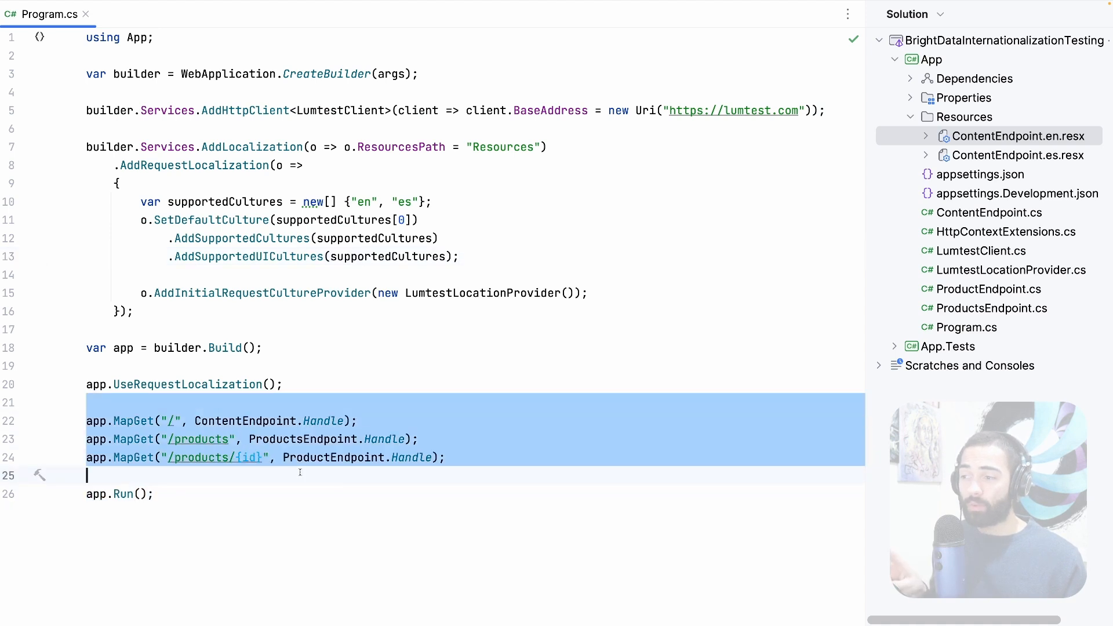
click(321, 366)
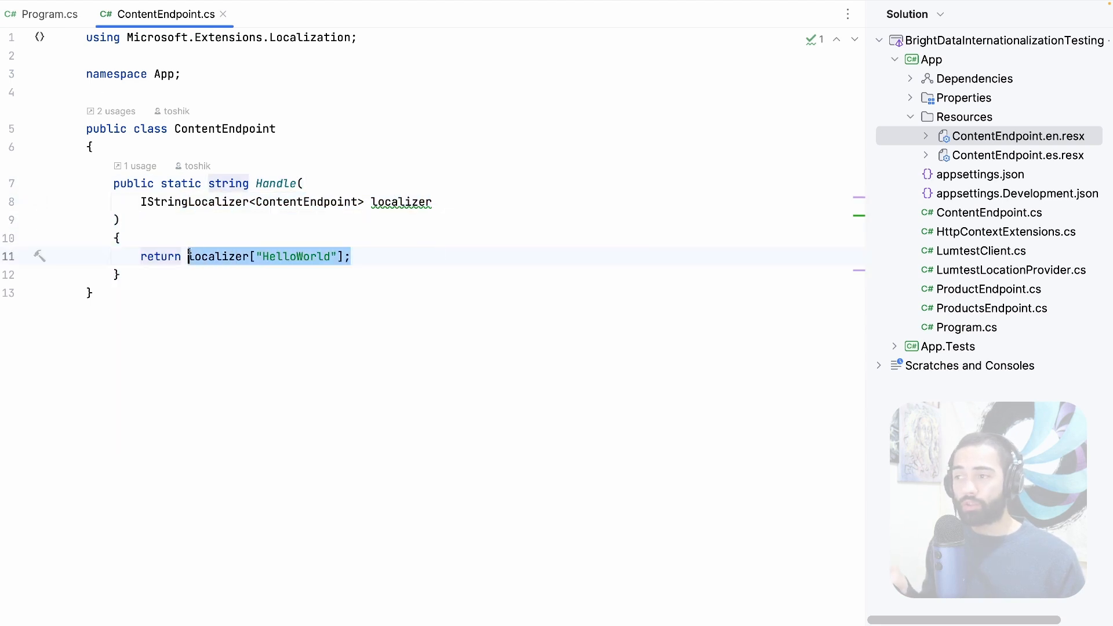
In ProductsEndpoint.cs, select ProductsDatabase and jump to its declaration in ProductEndpoint.cs
click(50, 14)
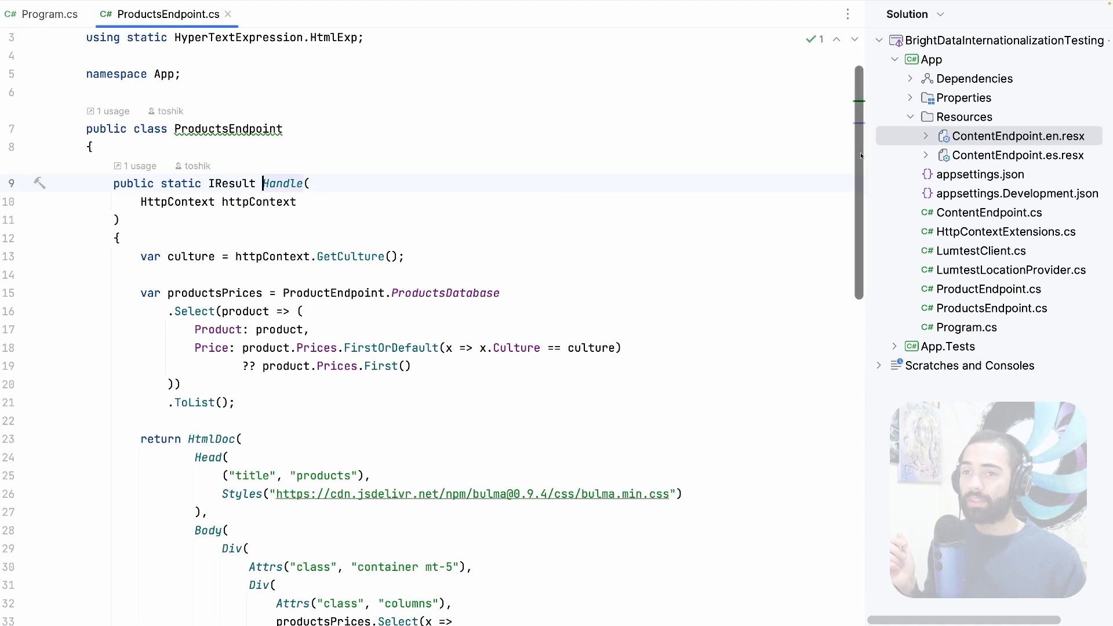
scroll(down, 3)
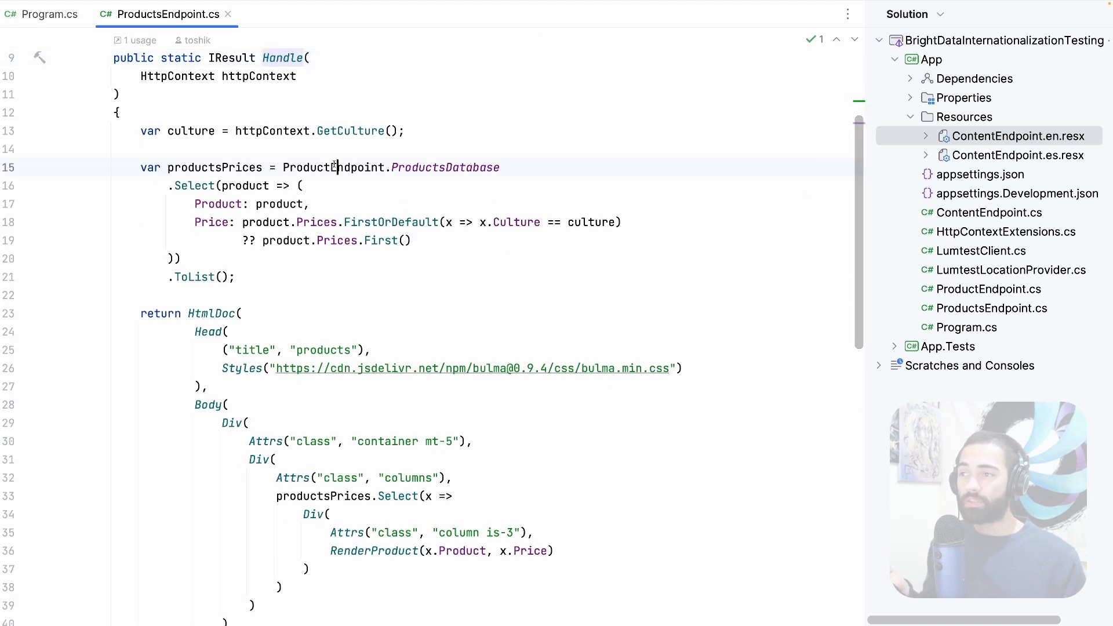
double_click(444, 167)
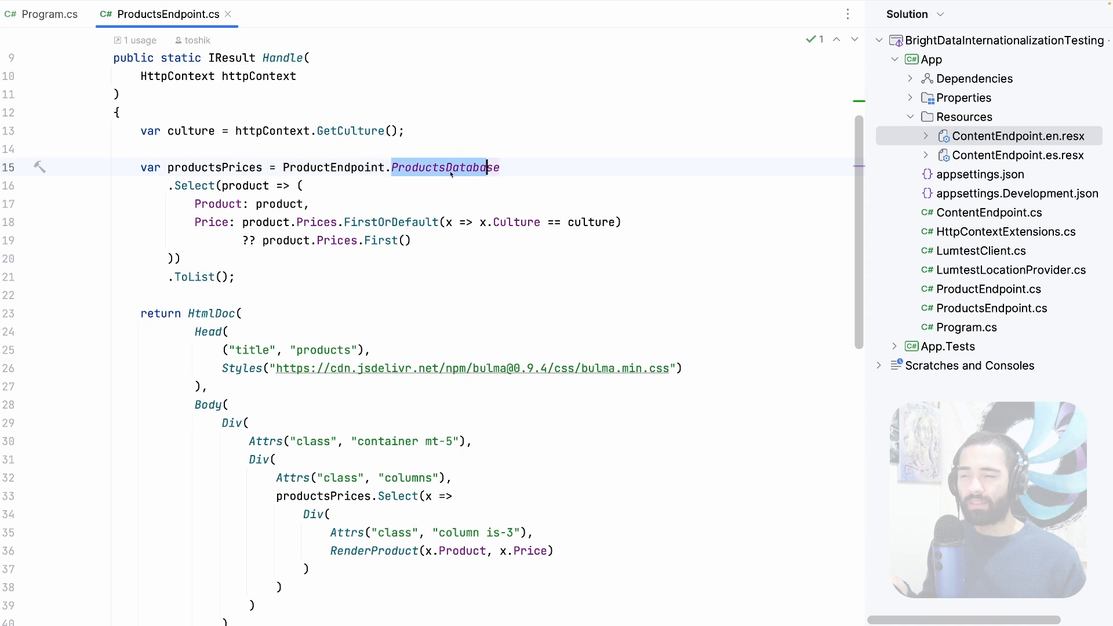
scroll(down, 3)
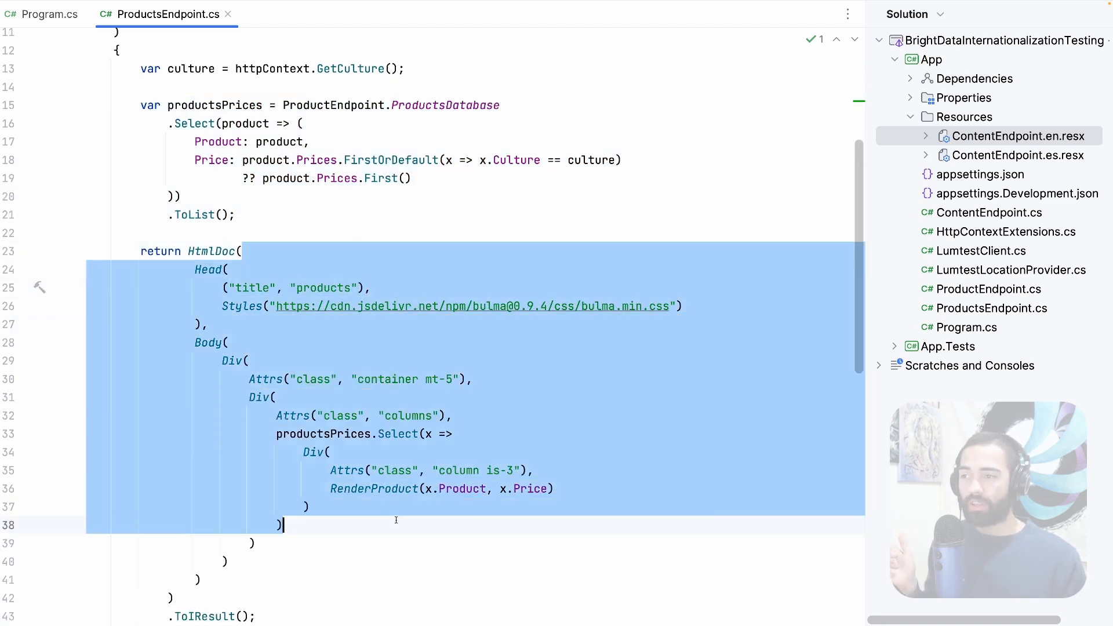
click(452, 105)
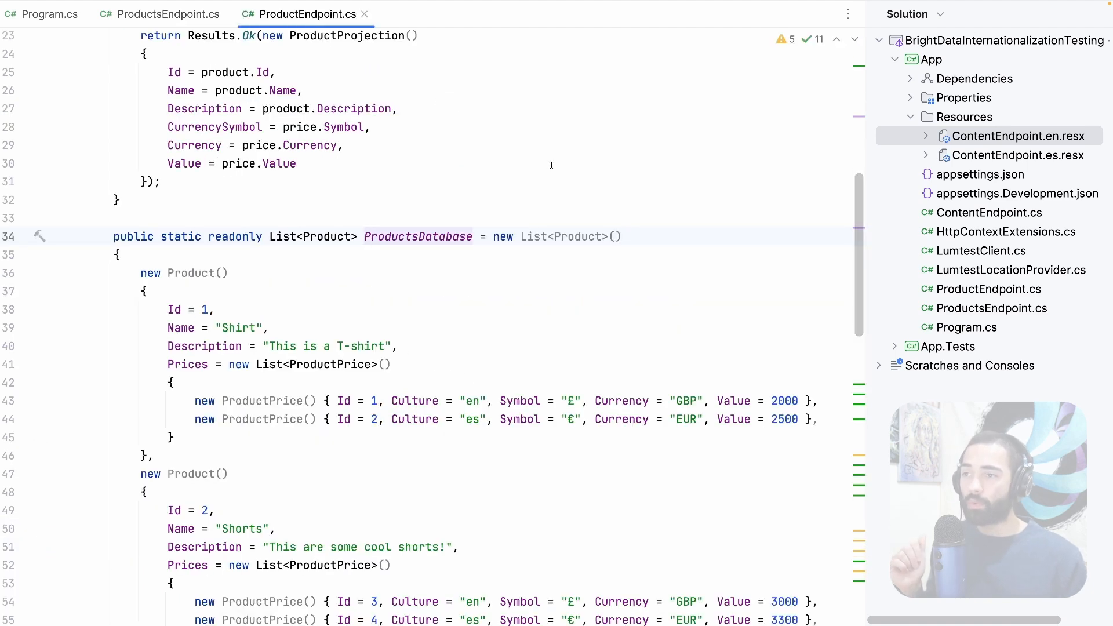
scroll(down, 3)
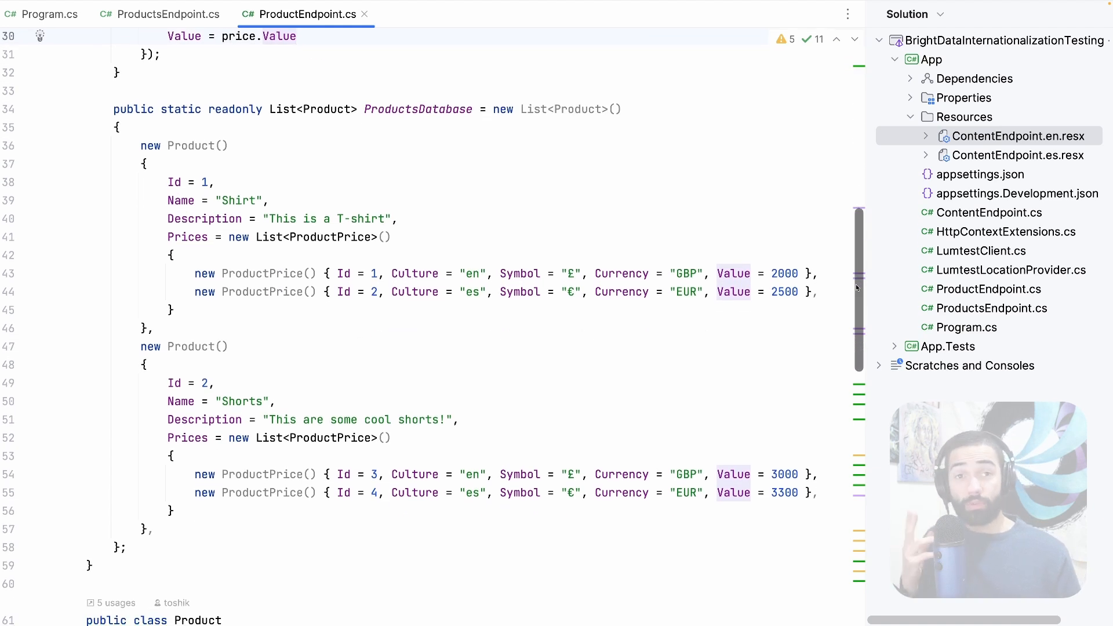
scroll(up, 3)
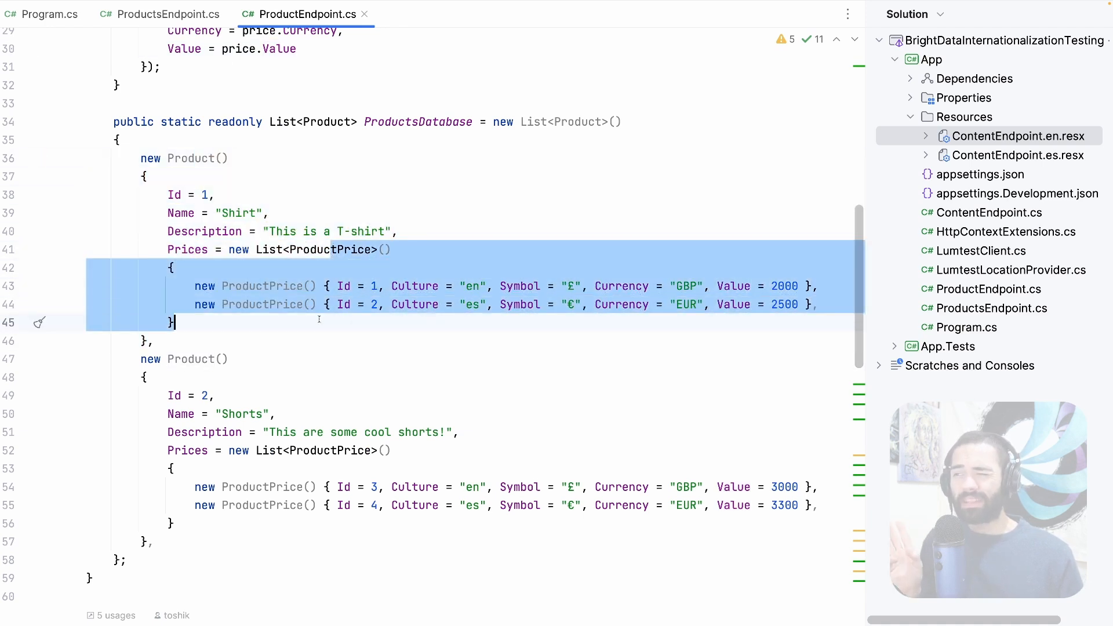
click(437, 304)
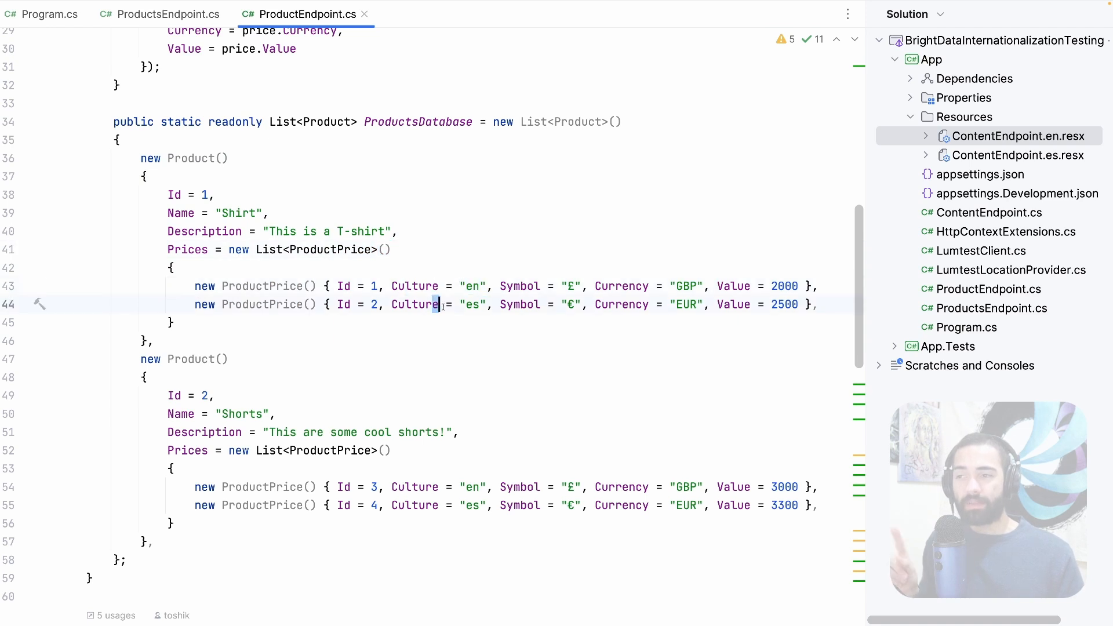
double_click(471, 304)
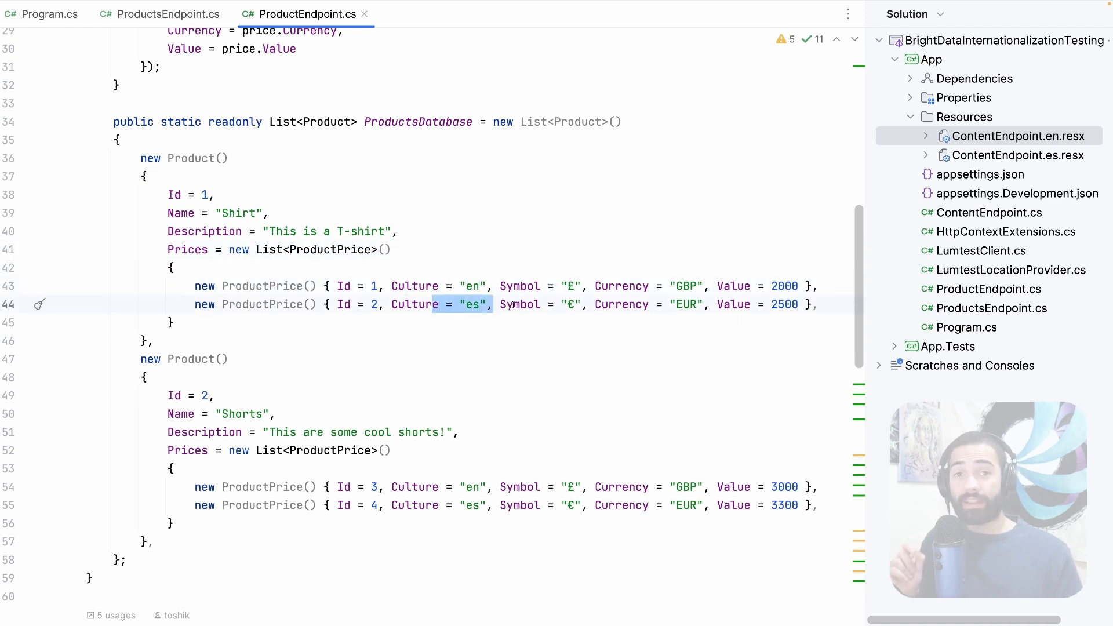
scroll(down, 3)
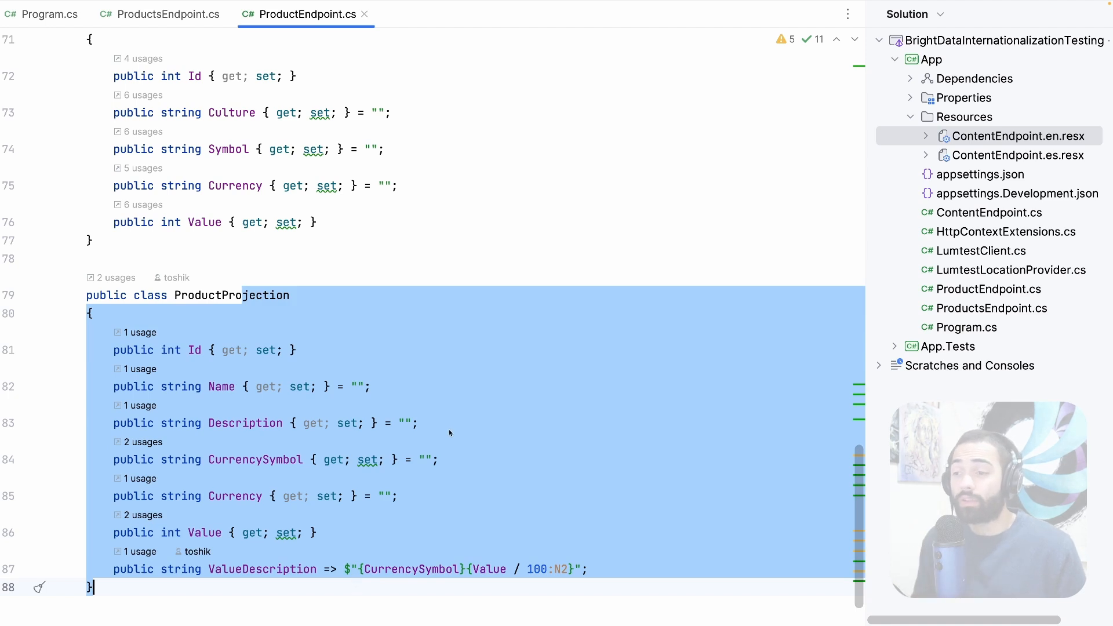
scroll(up, 3)
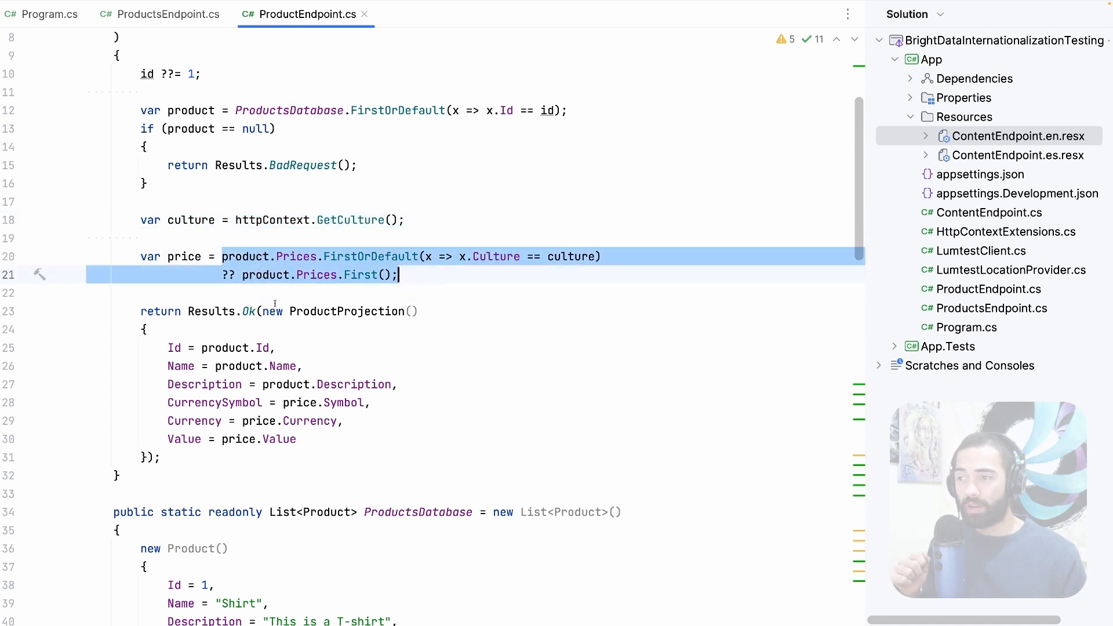
click(160, 457)
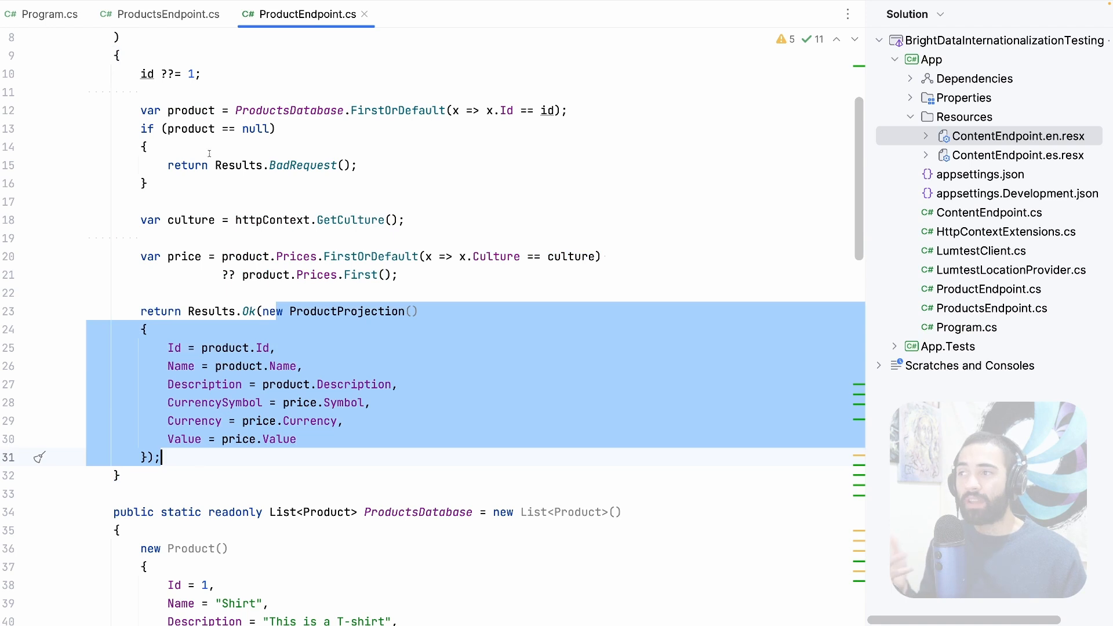
In ProductsEndpoint.cs, select and review the culture-matched price lookup with fallback
click(167, 14)
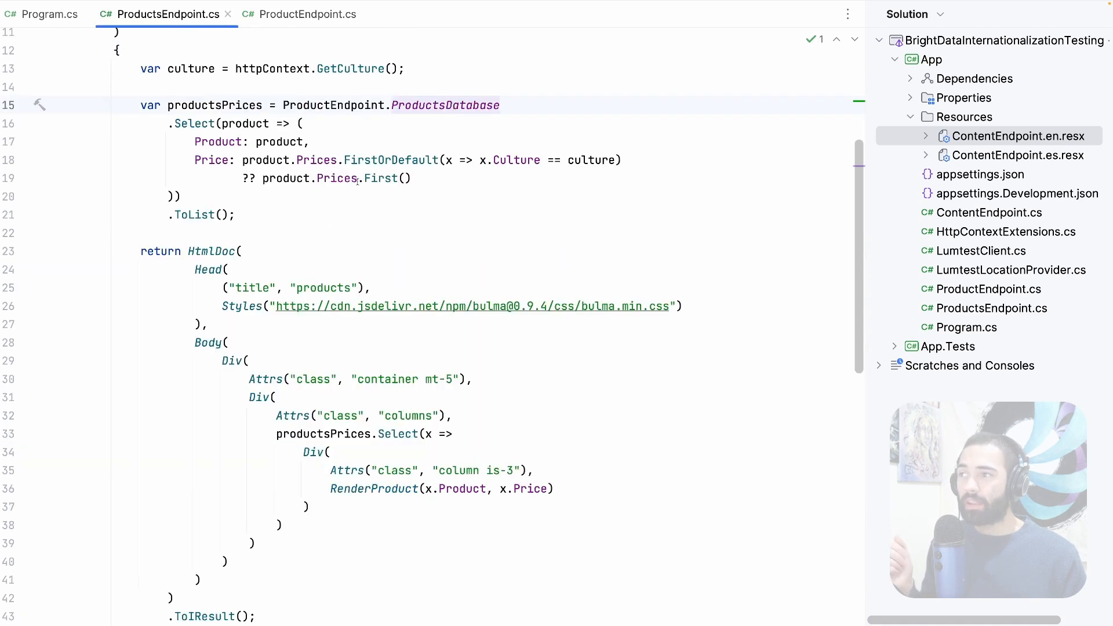
scroll(up, 3)
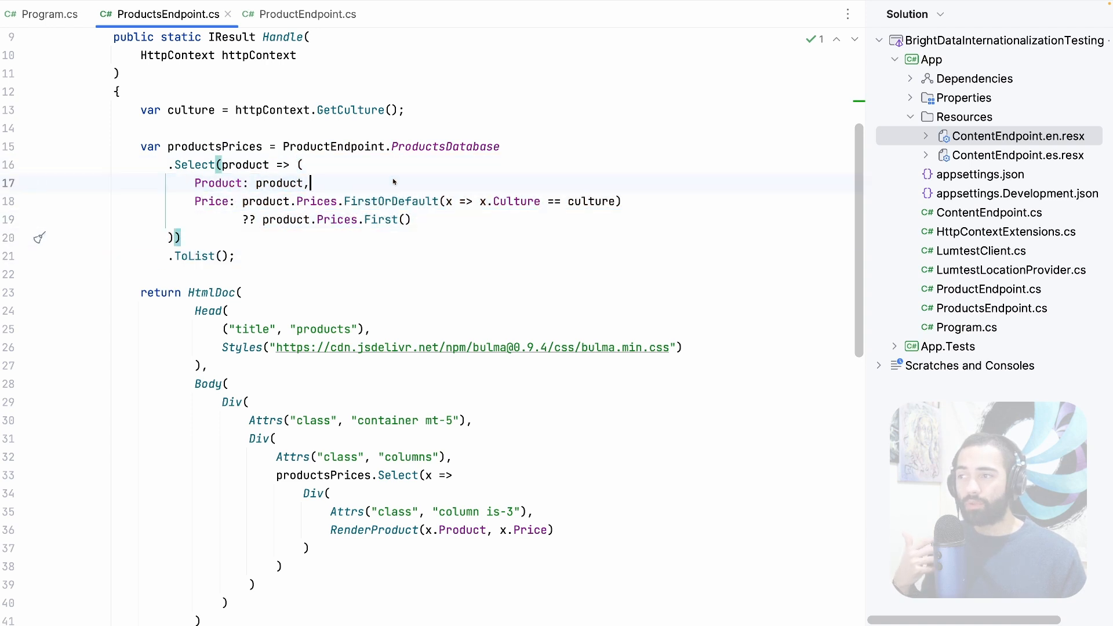
click(409, 219)
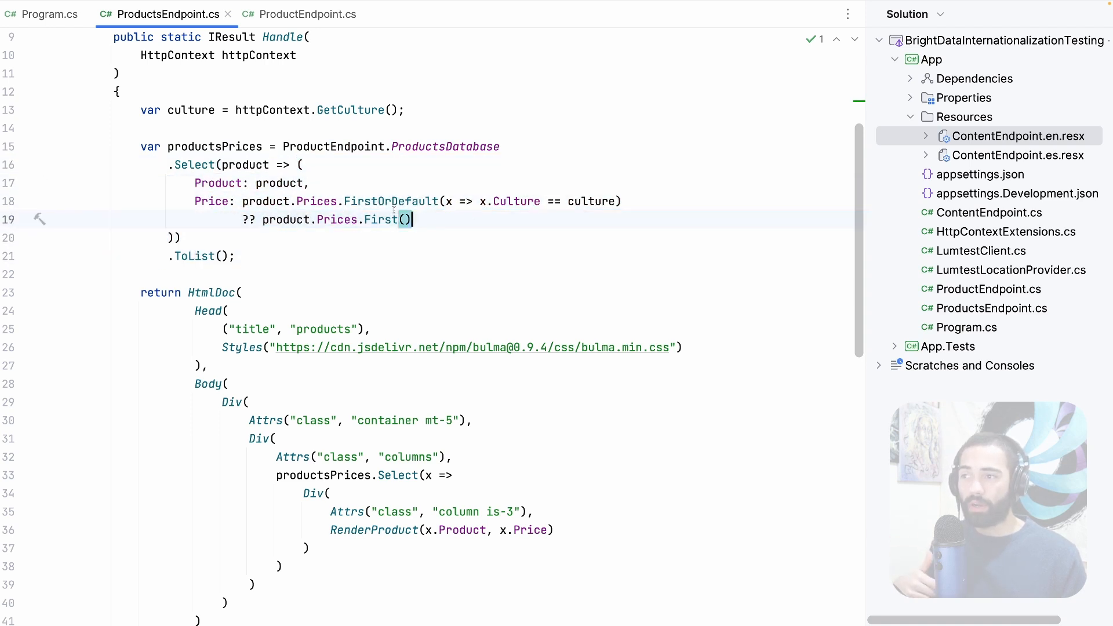
drag(408, 219, 241, 201)
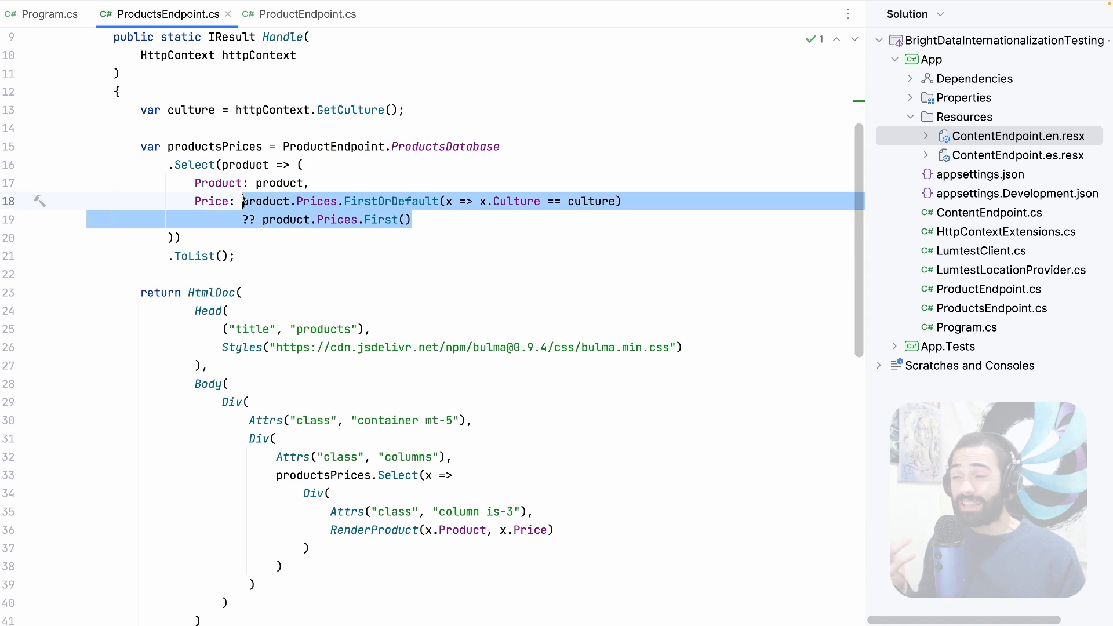
click(411, 219)
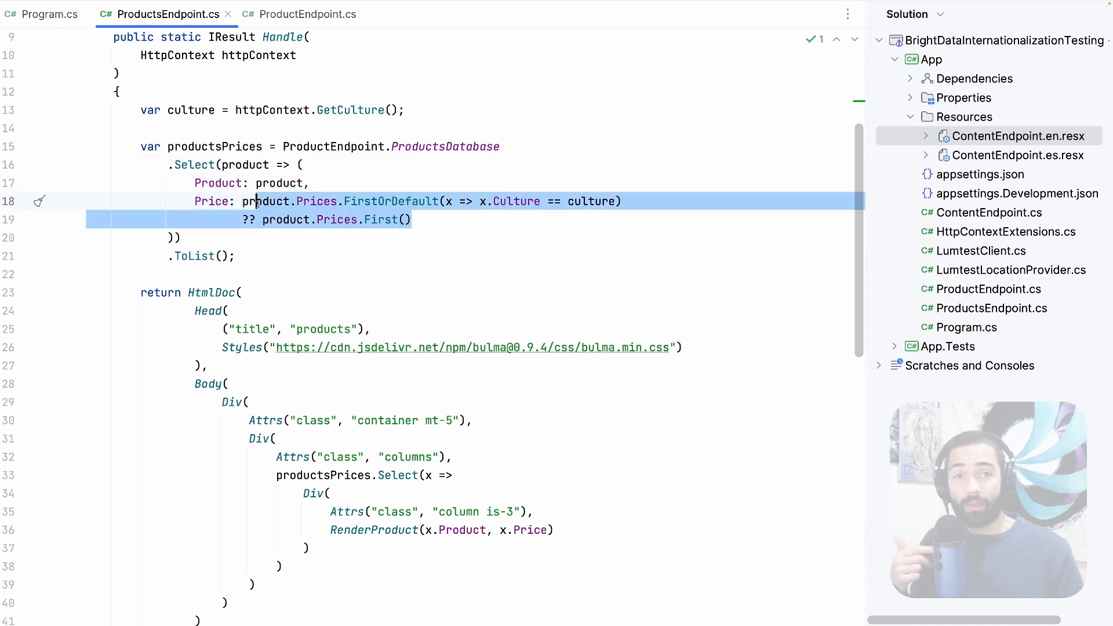
click(201, 164)
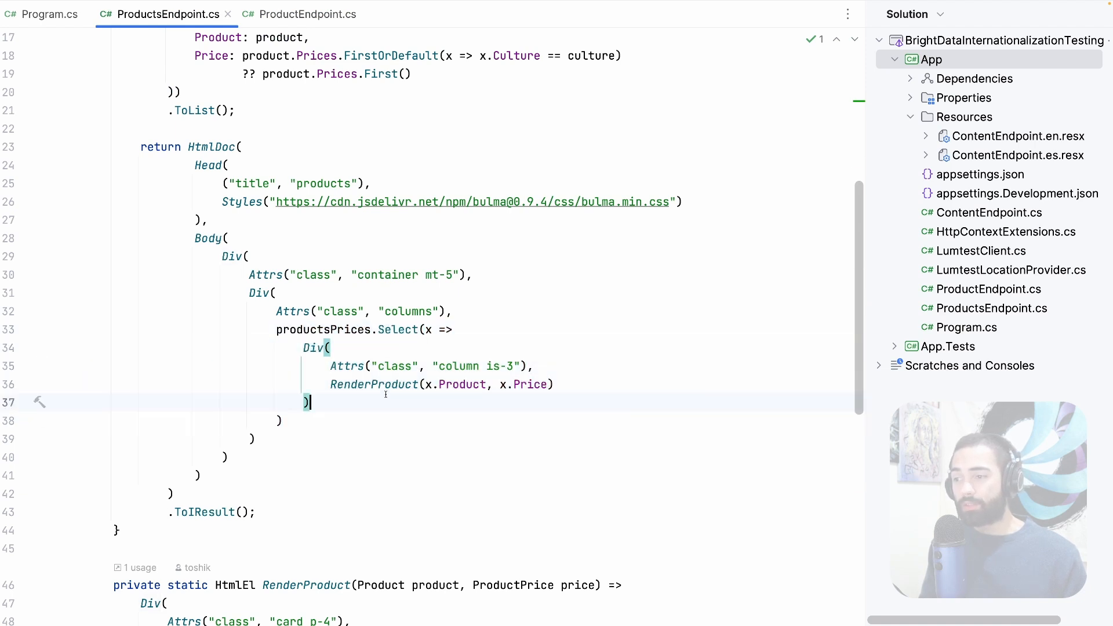
Scroll through the RenderProduct and SymbolToHtmlCode currency-symbol methods
scroll(down, 3)
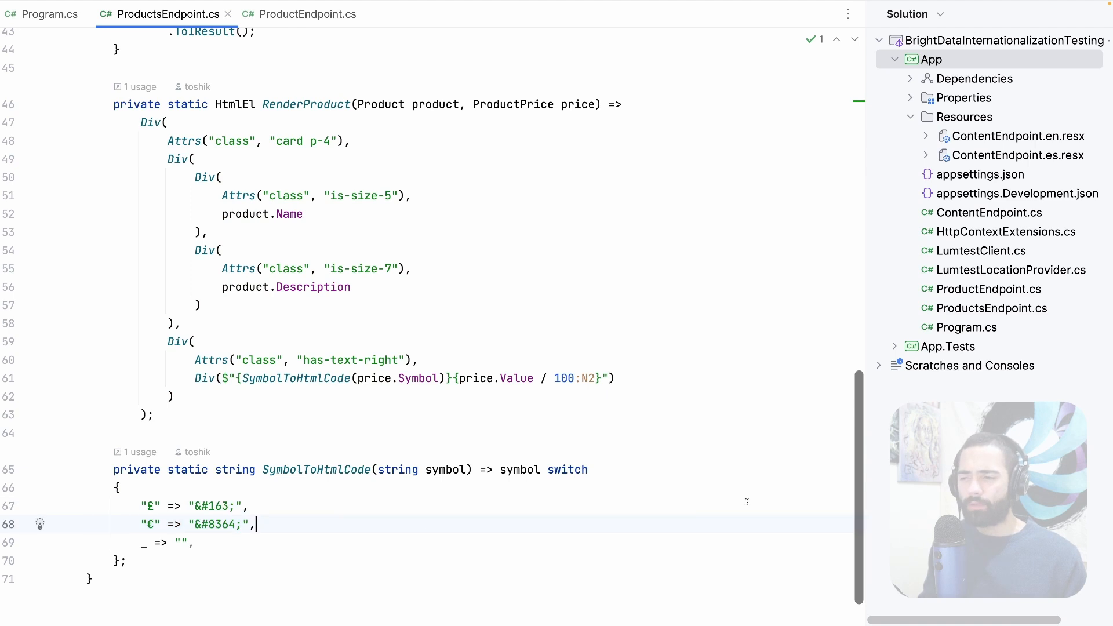
scroll(up, 3)
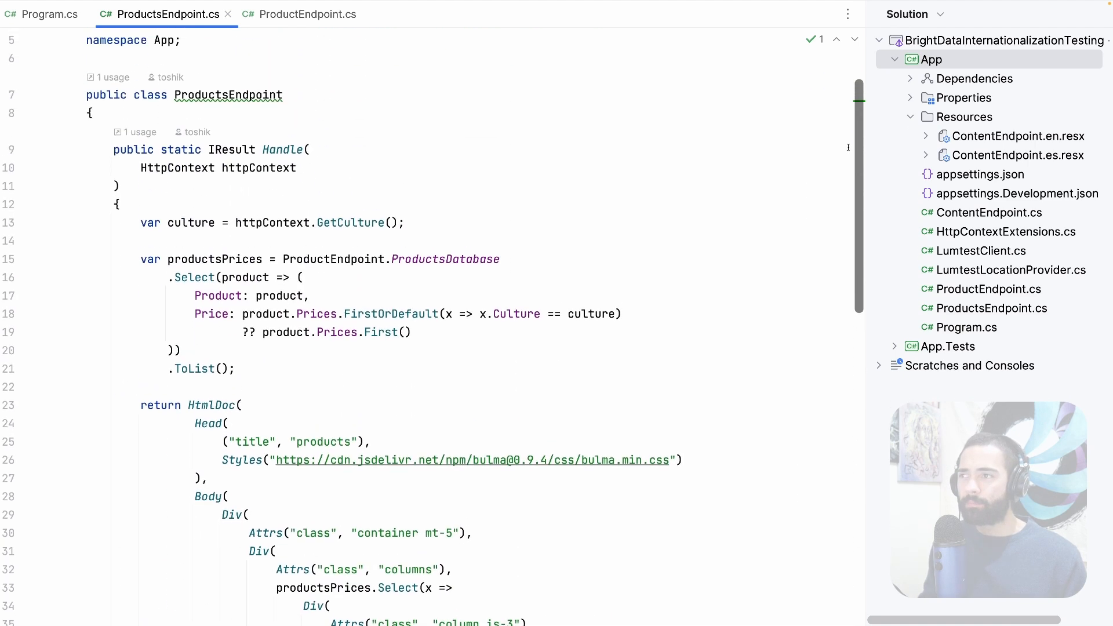
scroll(down, 3)
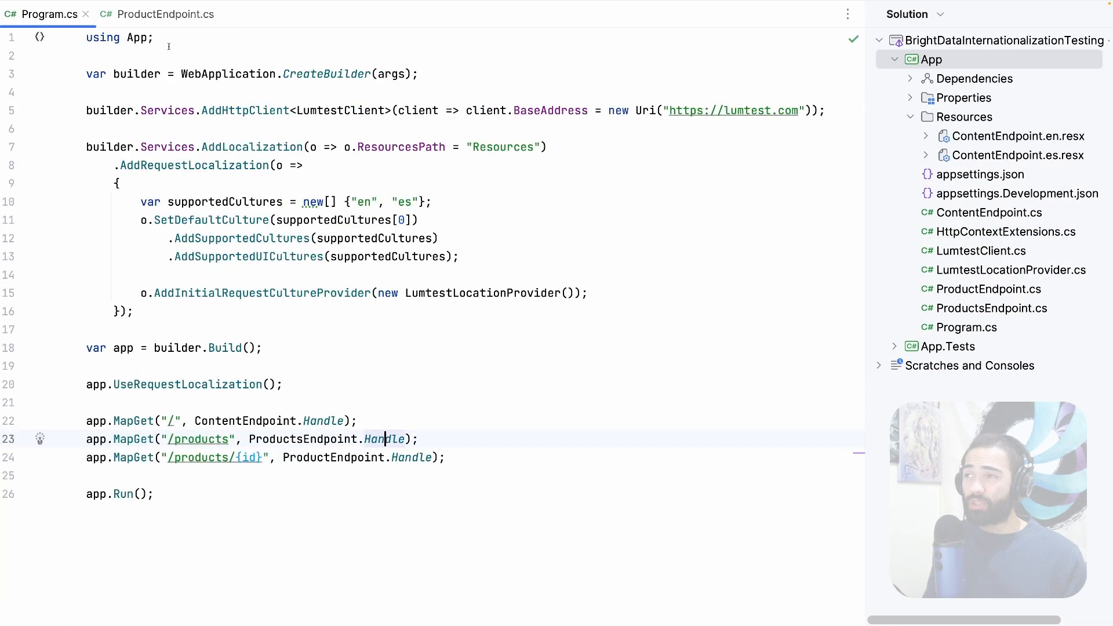
Open LumtestLocationProvider.cs from the Solution explorer beside Program.cs
click(214, 14)
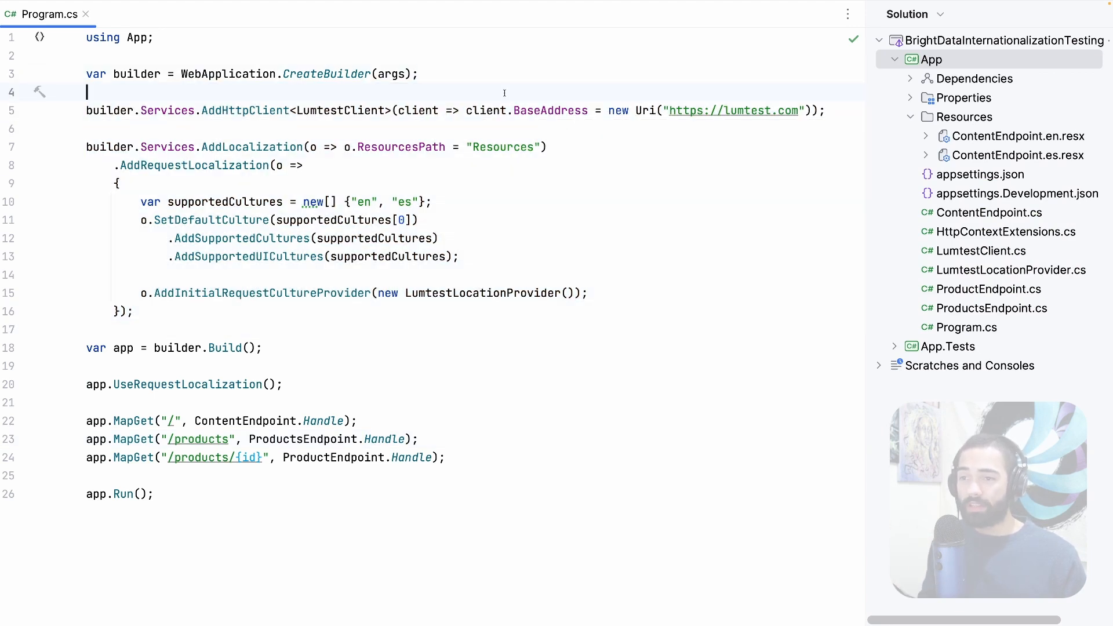
click(1011, 270)
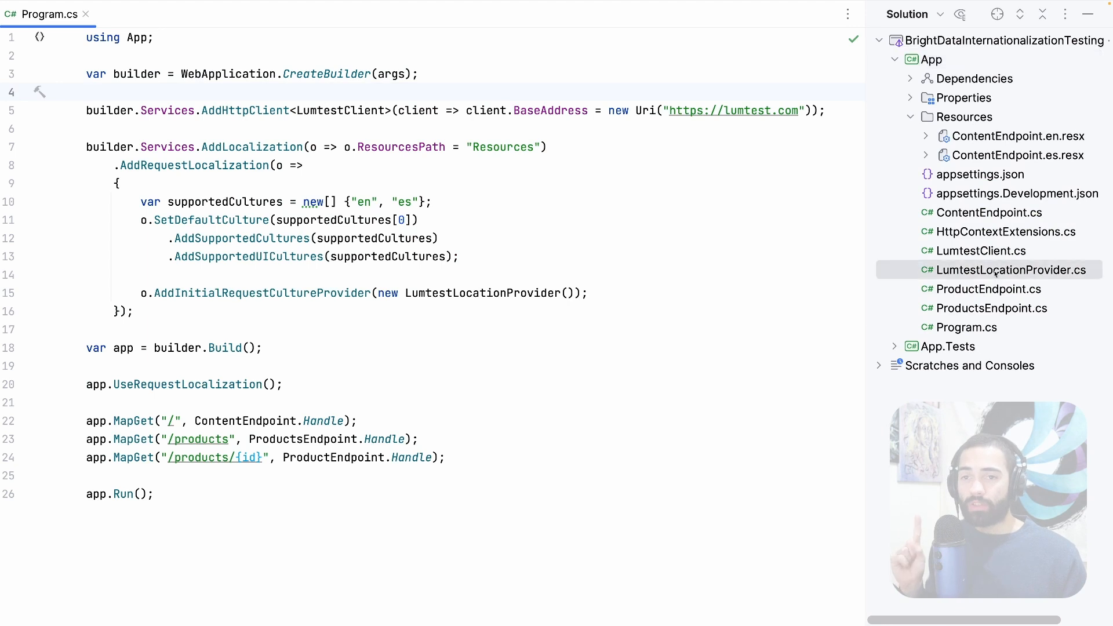
click(1011, 270)
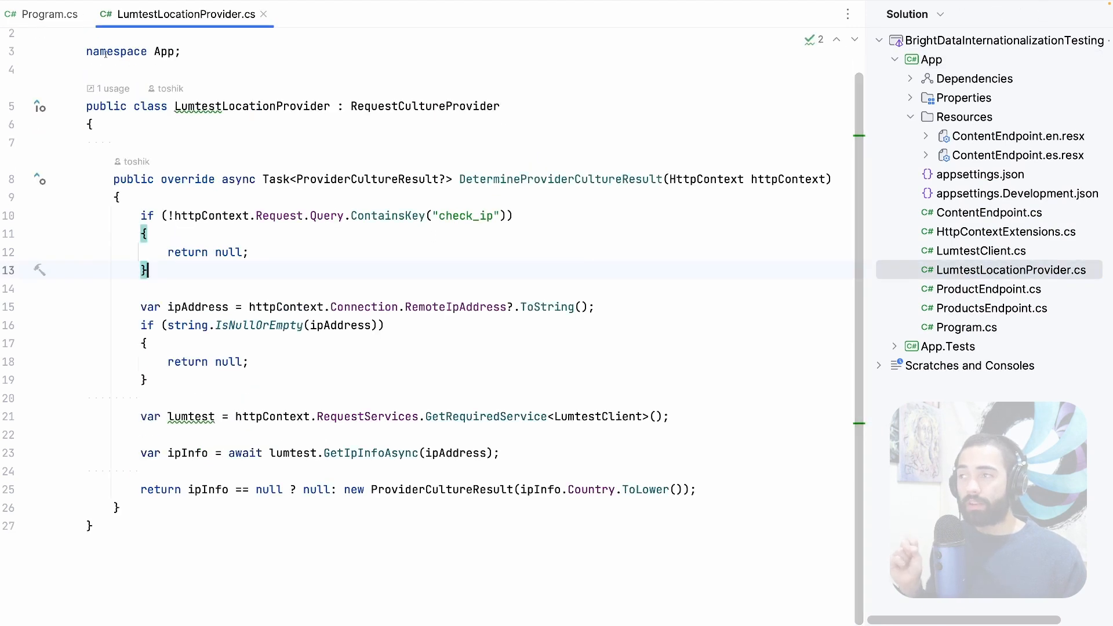
click(50, 14)
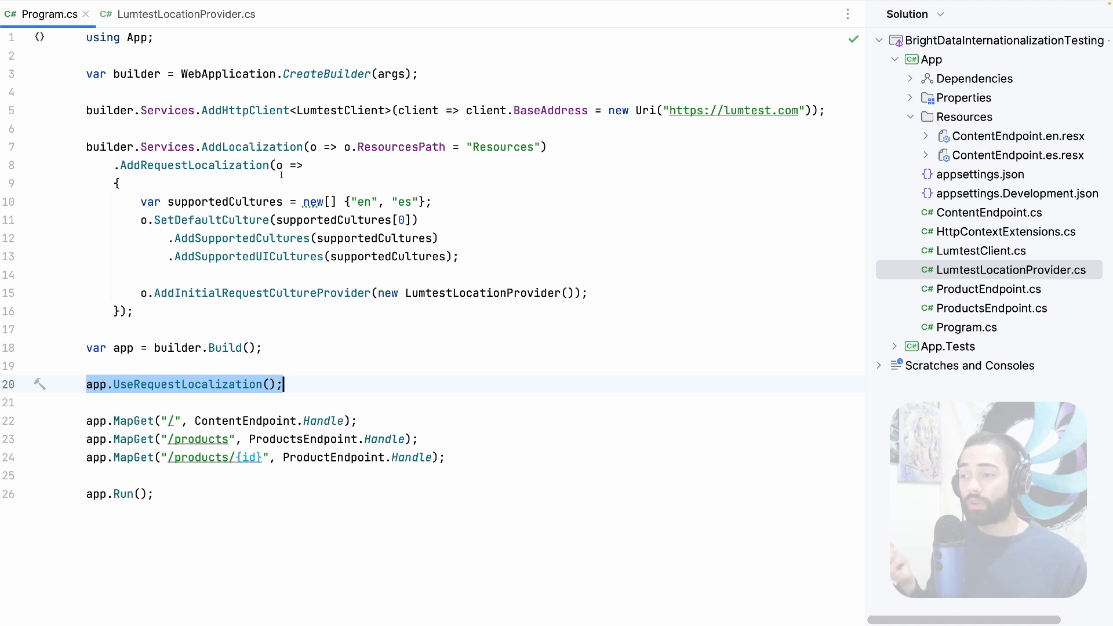
click(186, 14)
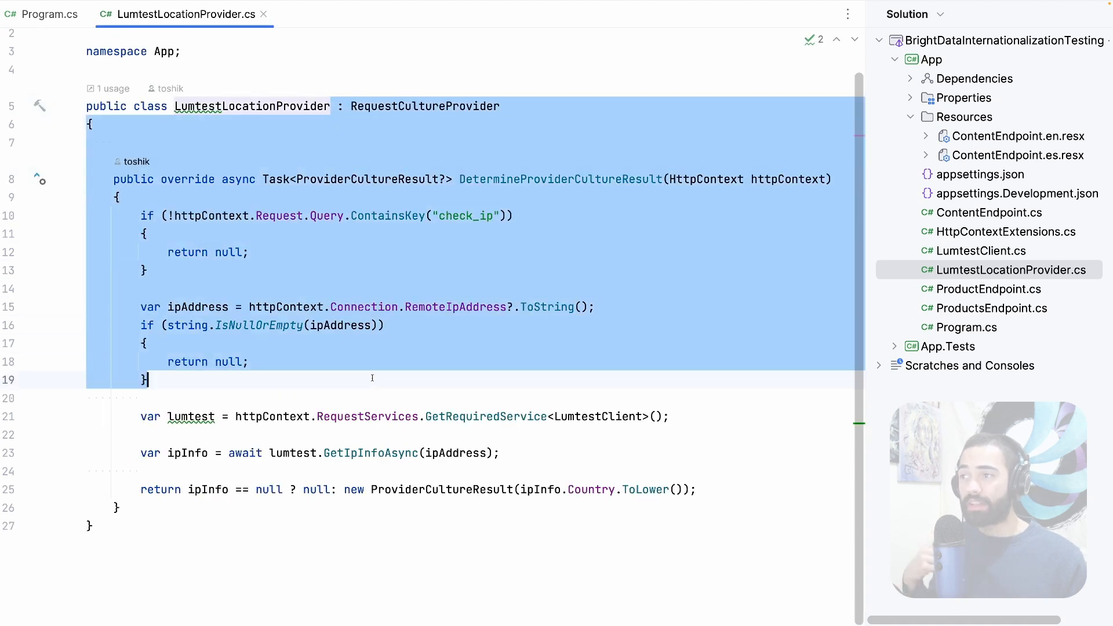
Highlight the provider class, the check_ip early return, and the ProviderCultureResult return type
click(91, 526)
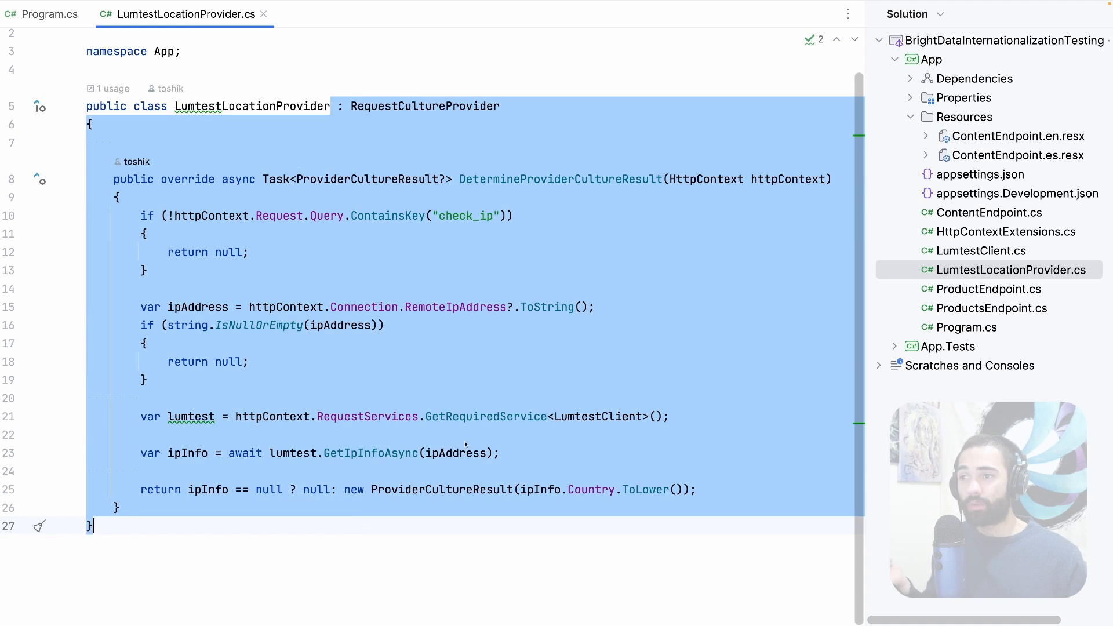
click(795, 179)
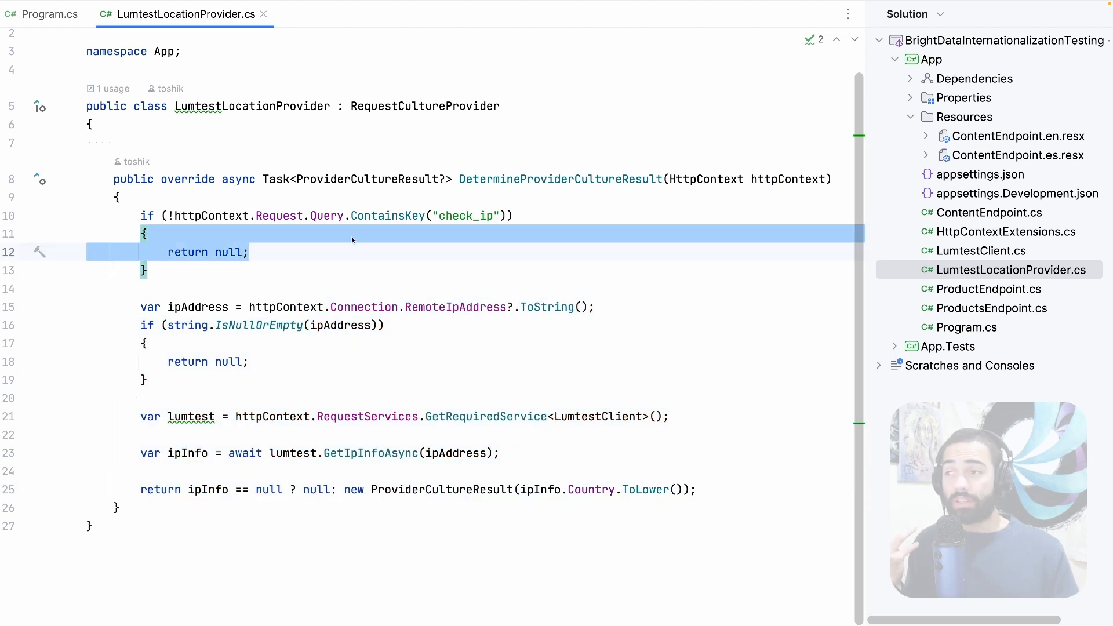
click(425, 178)
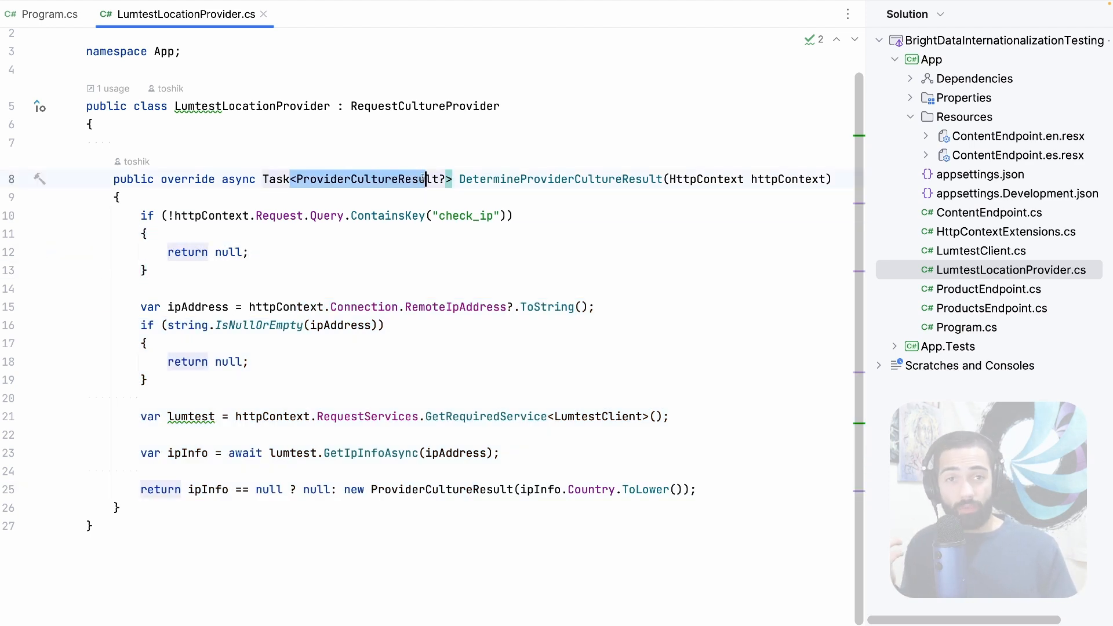
mouse_move(459, 268)
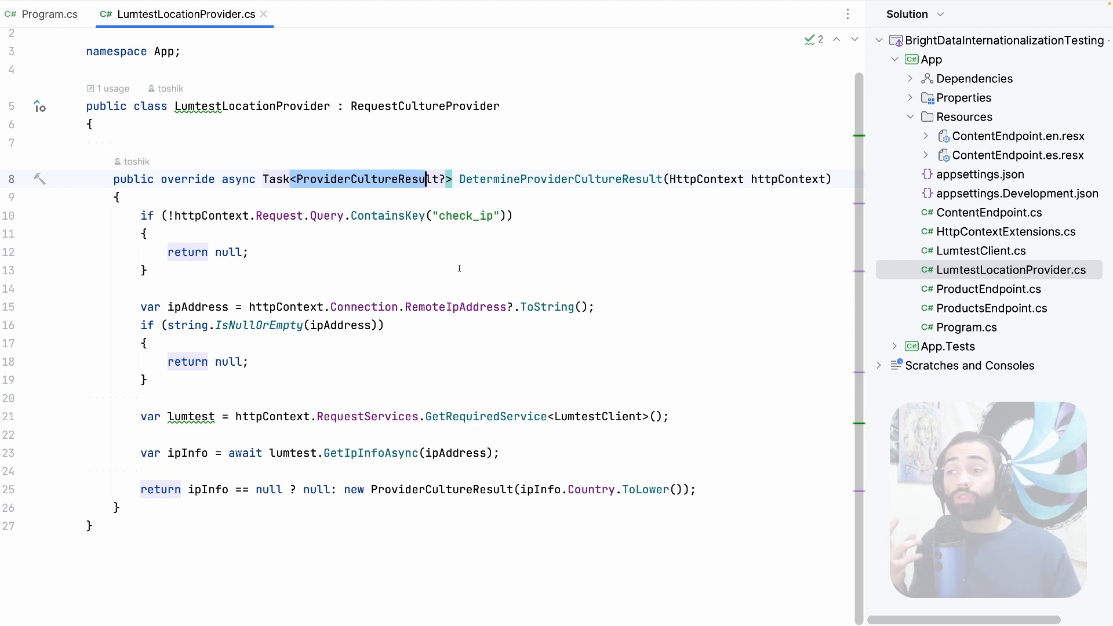
mouse_move(406, 254)
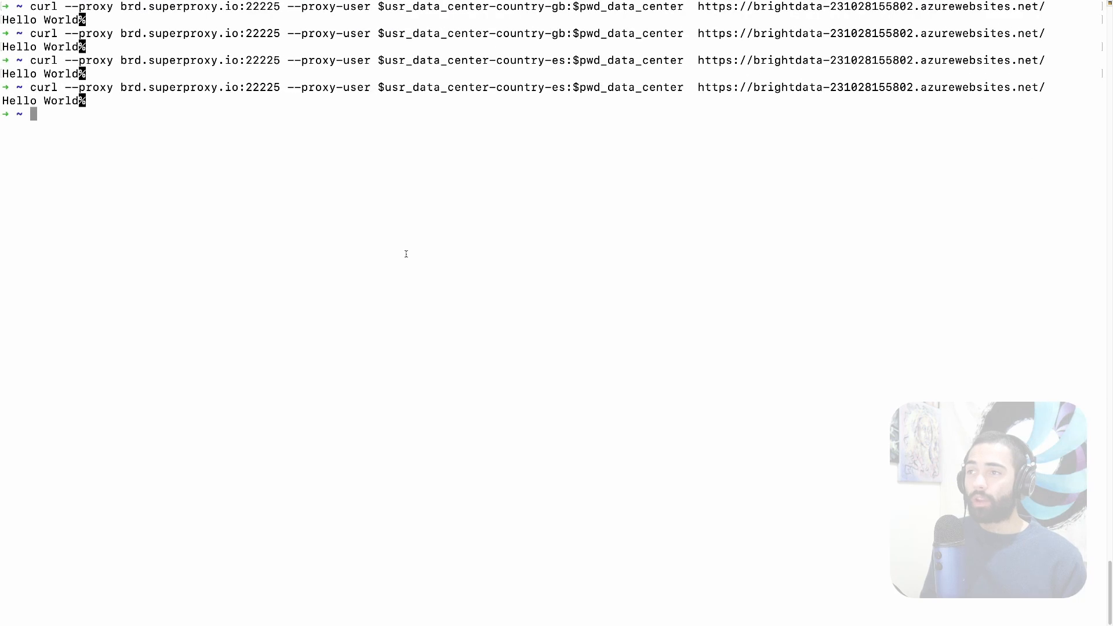
Rerun the curl request with \?check_ip through Spain (Hola Mundo), then through the GB proxy
key(Up)
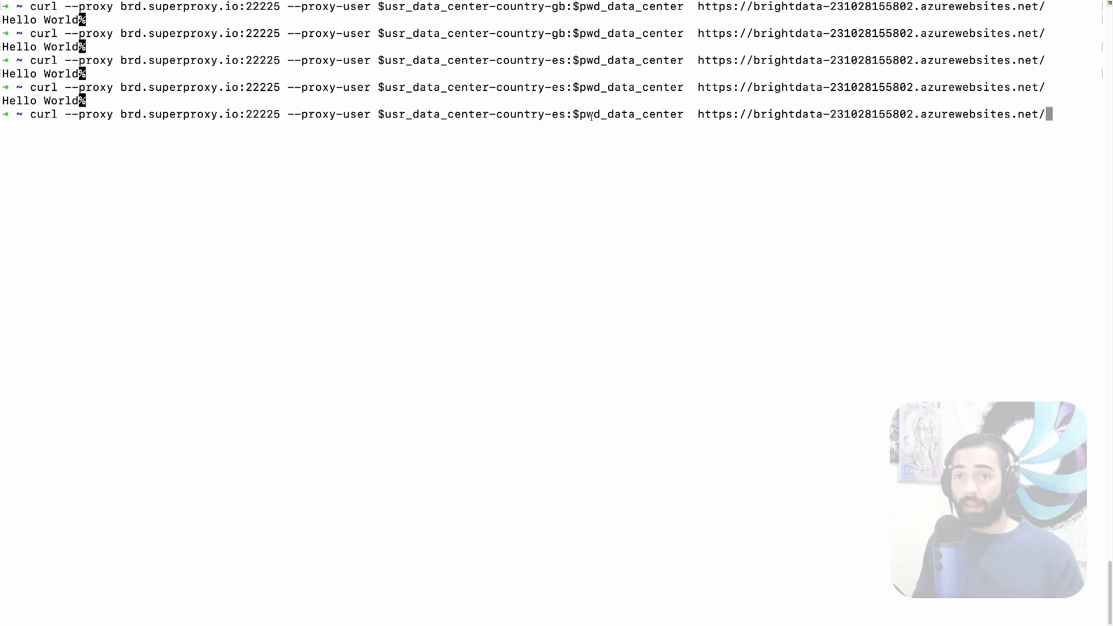
text(\?check_ip)
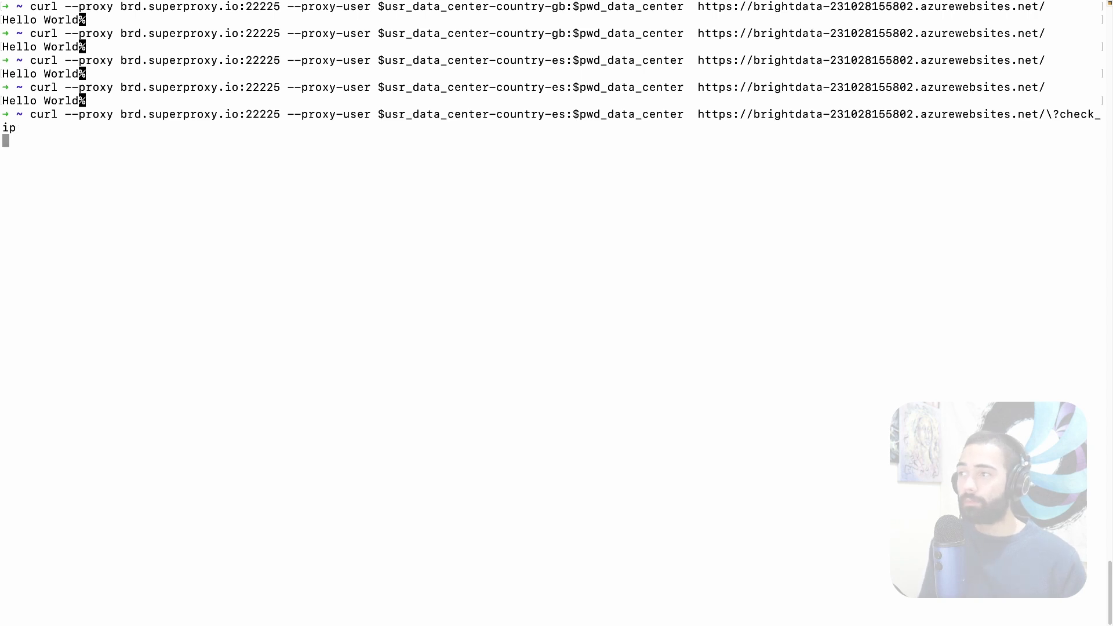
key(Return)
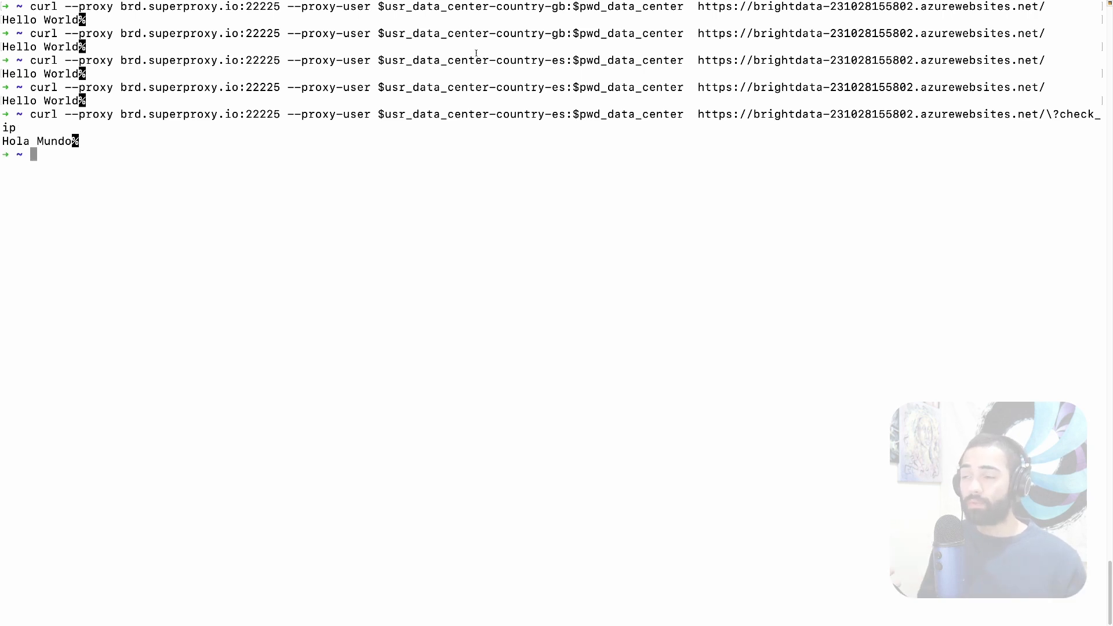
double_click(39, 140)
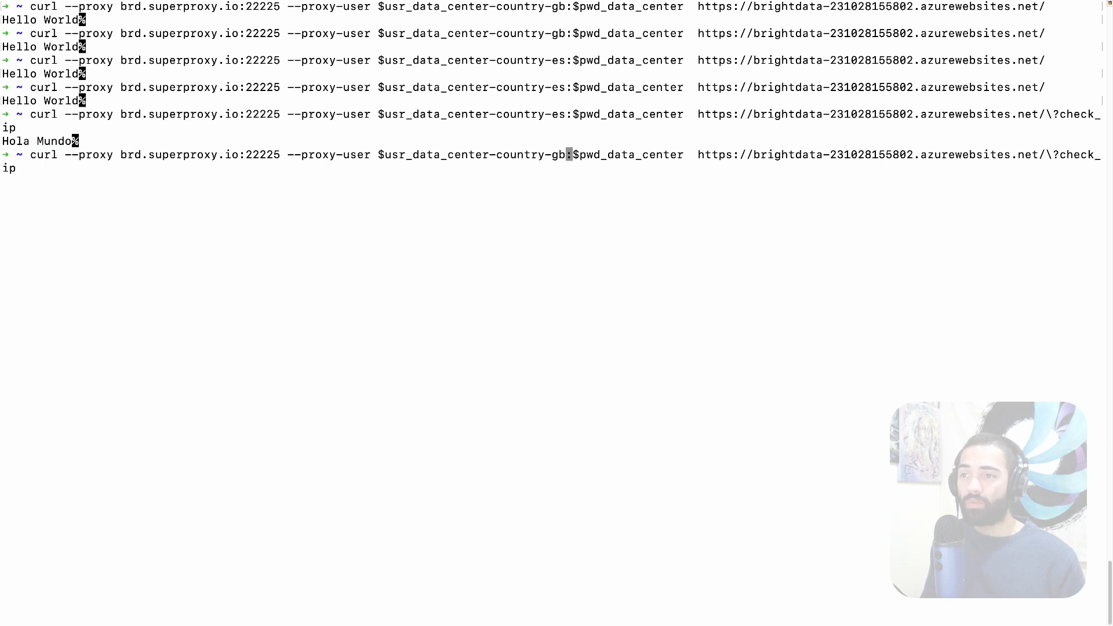
key(Return)
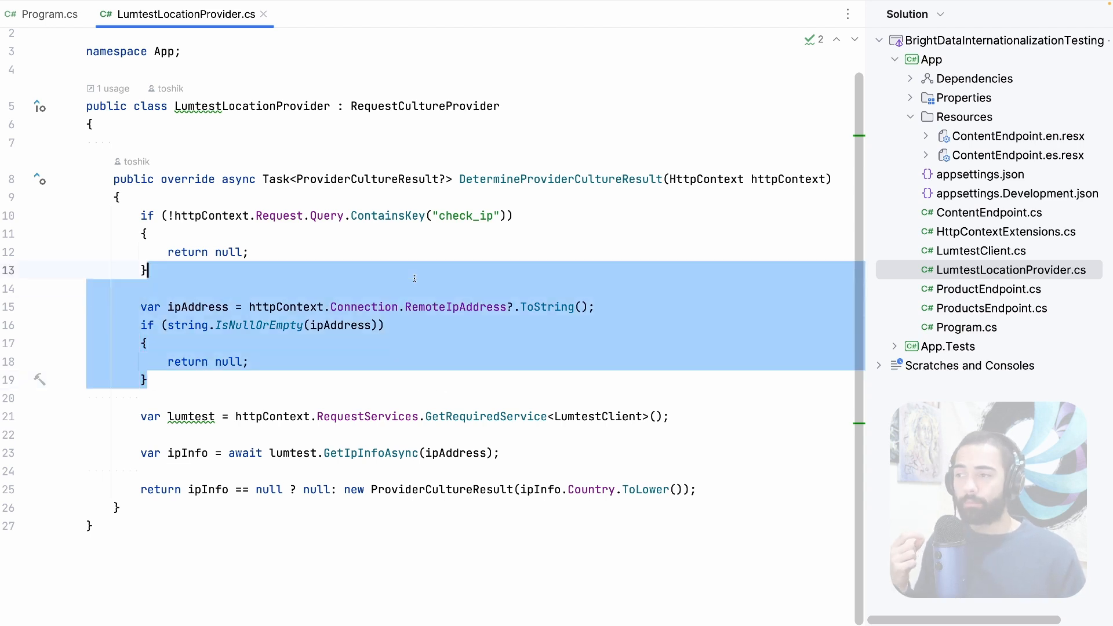
Highlight the country-based culture result, then open ProductEndpoint.cs and return to the provider tab
click(414, 289)
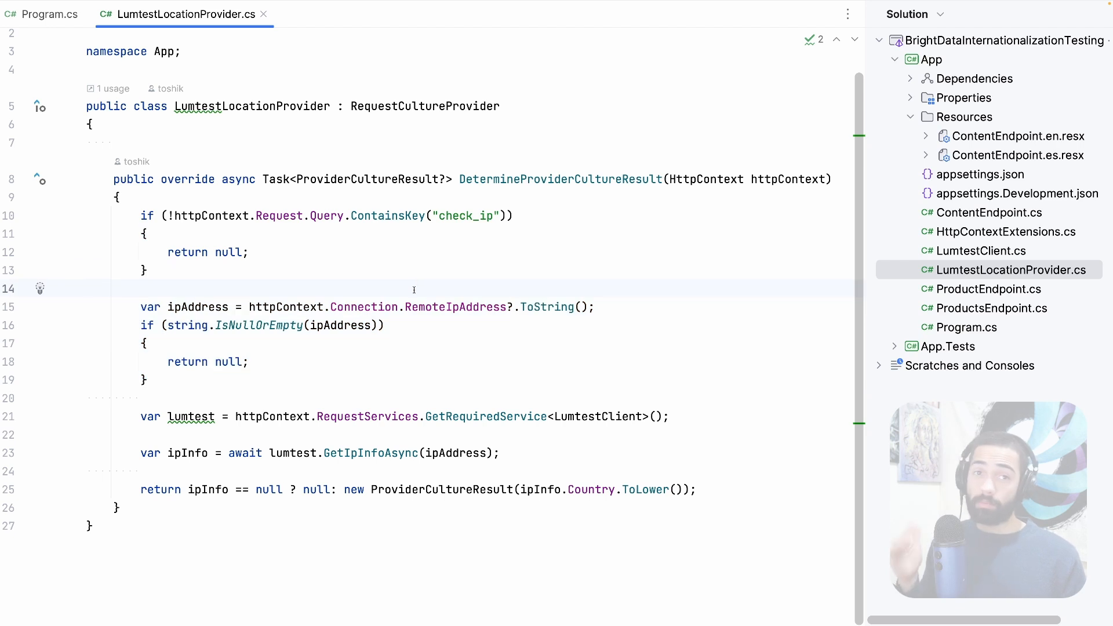
click(515, 216)
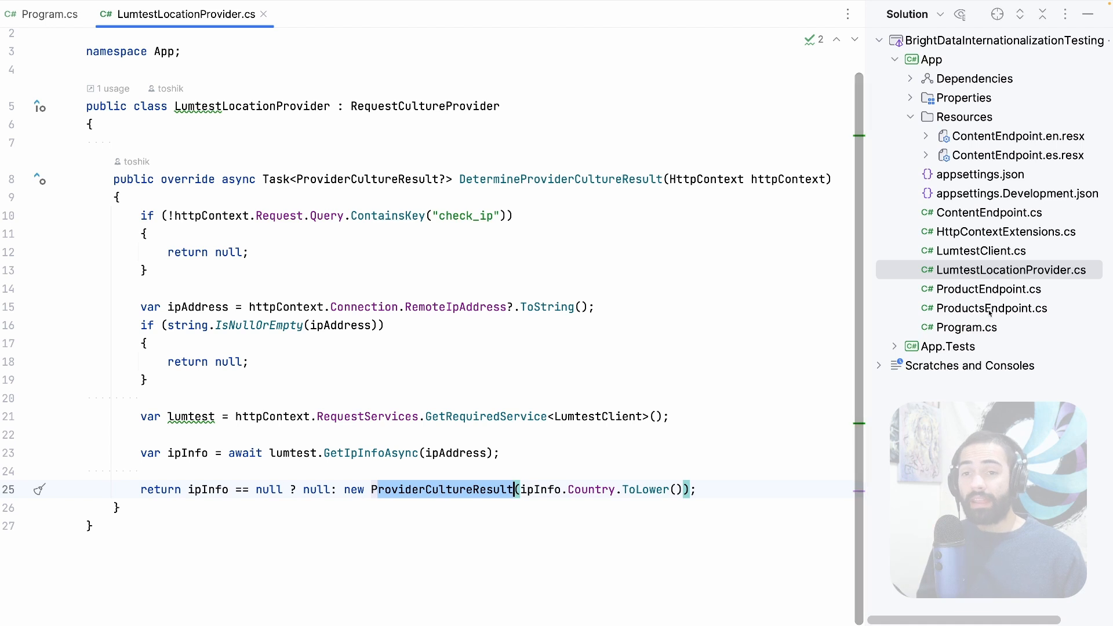
click(988, 289)
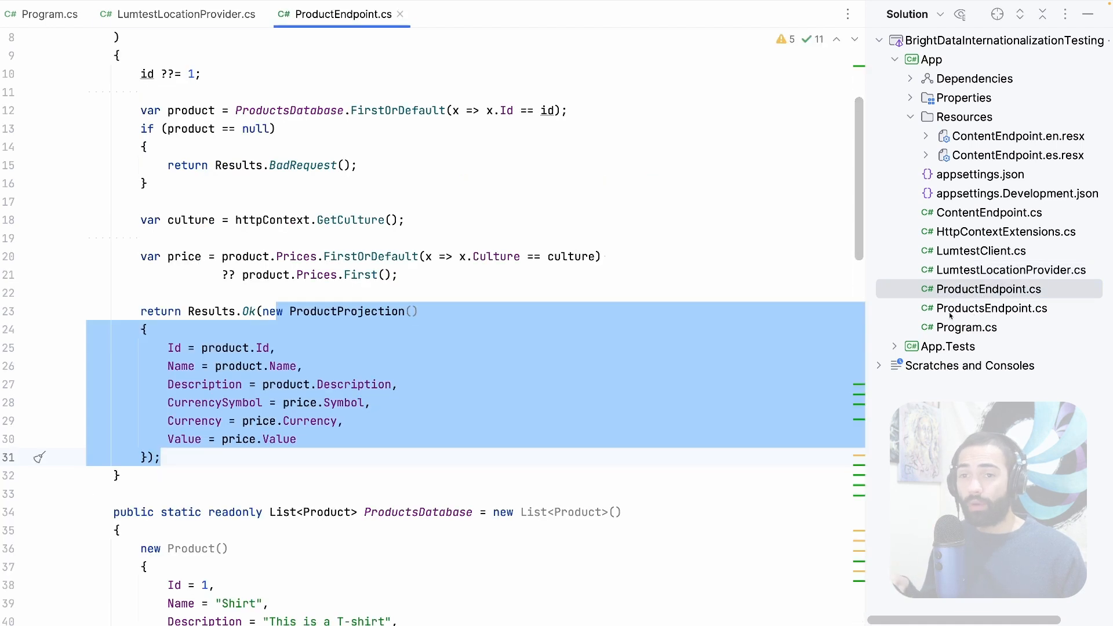
scroll(up, 3)
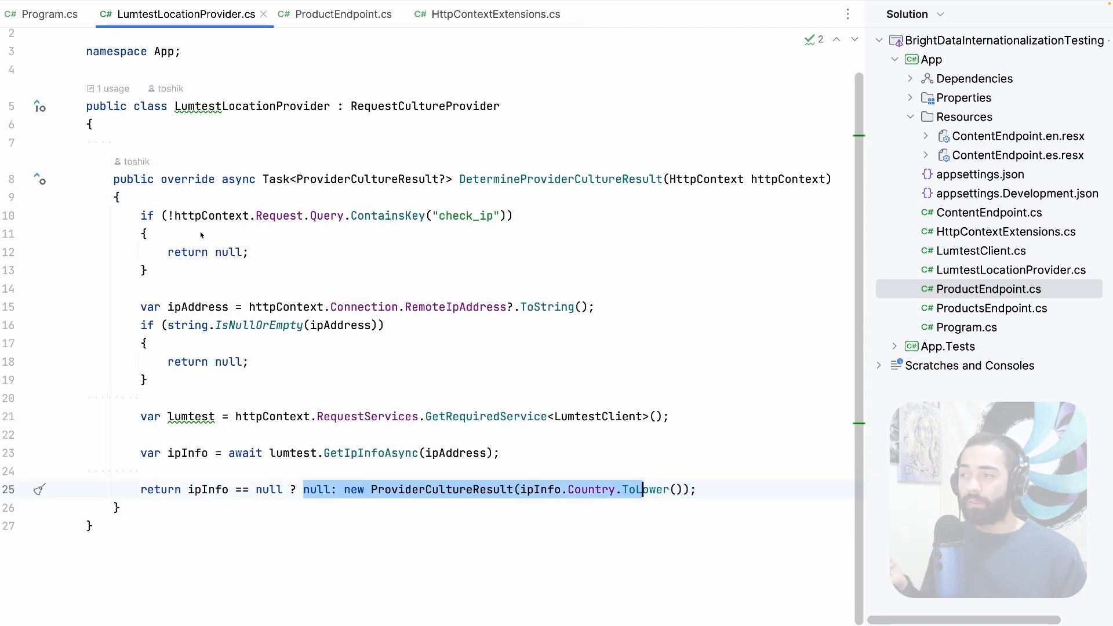
click(46, 14)
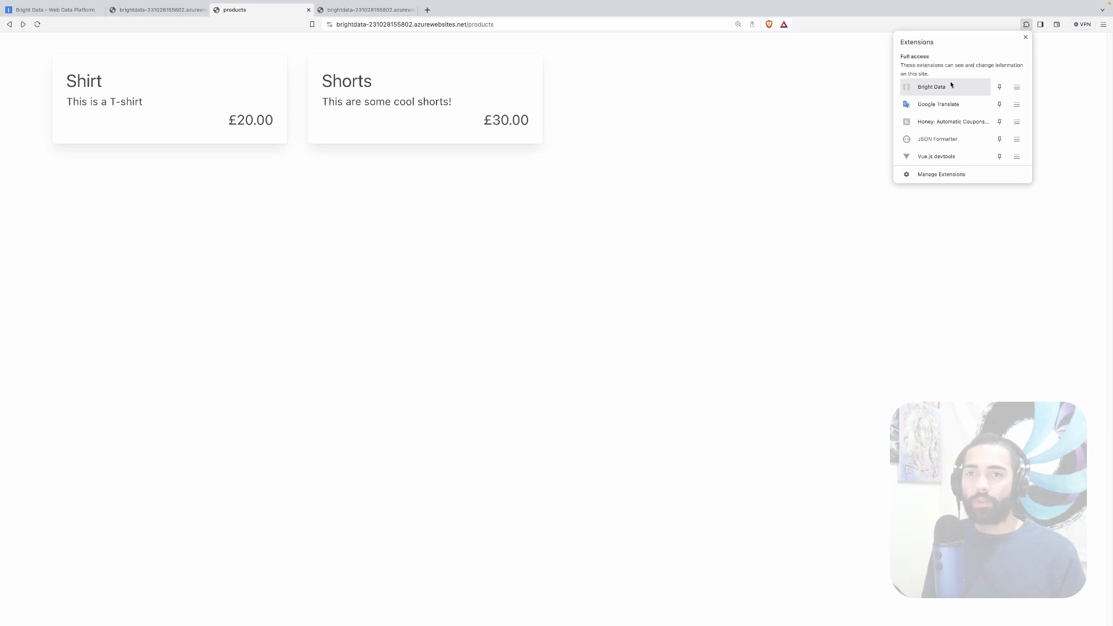
Route through the Spain residential zone to see €25,00/€33,00 prices, then switch the proxy off for £20.00/£30.00
click(931, 87)
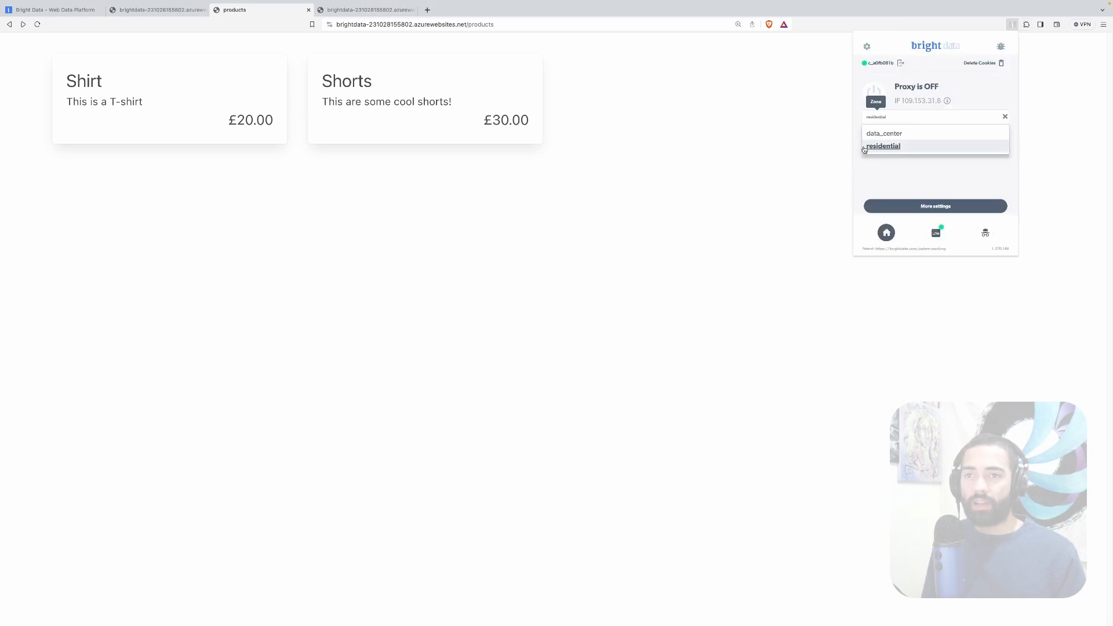
click(883, 146)
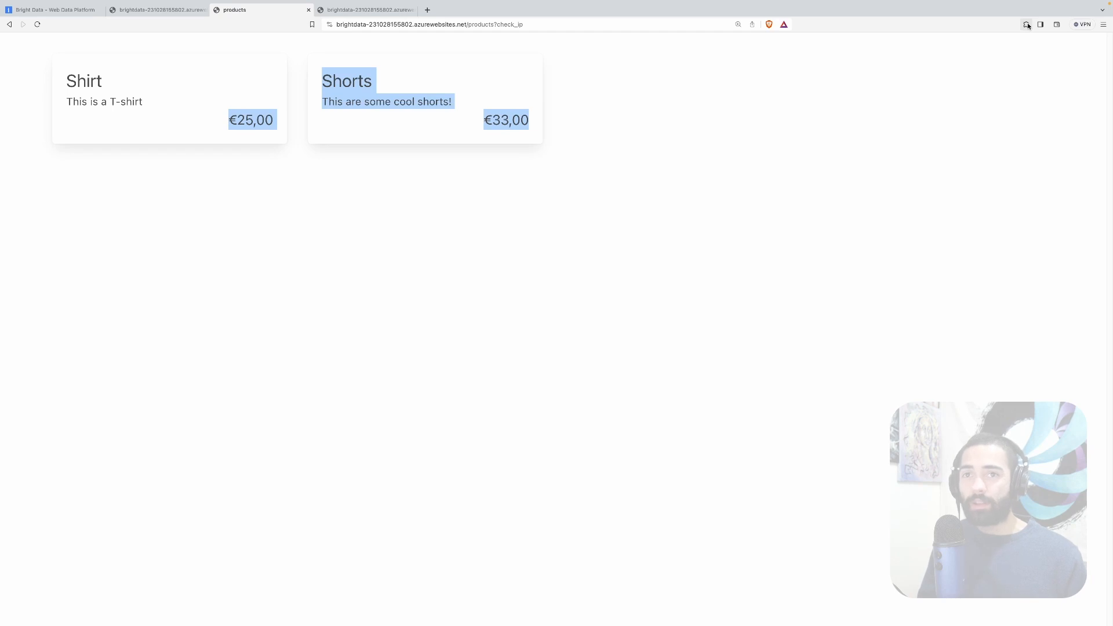
click(1013, 24)
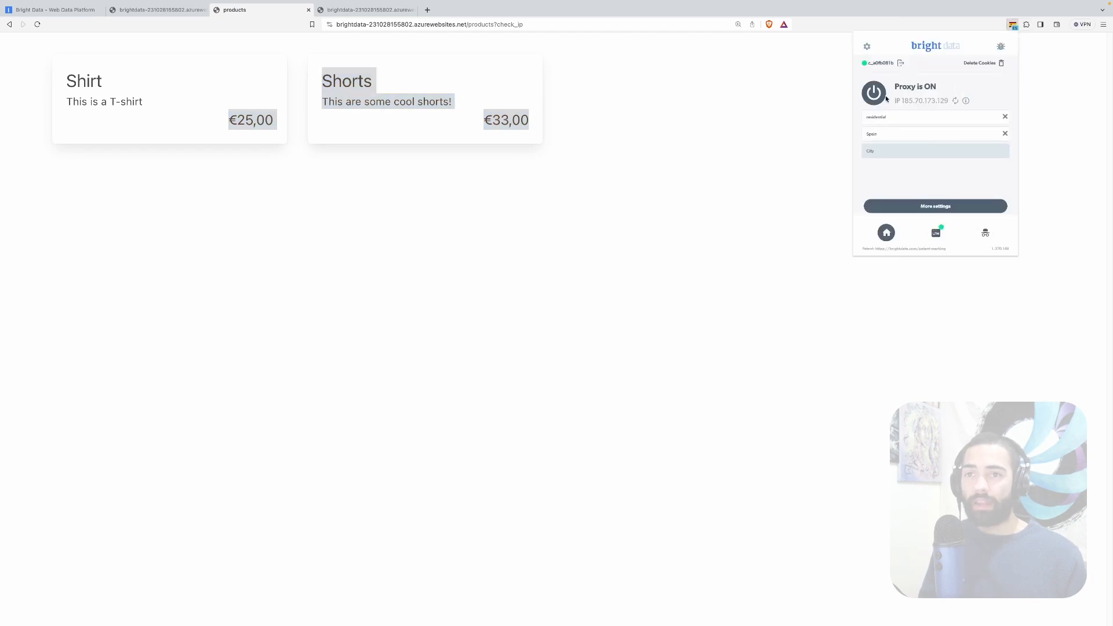
click(425, 24)
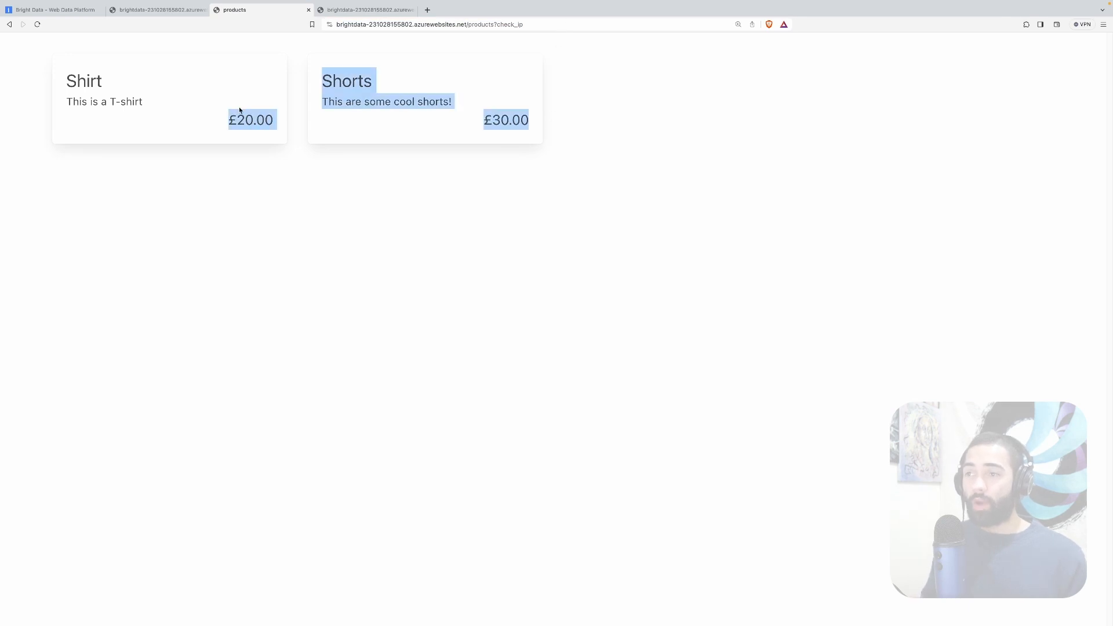
mouse_move(574, 144)
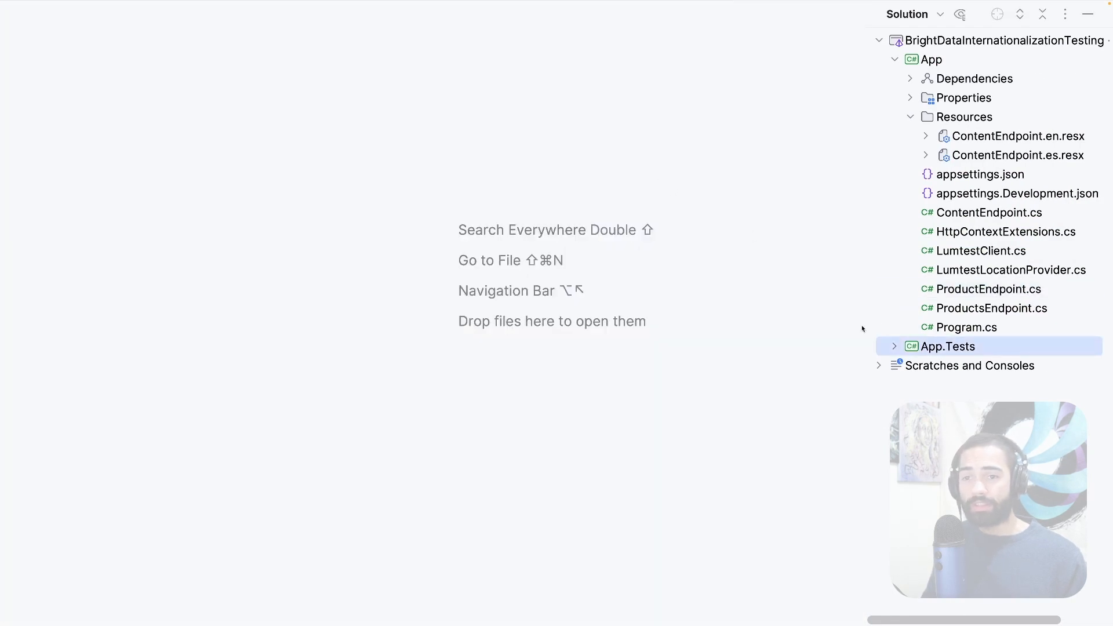
Expand the App.Tests project and bring ProxyClientFactory.cs into the editor
click(895, 346)
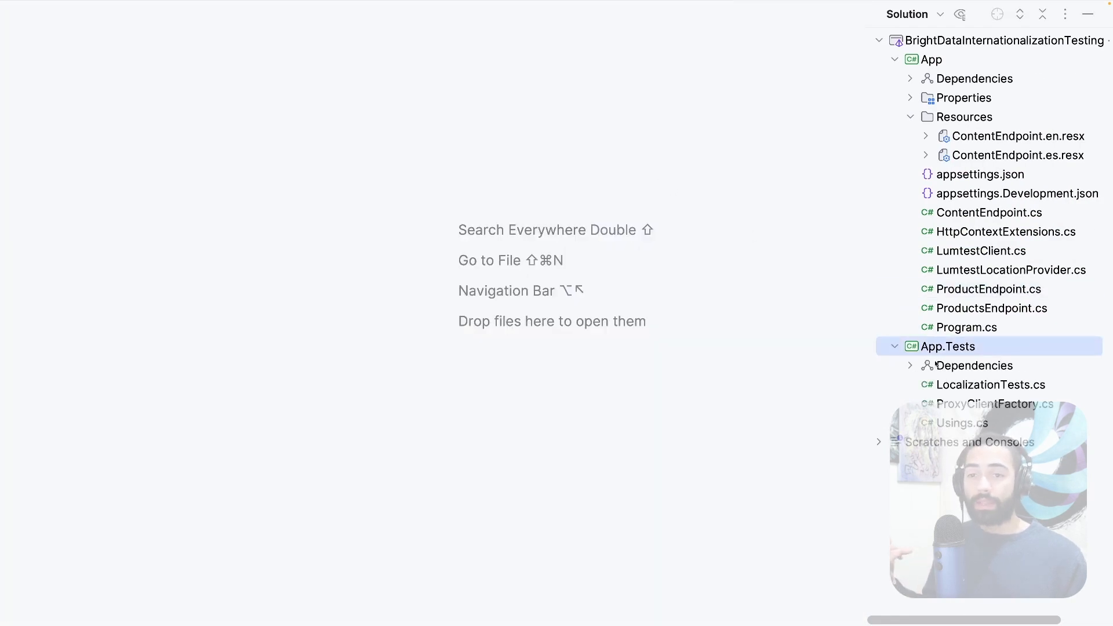
click(997, 404)
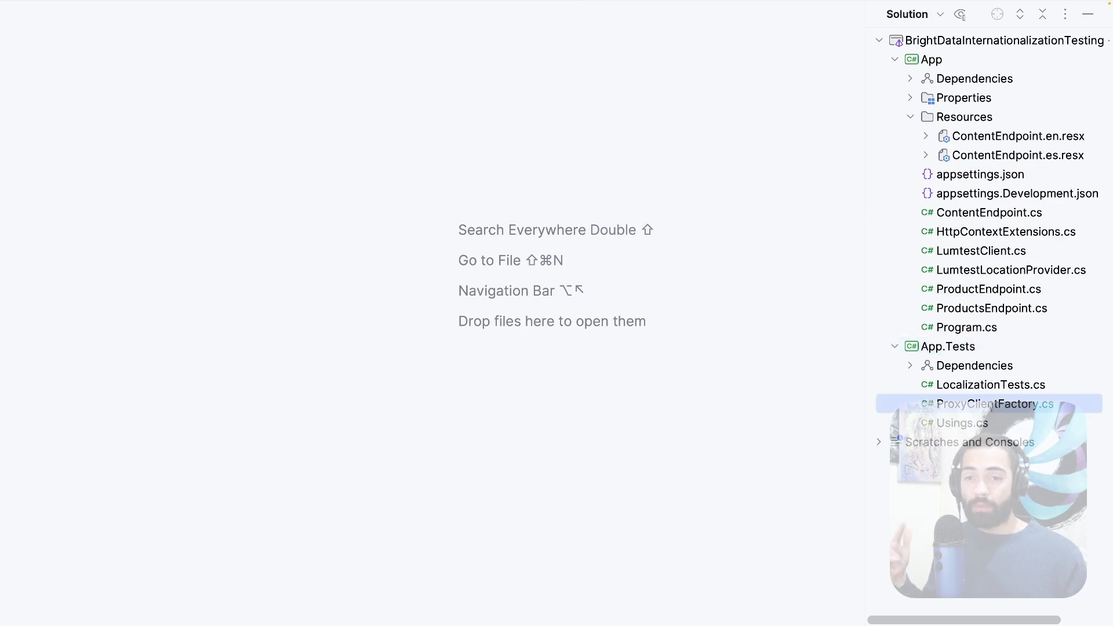
double_click(992, 404)
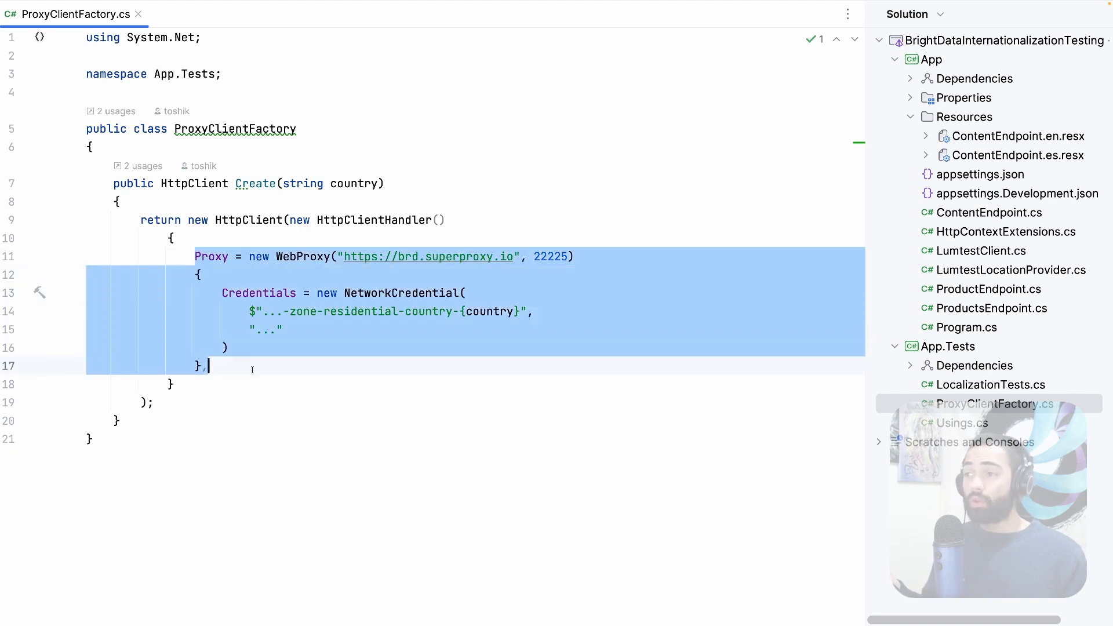
mouse_move(495, 293)
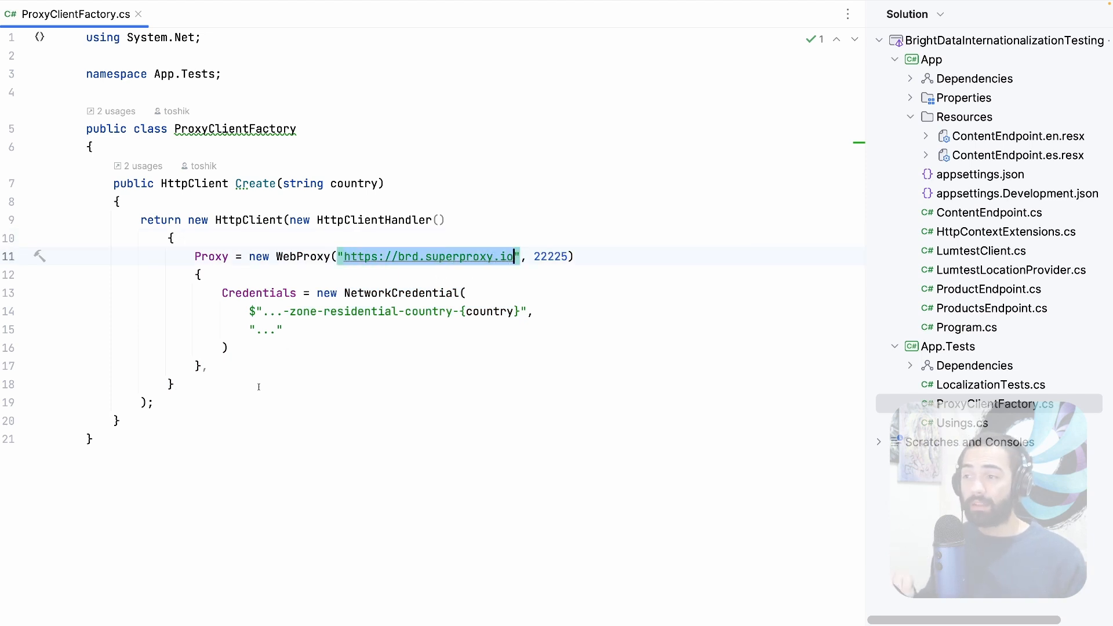
Try a certificate validation callback returning true, discard it, and close the file unchanged
click(268, 365)
text(()
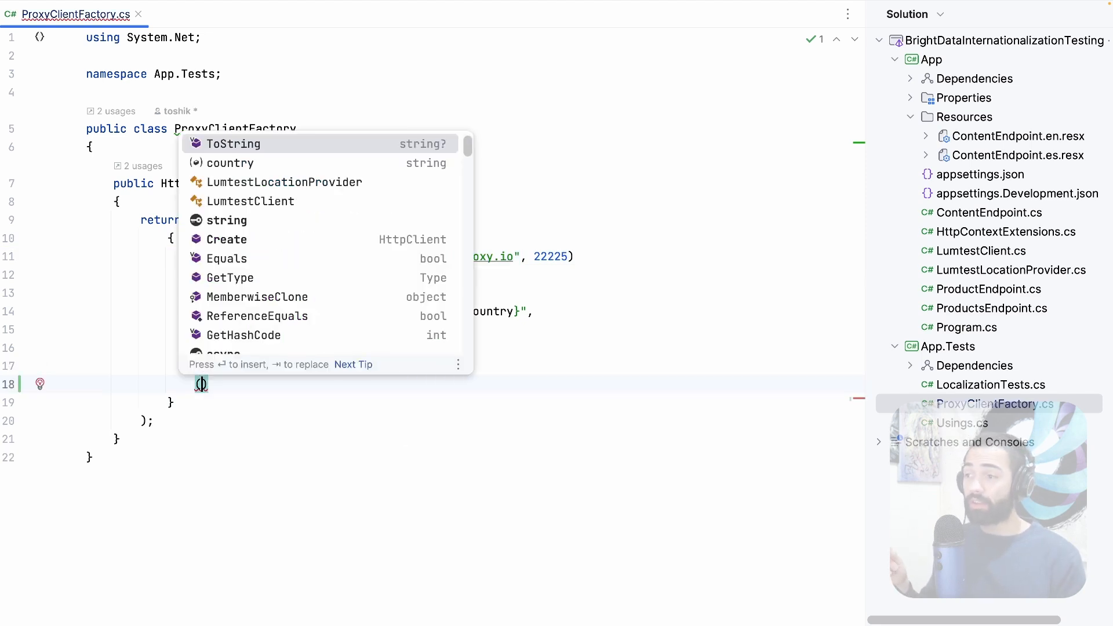
text(Cer)
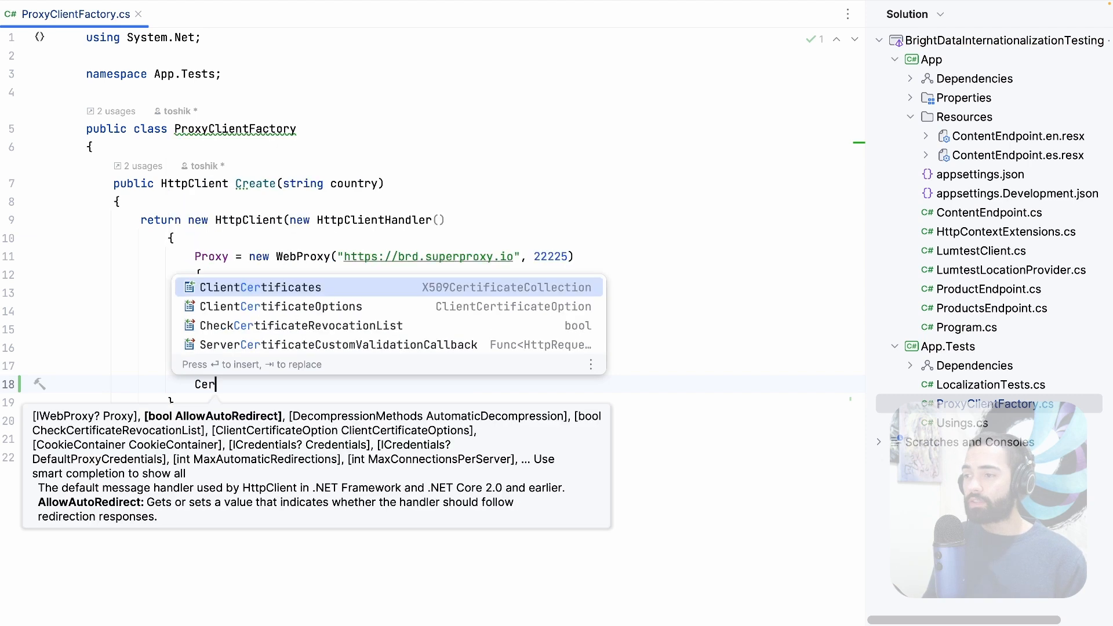
text(V)
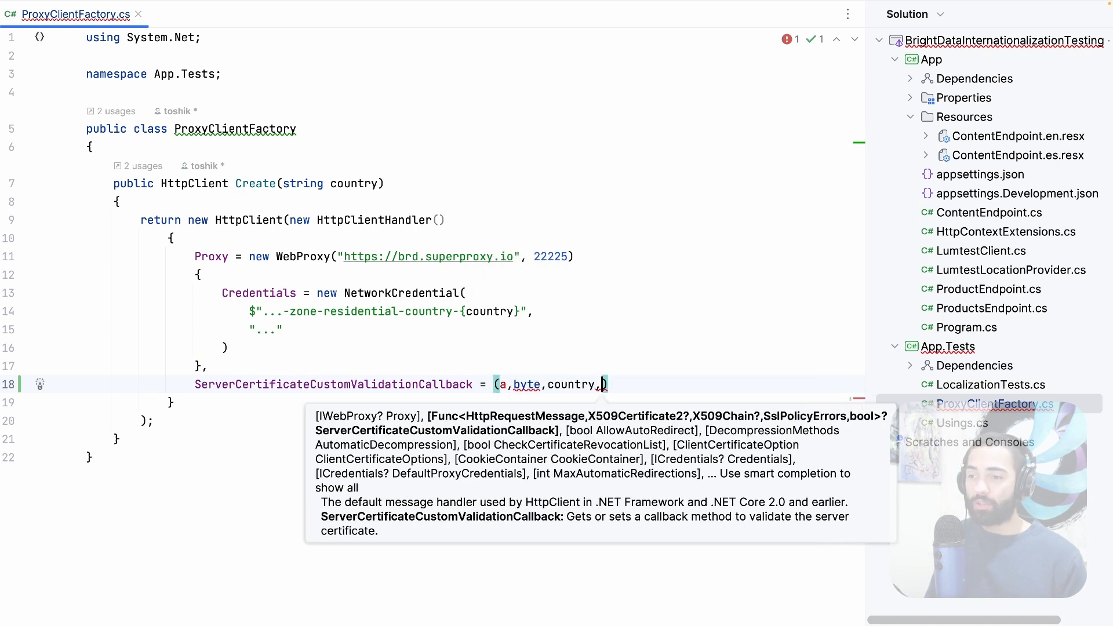
text(=>)
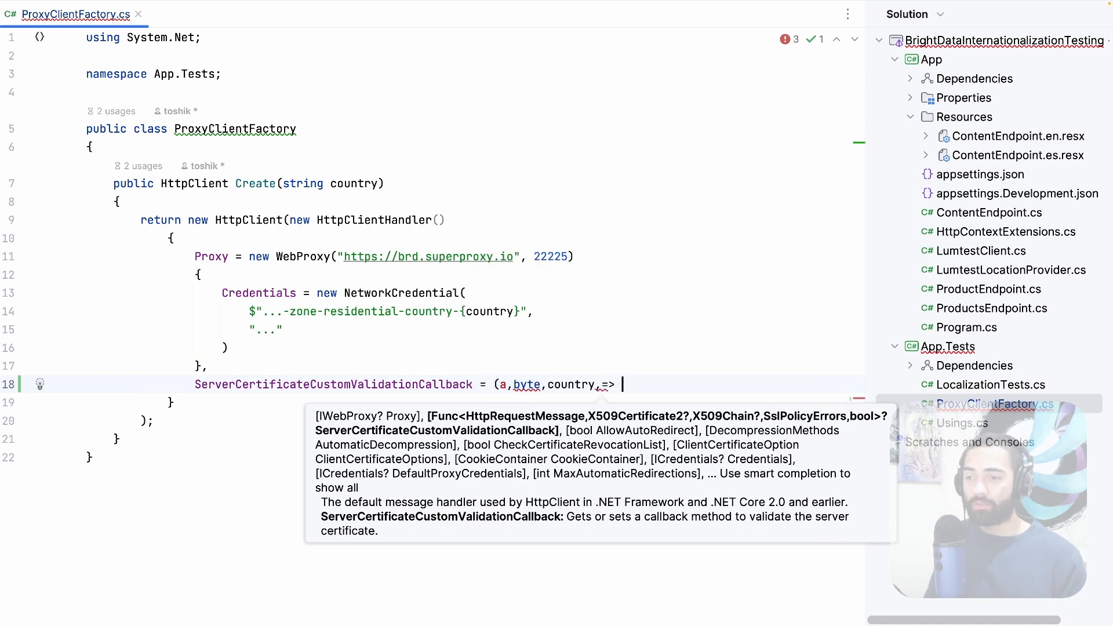
text(tru)
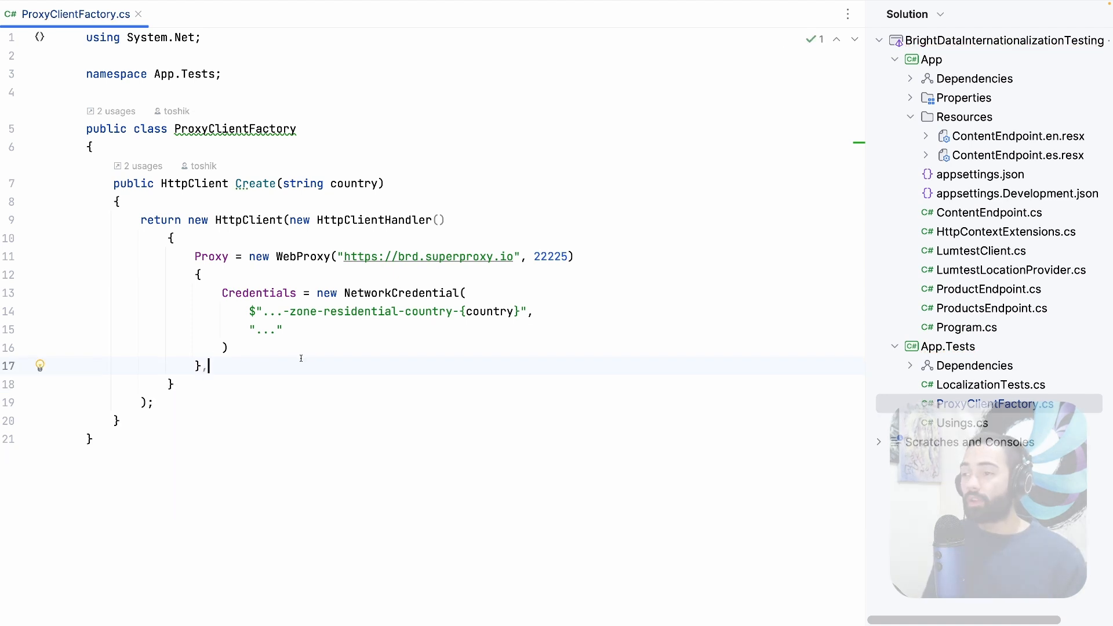
click(372, 257)
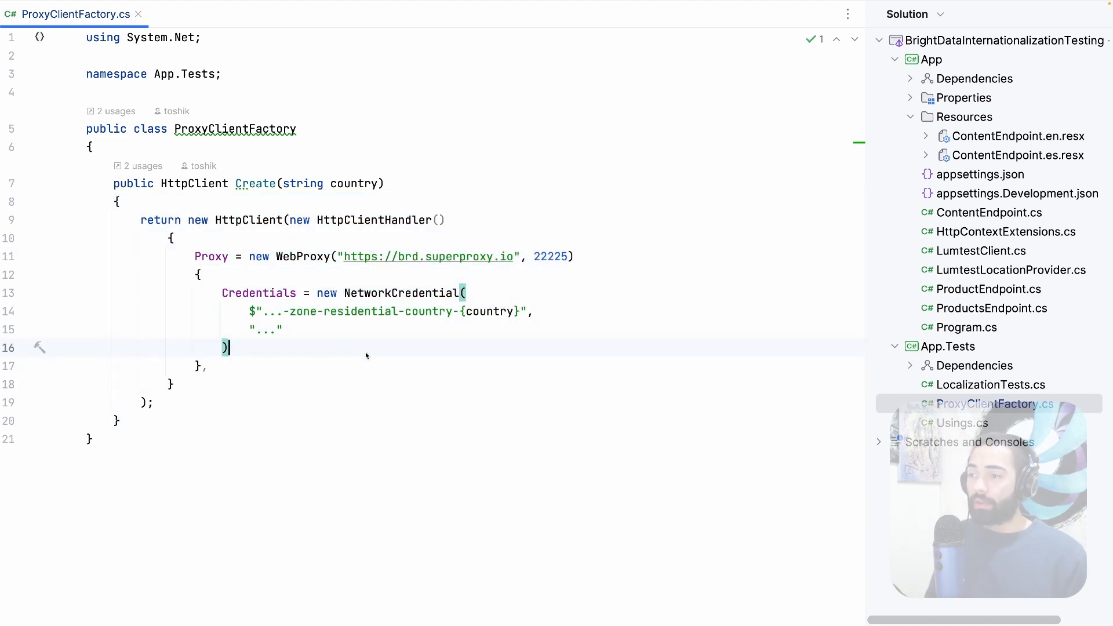
click(139, 14)
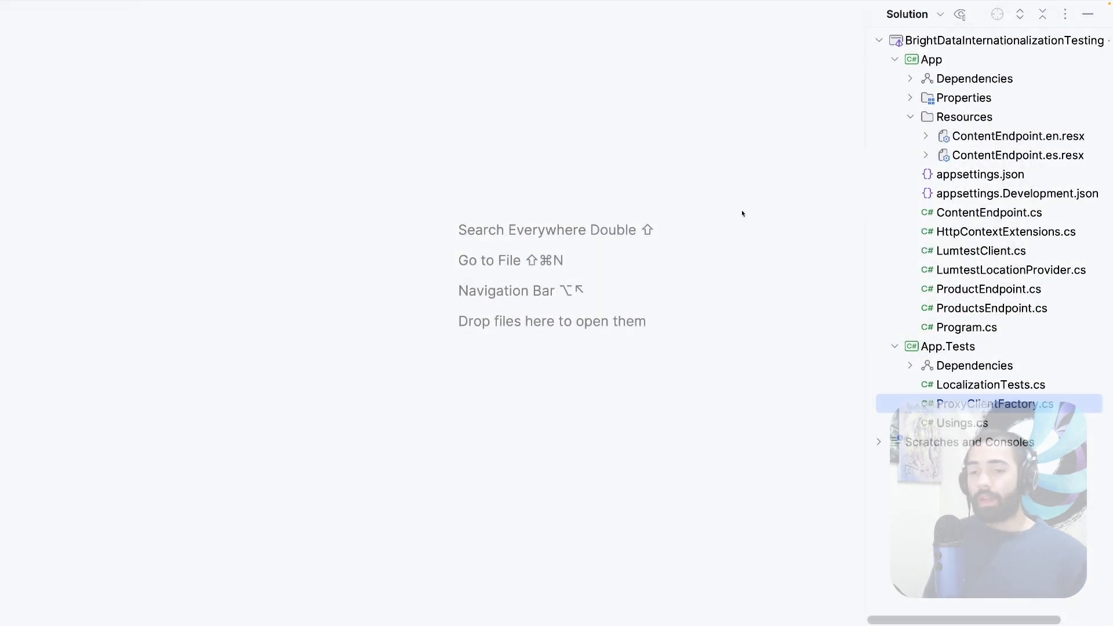
Review LocalizationTests.cs, checking the clientFactory usage and the content assertion values
double_click(992, 385)
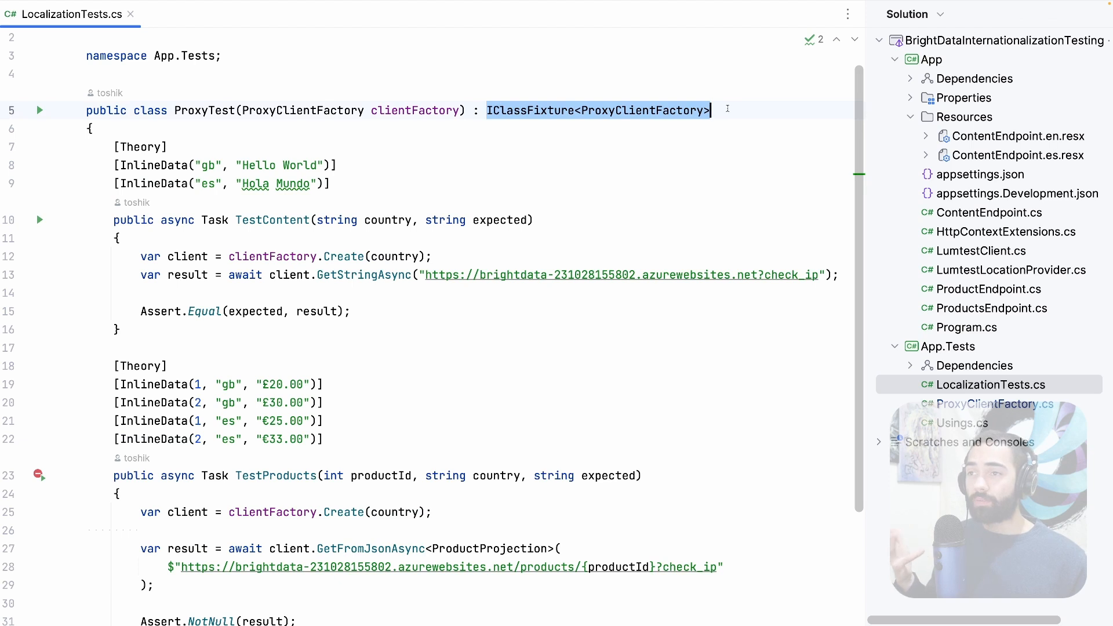
double_click(306, 110)
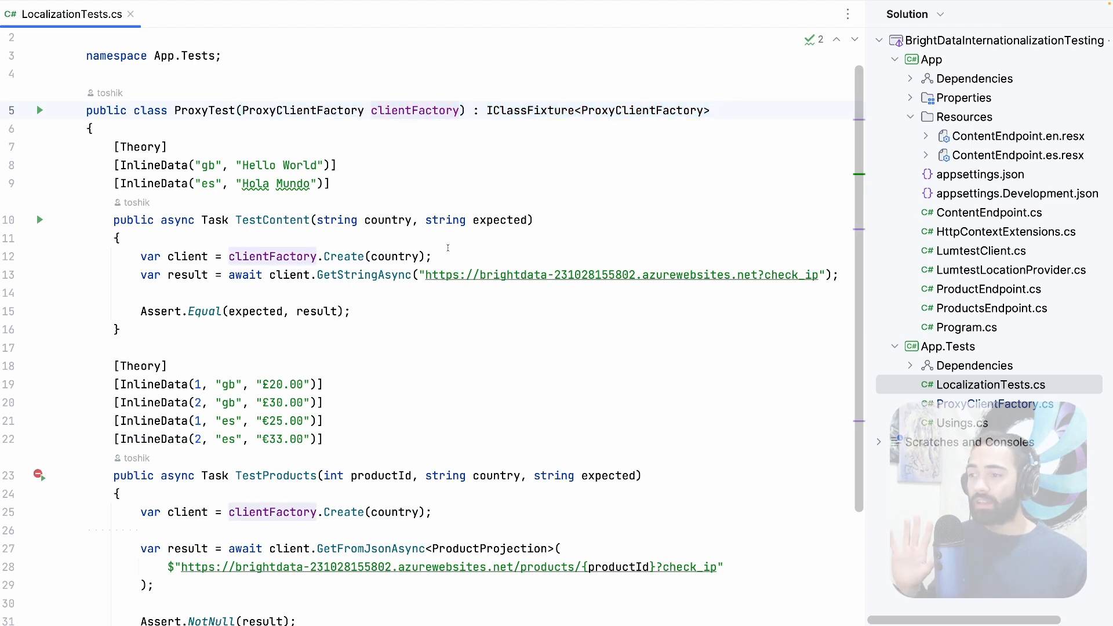
double_click(346, 256)
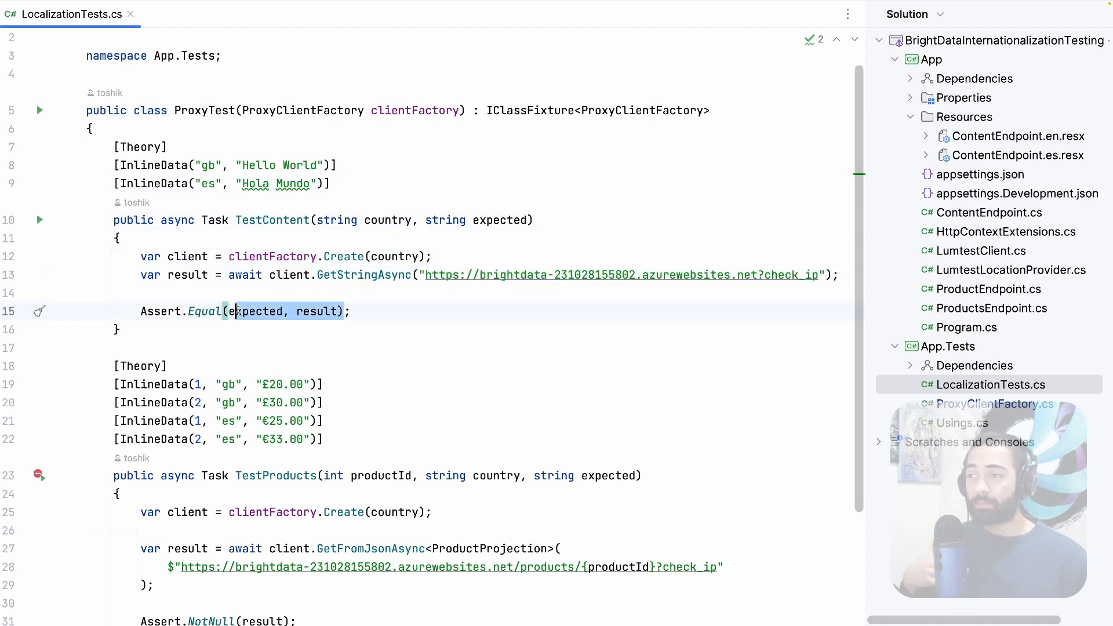
click(344, 183)
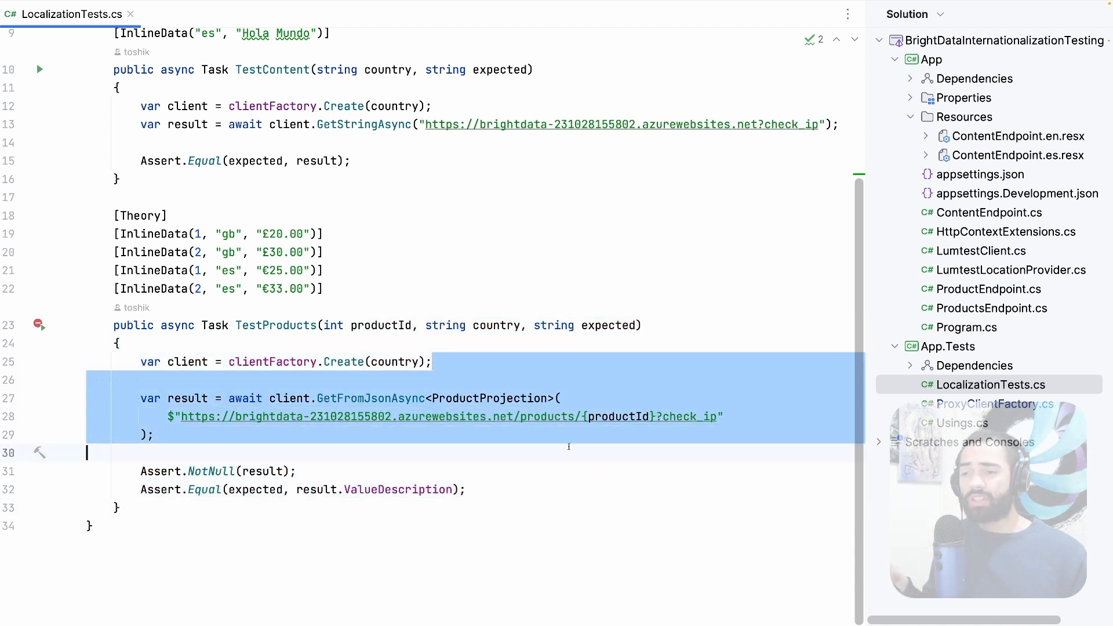
click(537, 417)
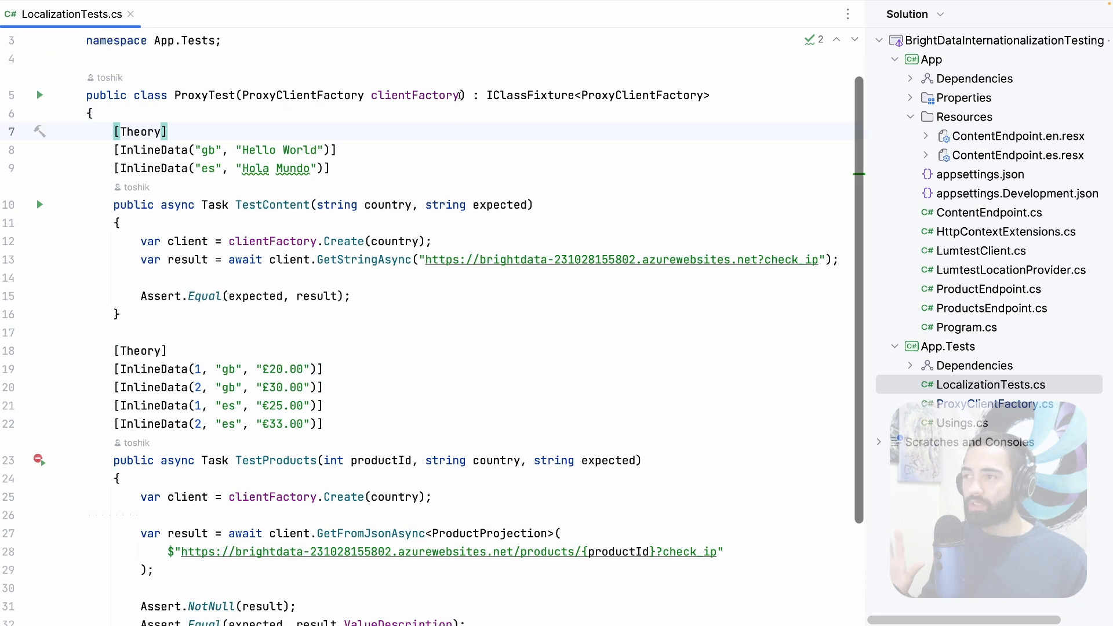
Run all tests in the ProxyTest class from the gutter
click(39, 95)
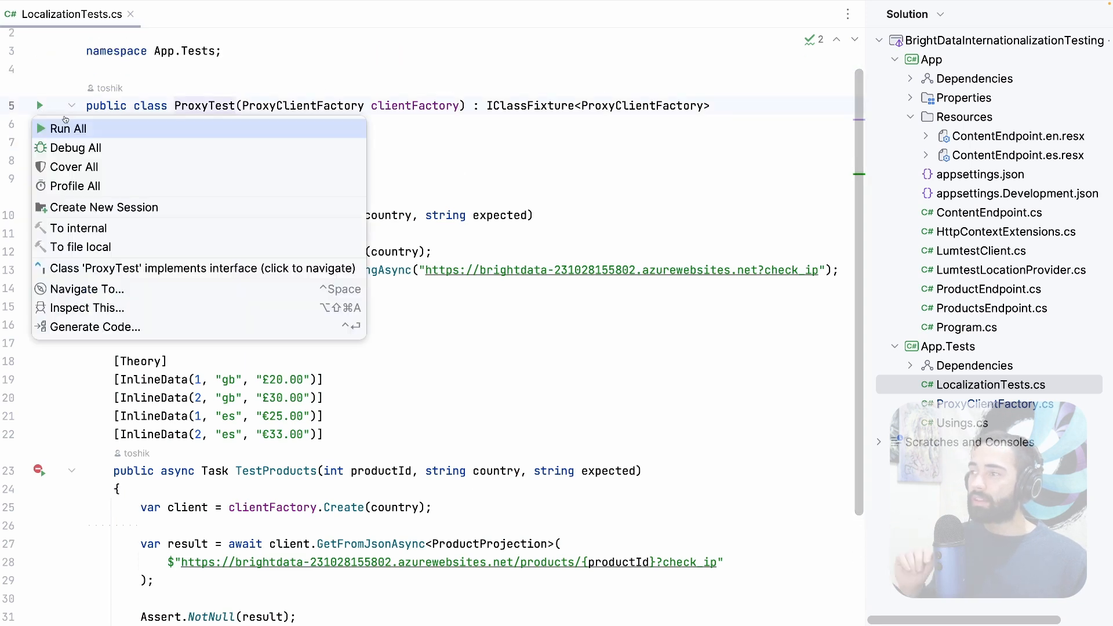
click(69, 128)
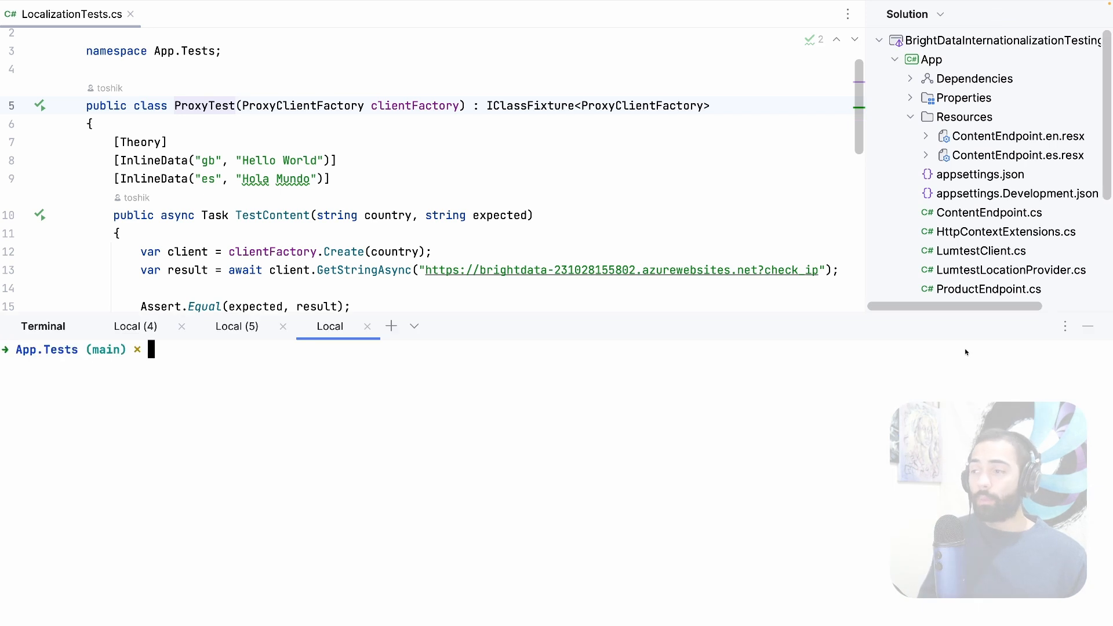
Run dotnet test in the terminal and see all 6 App.Tests tests pass
text(dotnet test)
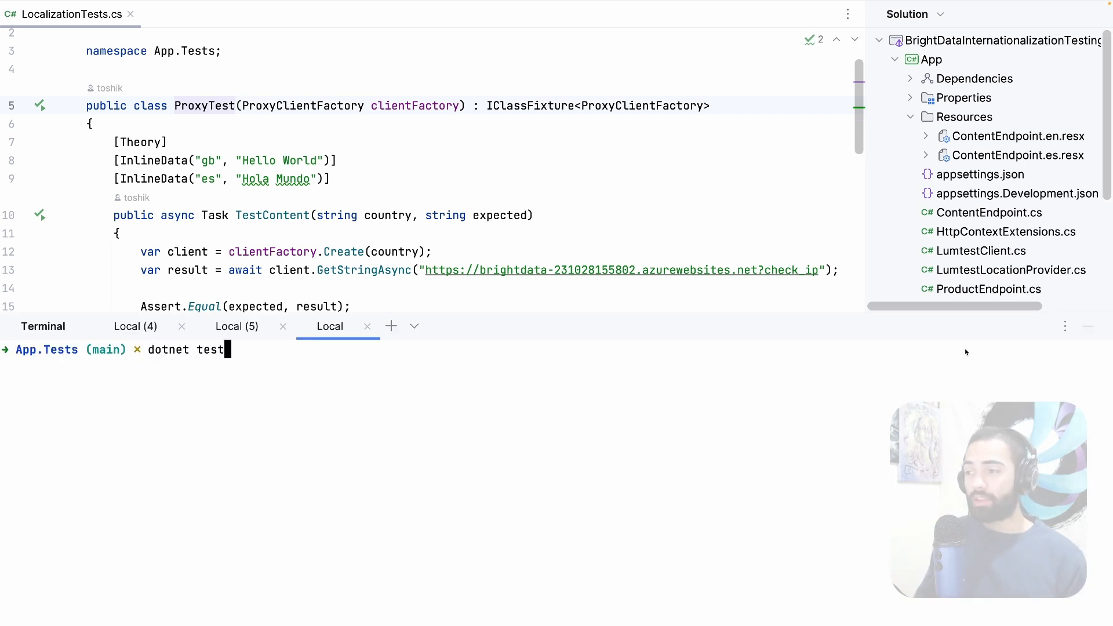
key(Return)
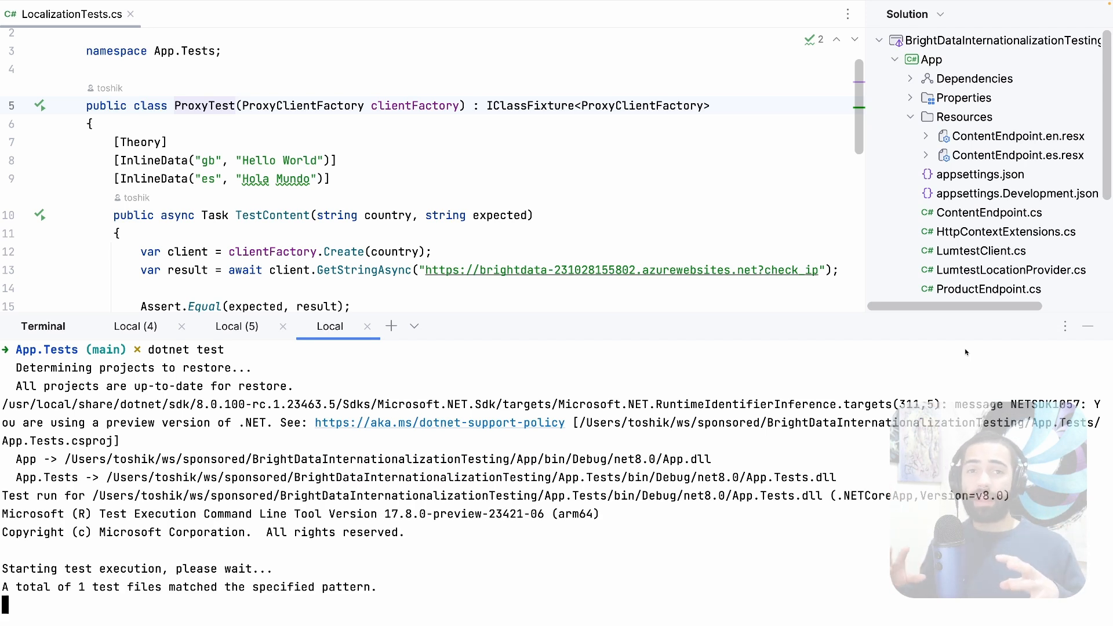
mouse_move(324, 429)
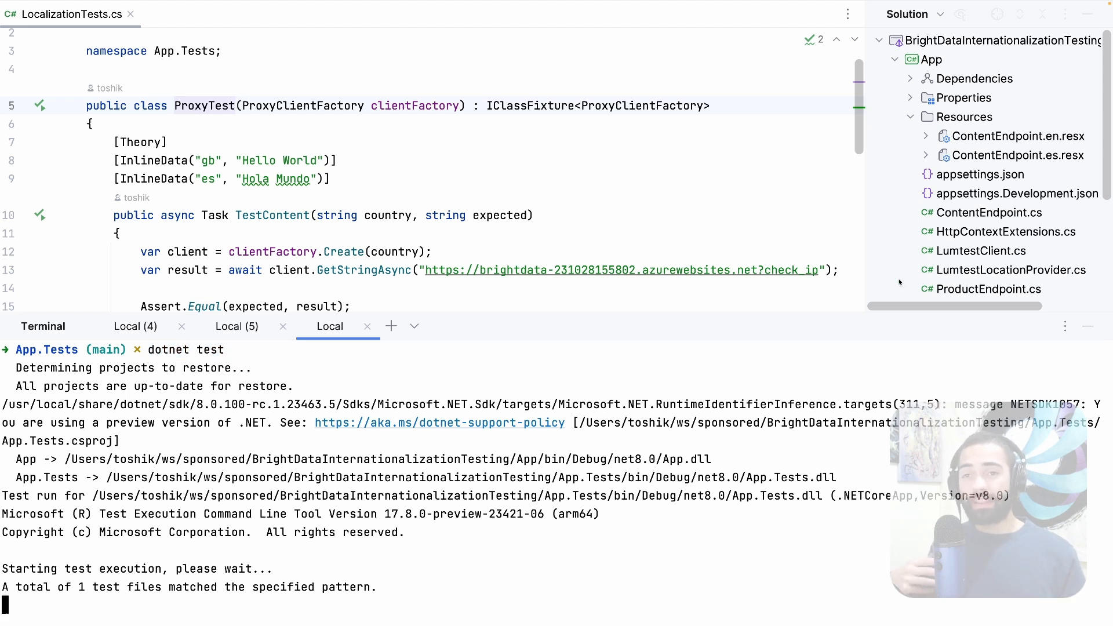
scroll(down, 3)
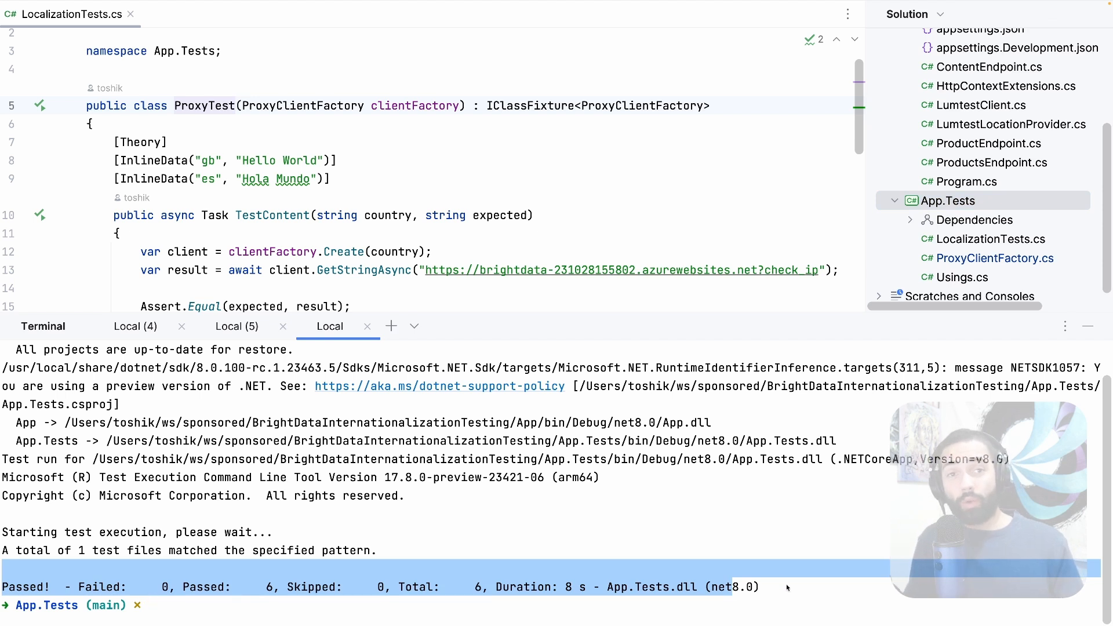
mouse_move(789, 589)
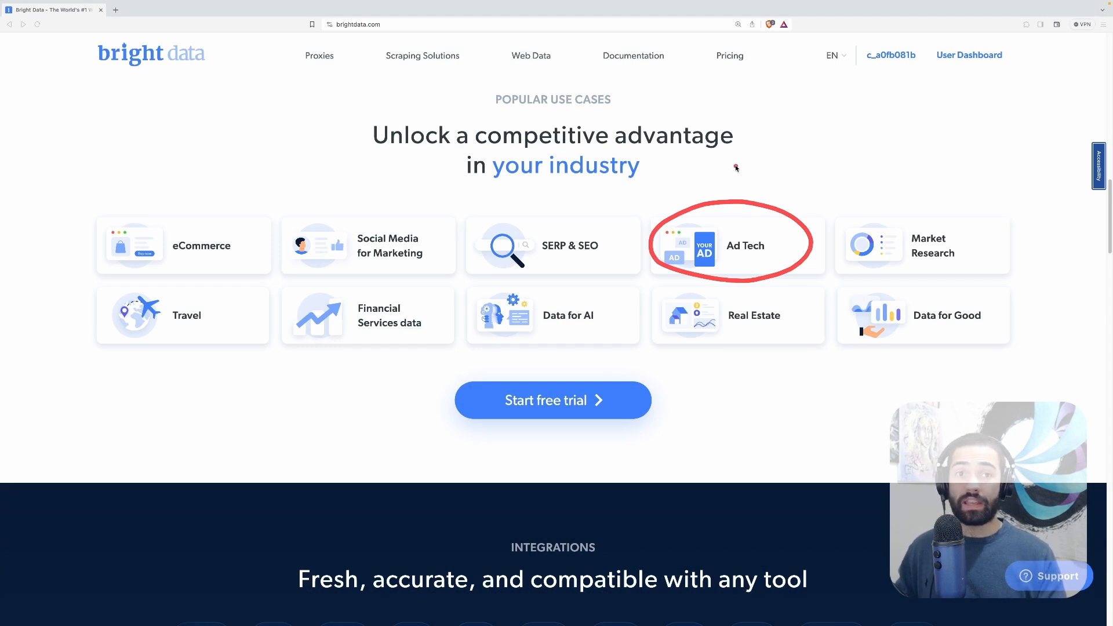
mouse_move(728, 171)
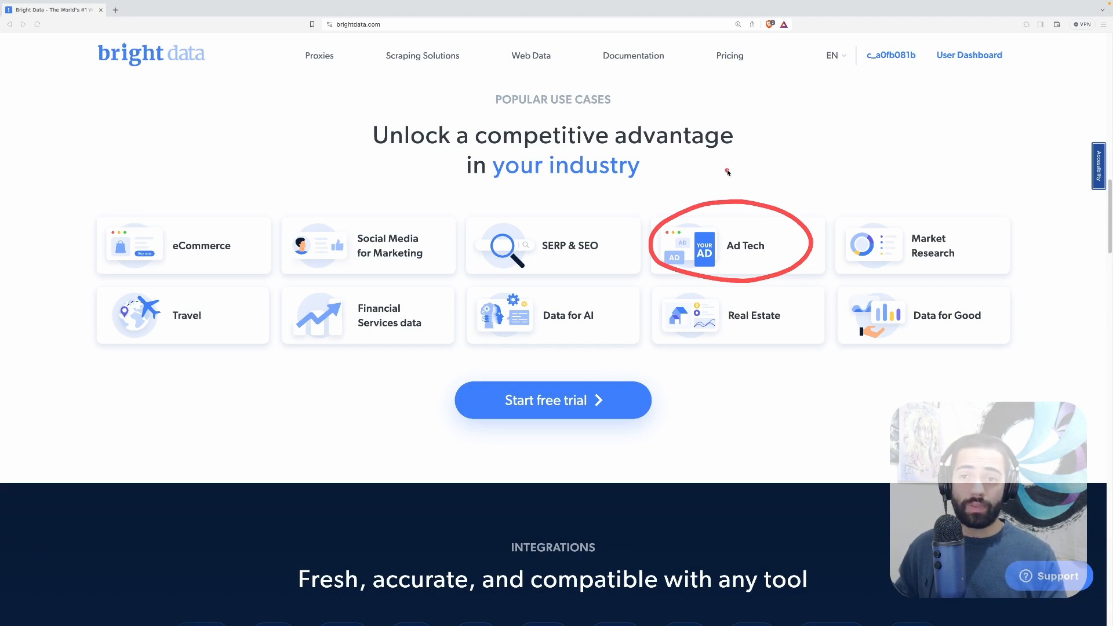
mouse_move(959, 216)
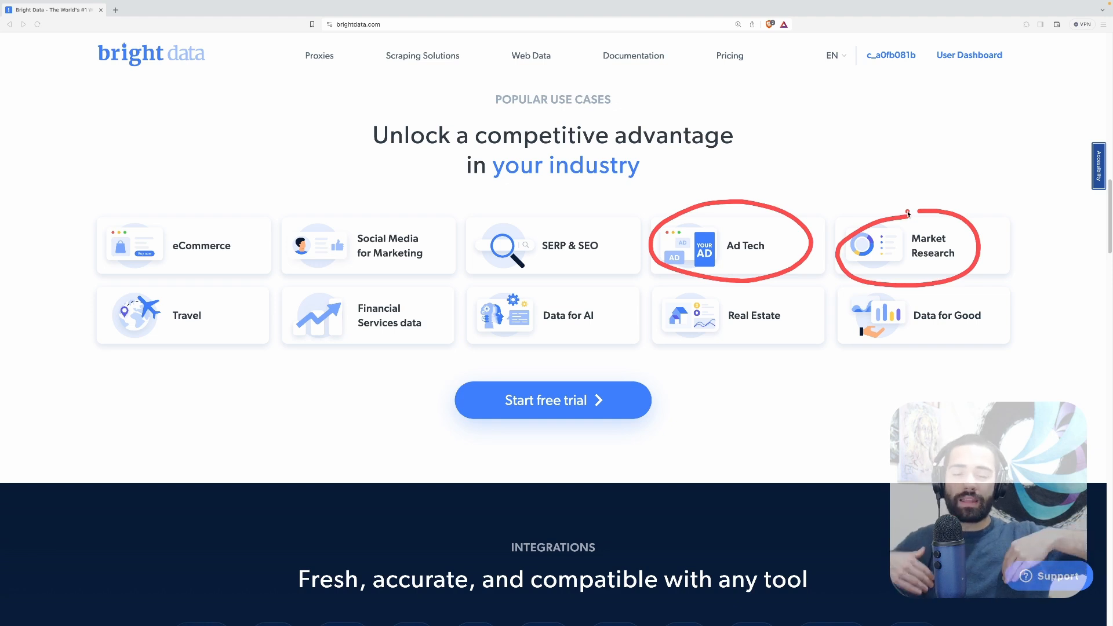
mouse_move(250, 252)
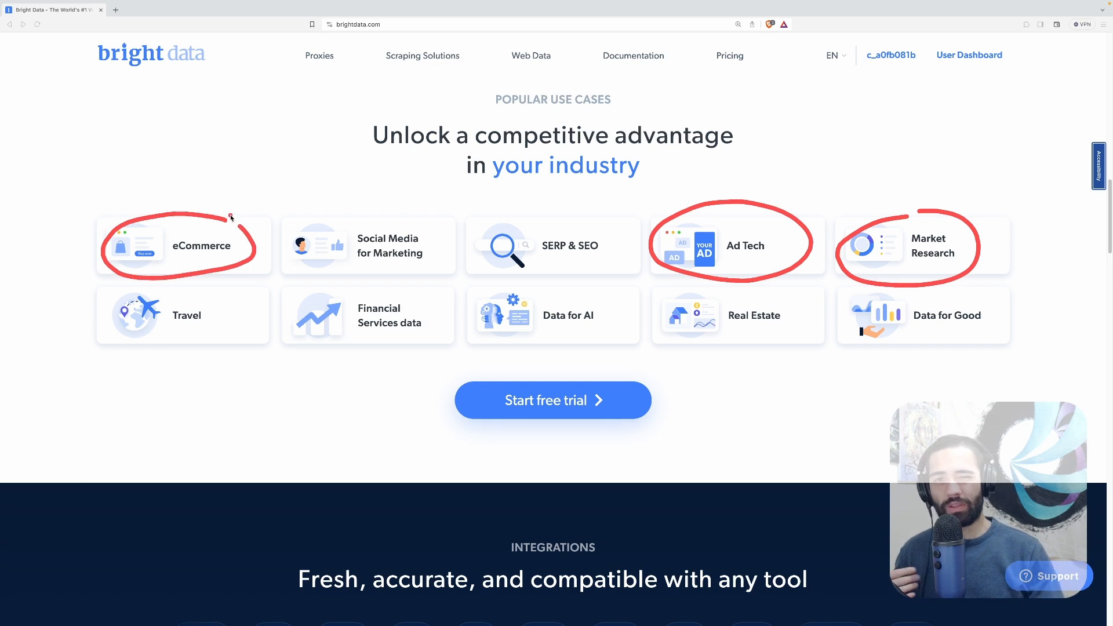
mouse_move(283, 192)
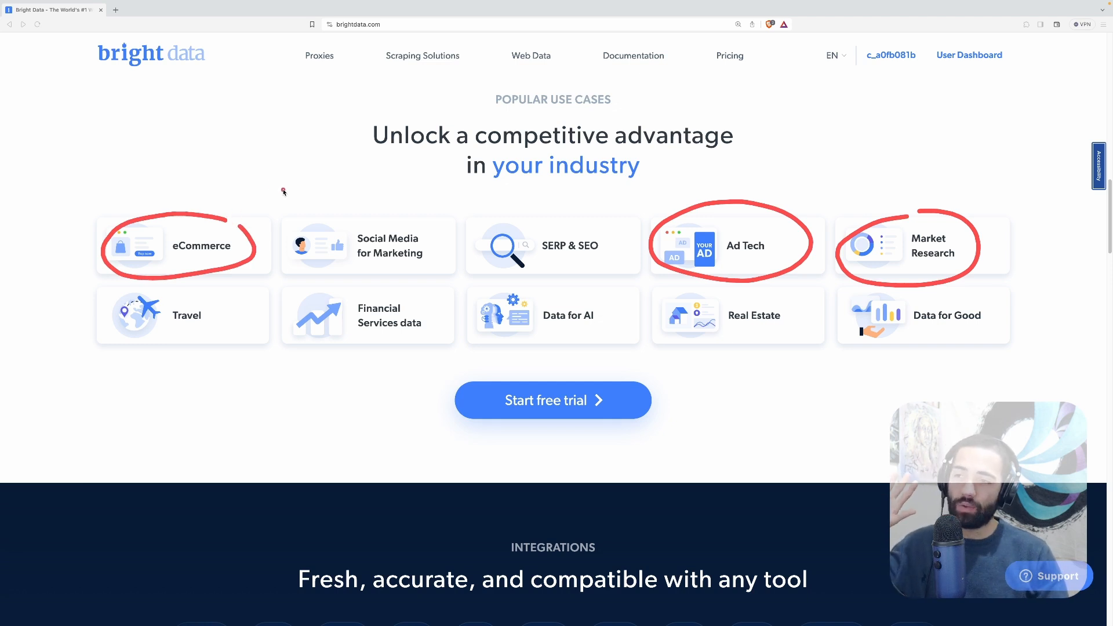